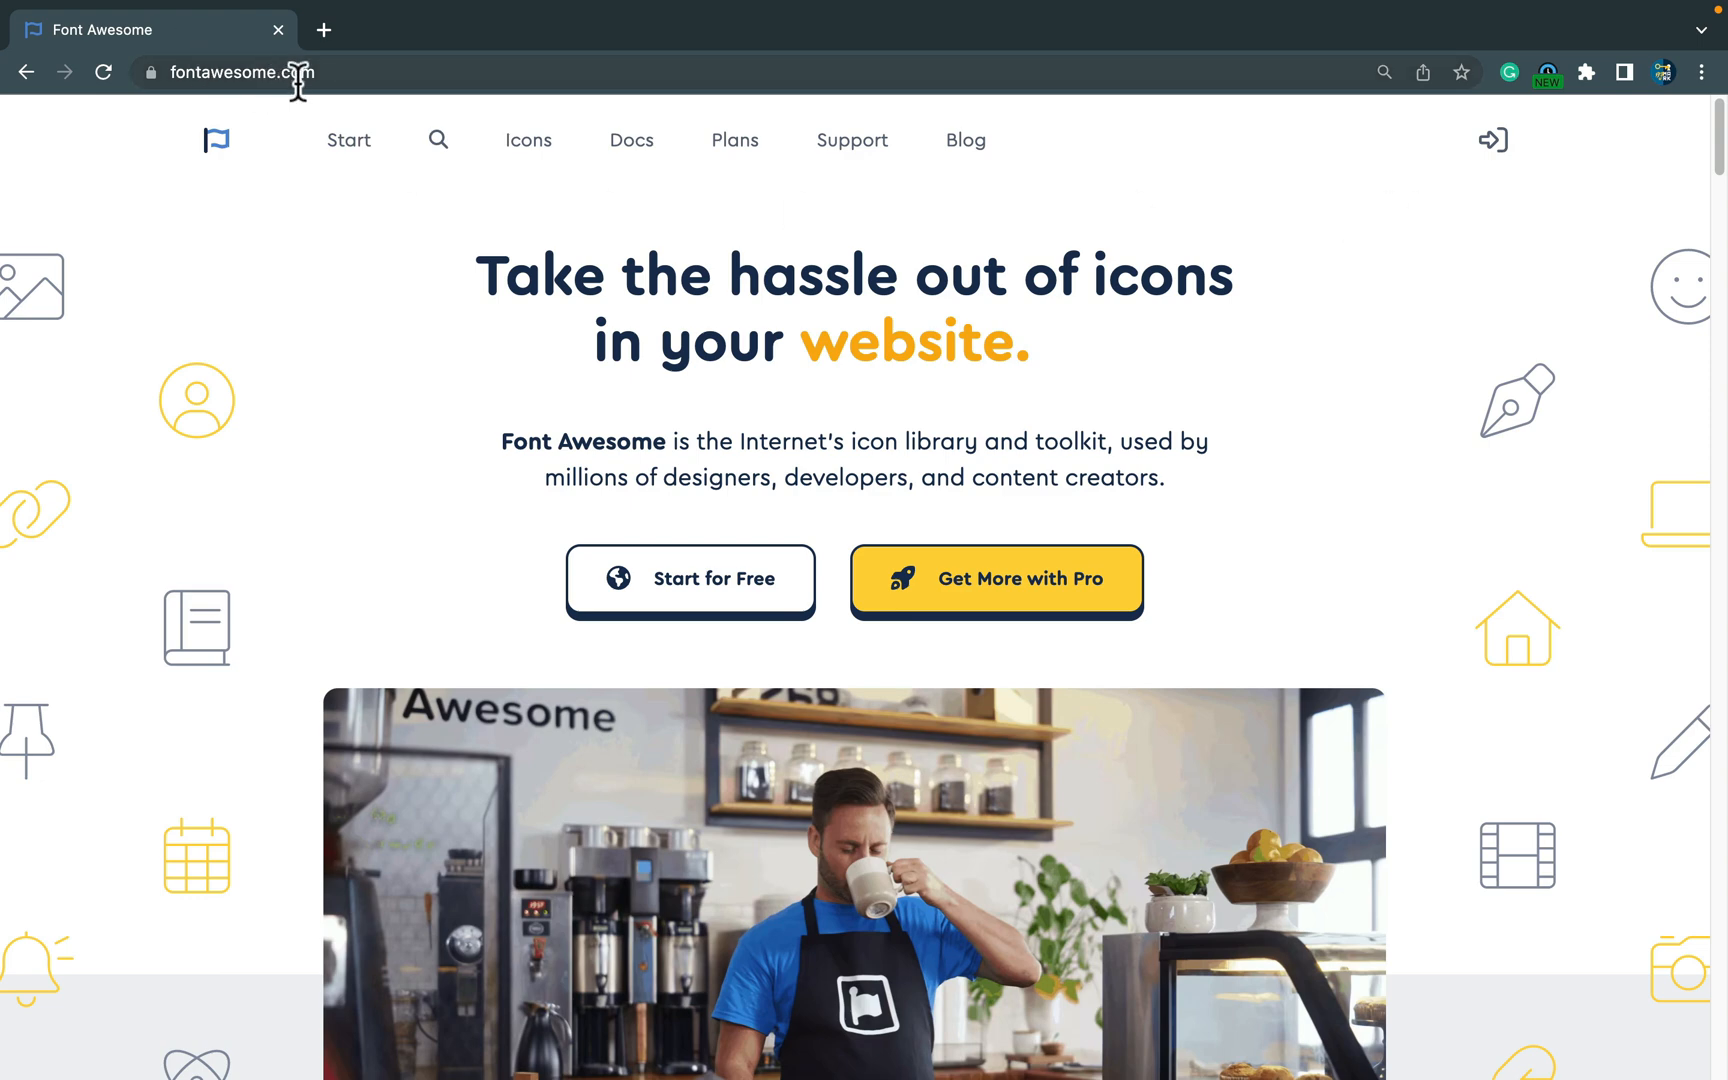
mouse_move(1266, 516)
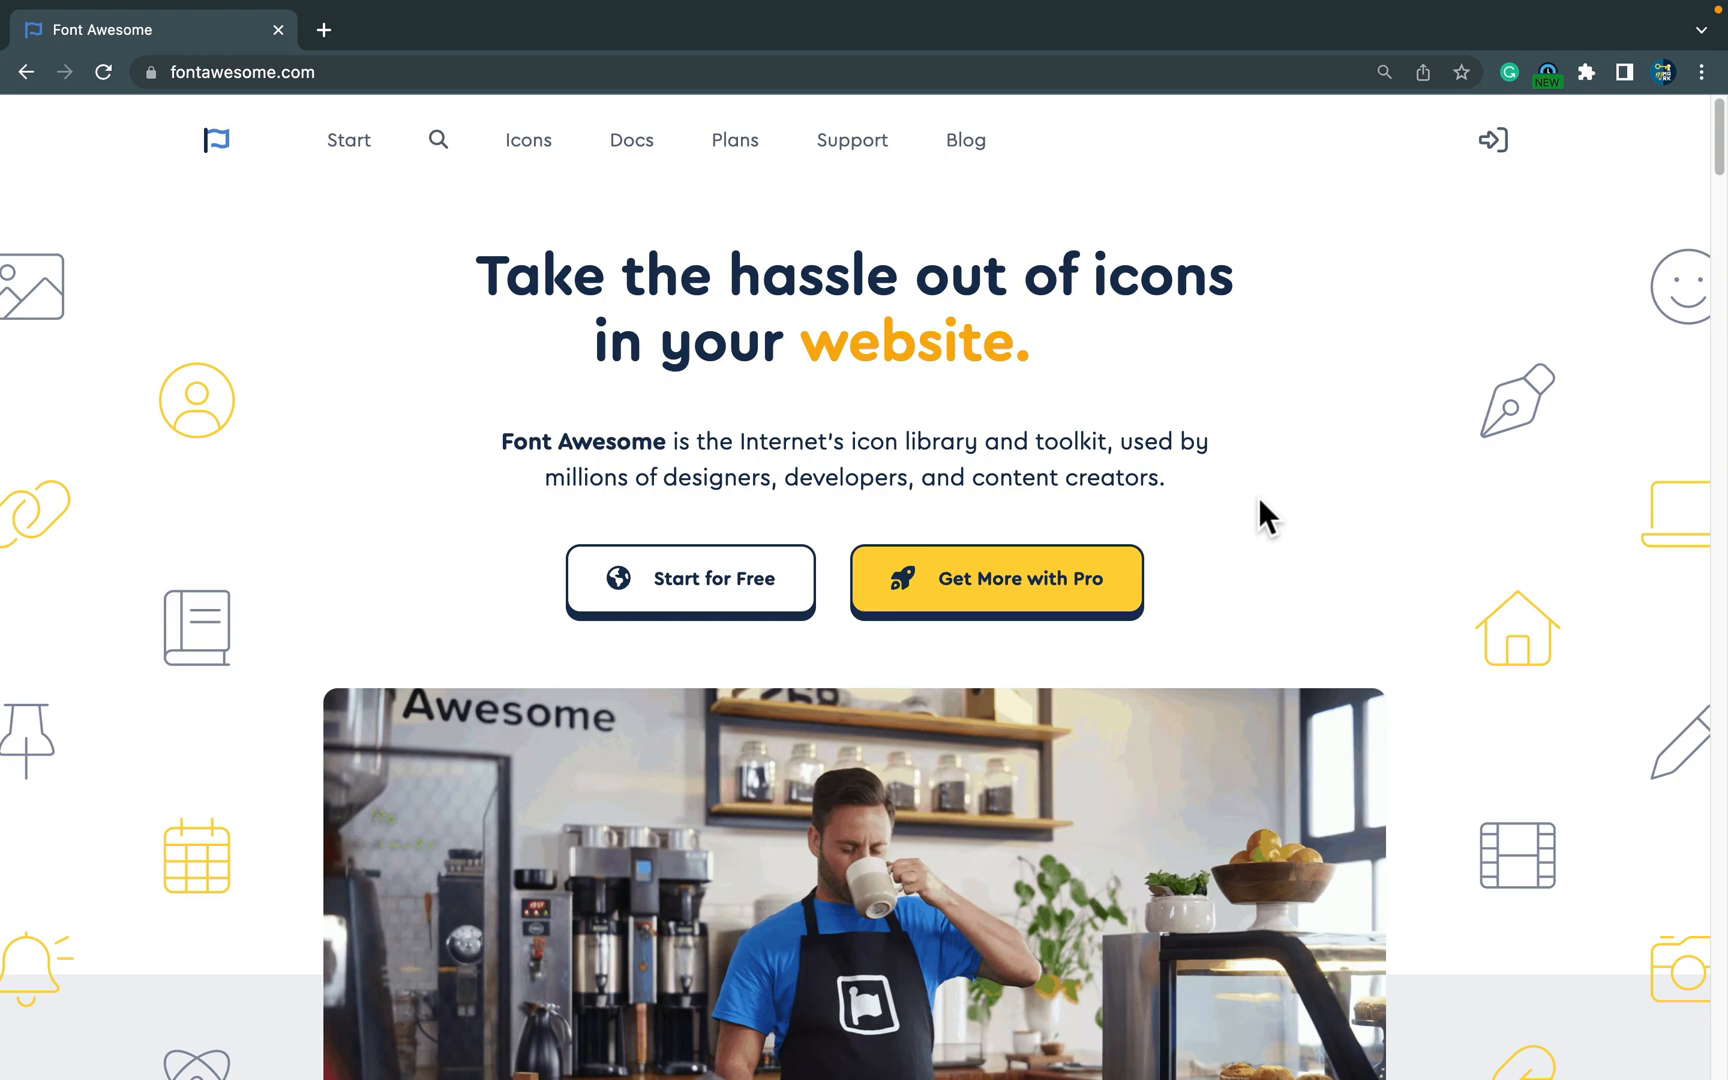
mouse_move(1260, 506)
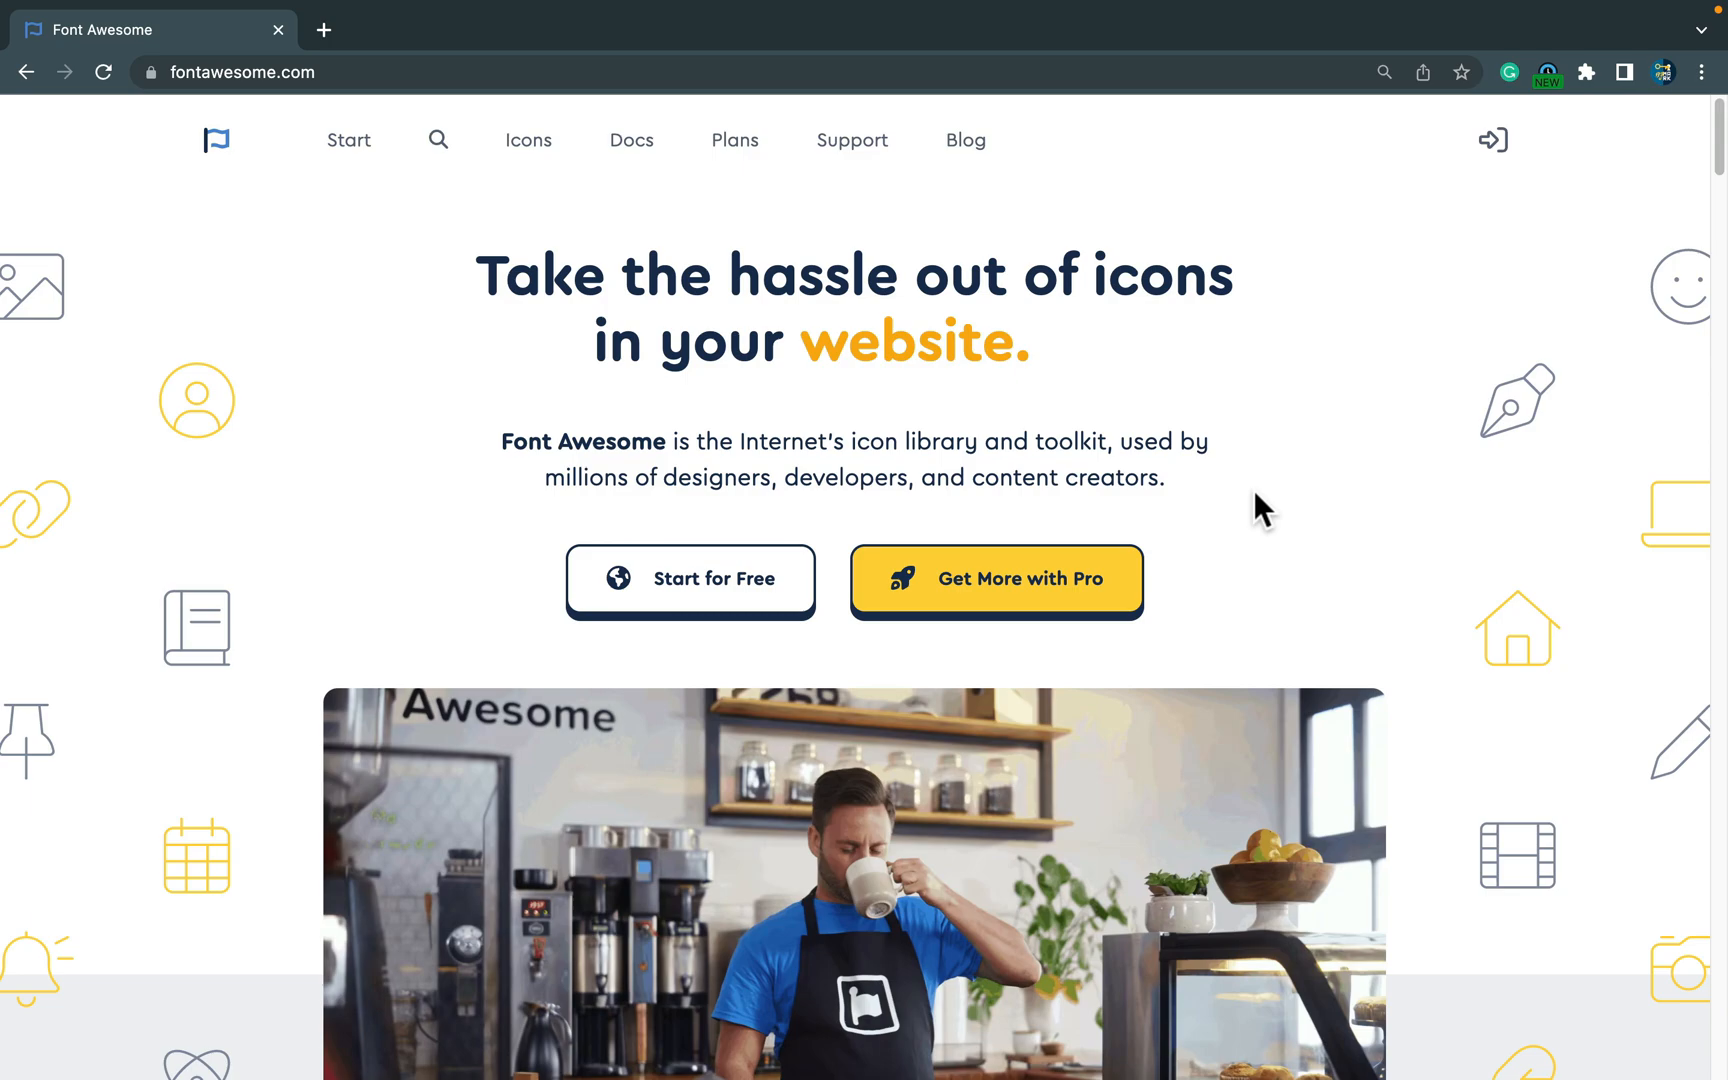
Reach the Downloads page from the footer and download the free 6.3.0 desktop zip package.
scroll(down, 3)
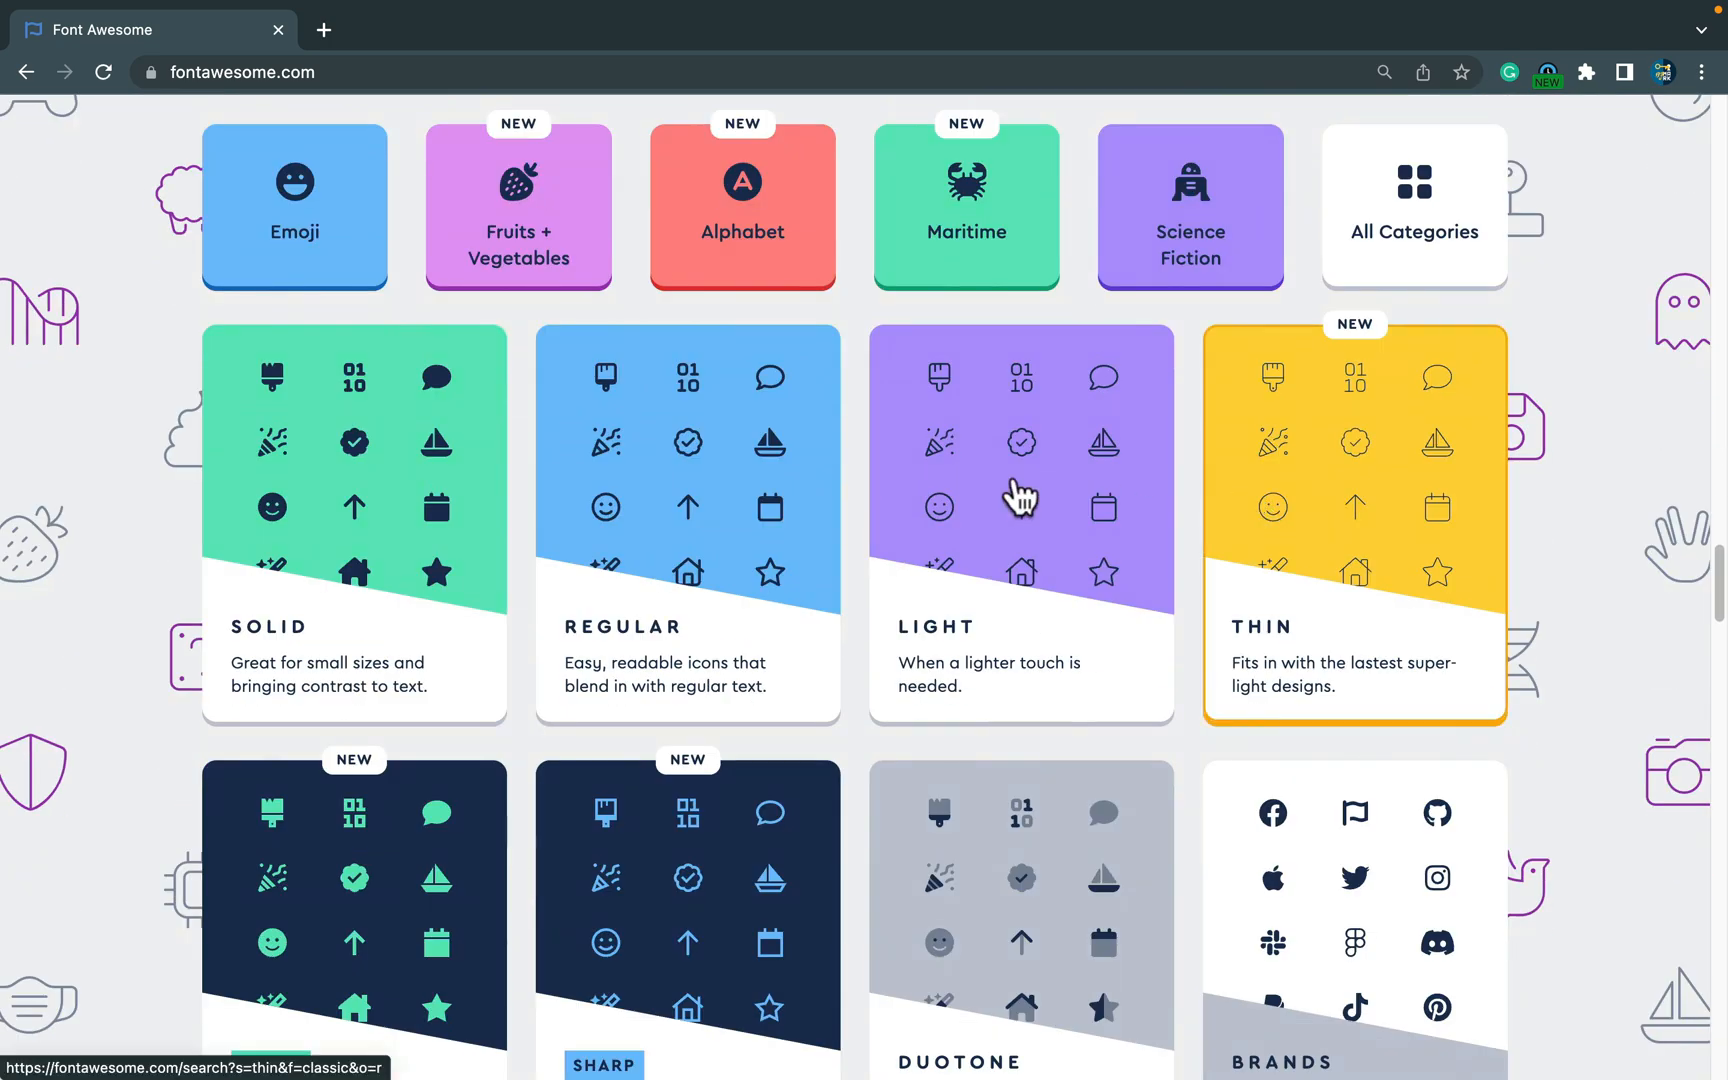
mouse_move(312, 534)
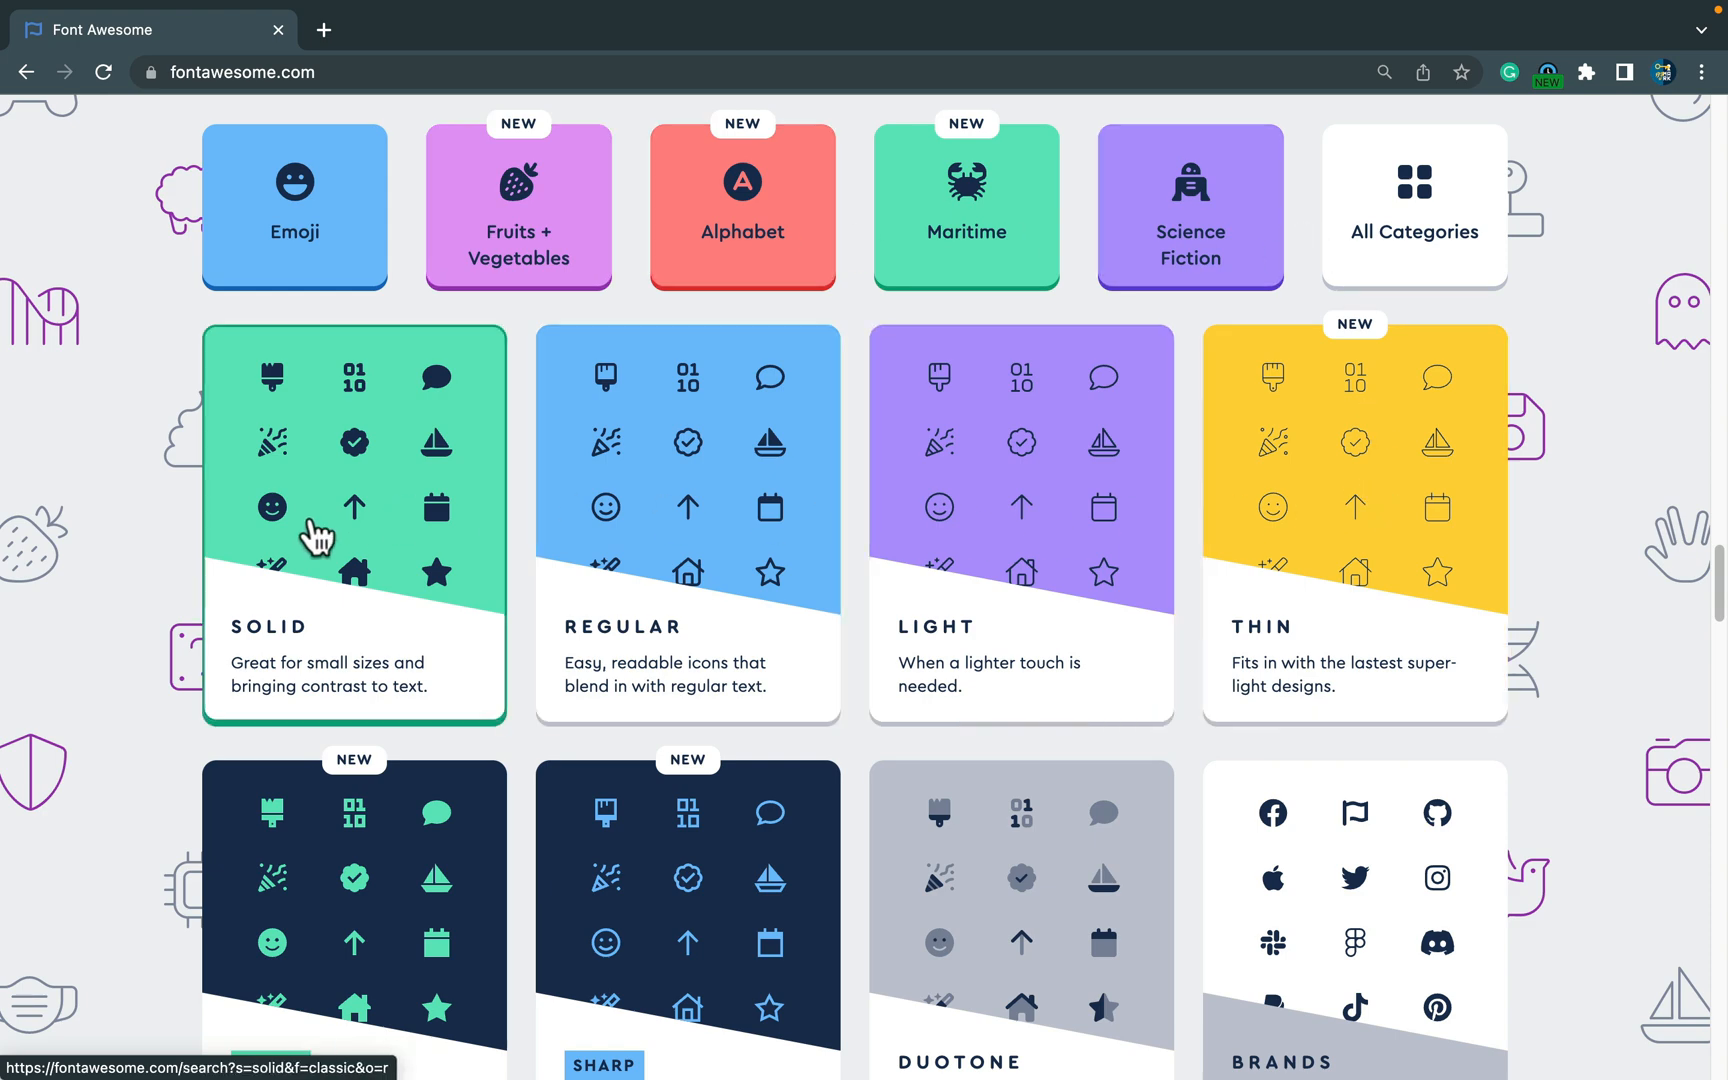
scroll(down, 3)
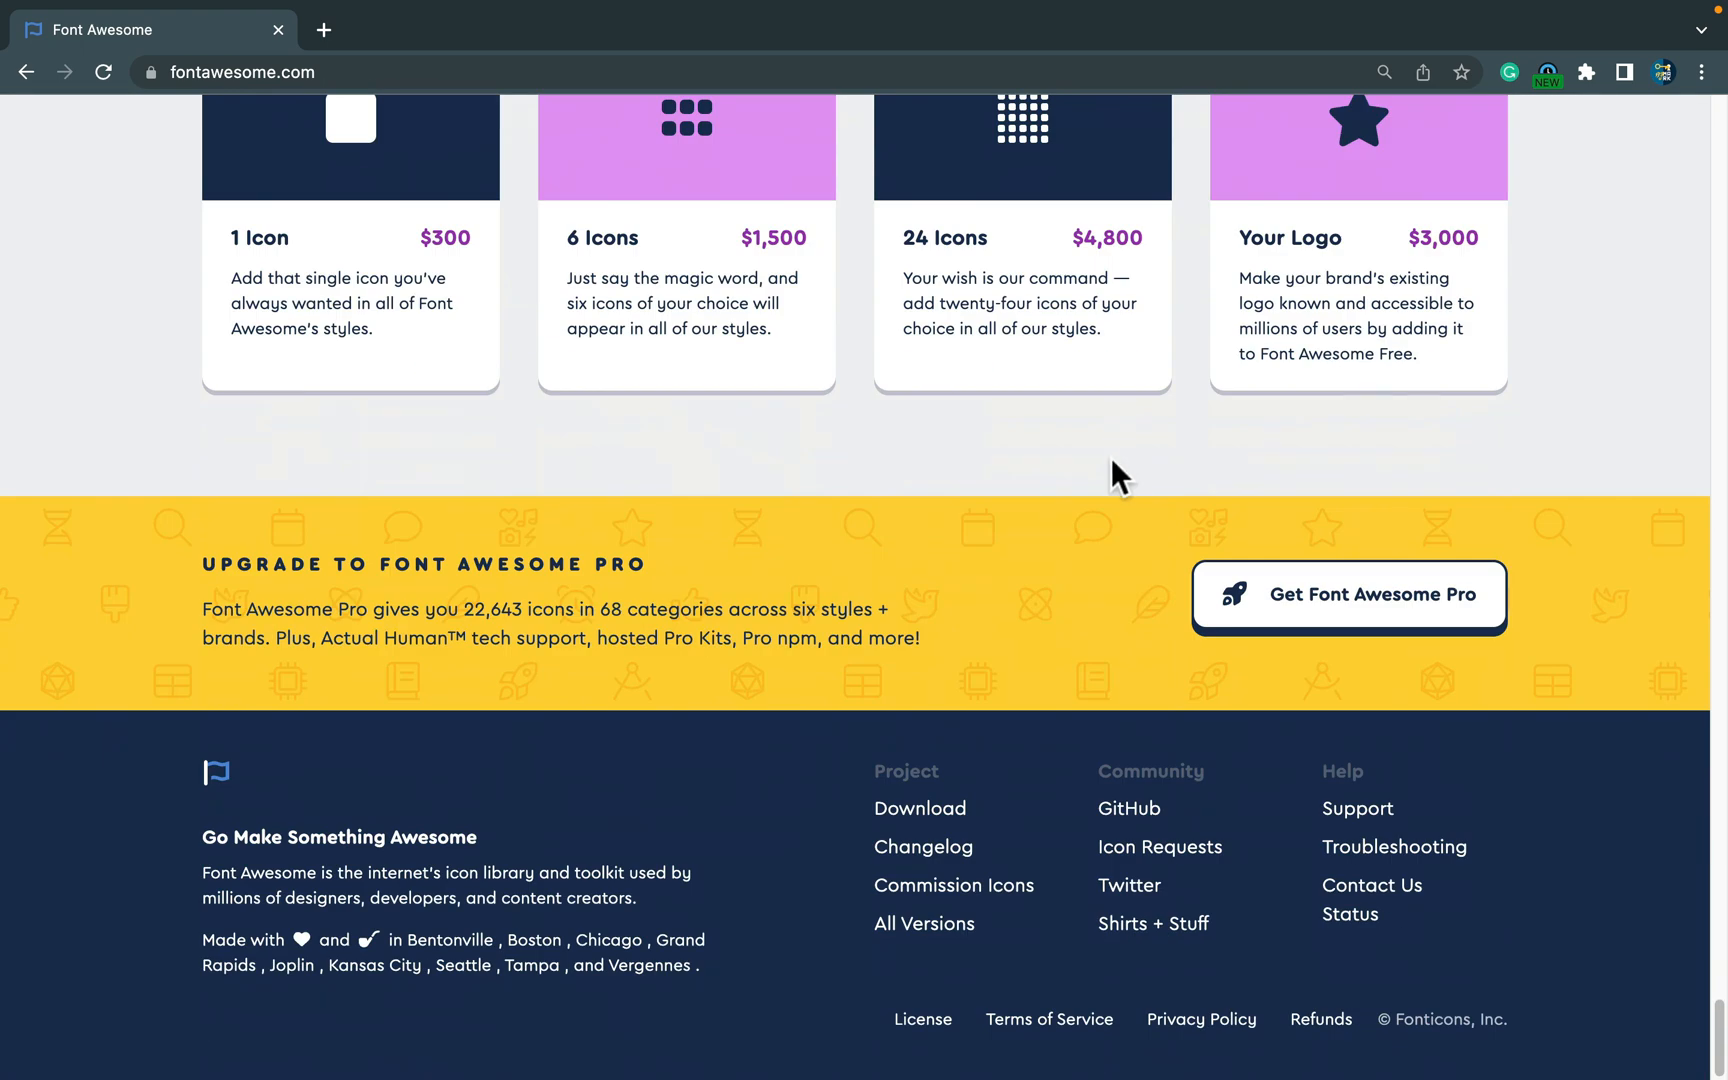
mouse_move(920, 808)
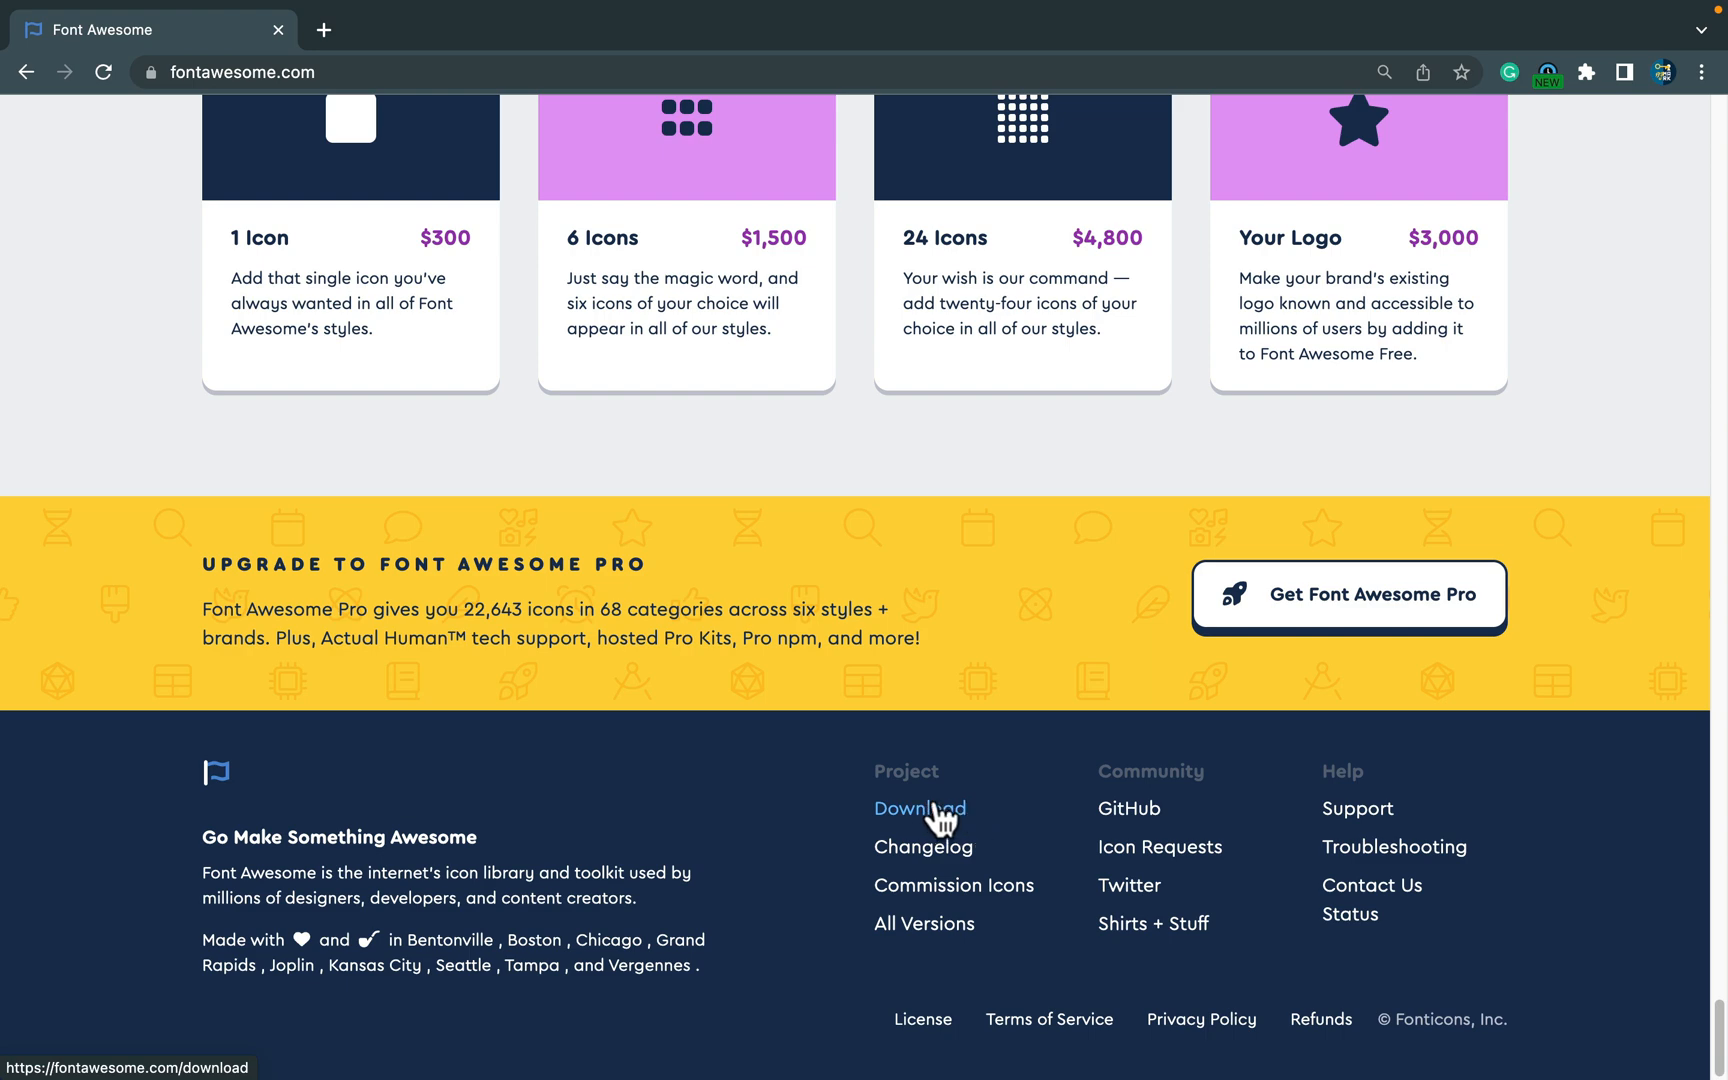
click(918, 808)
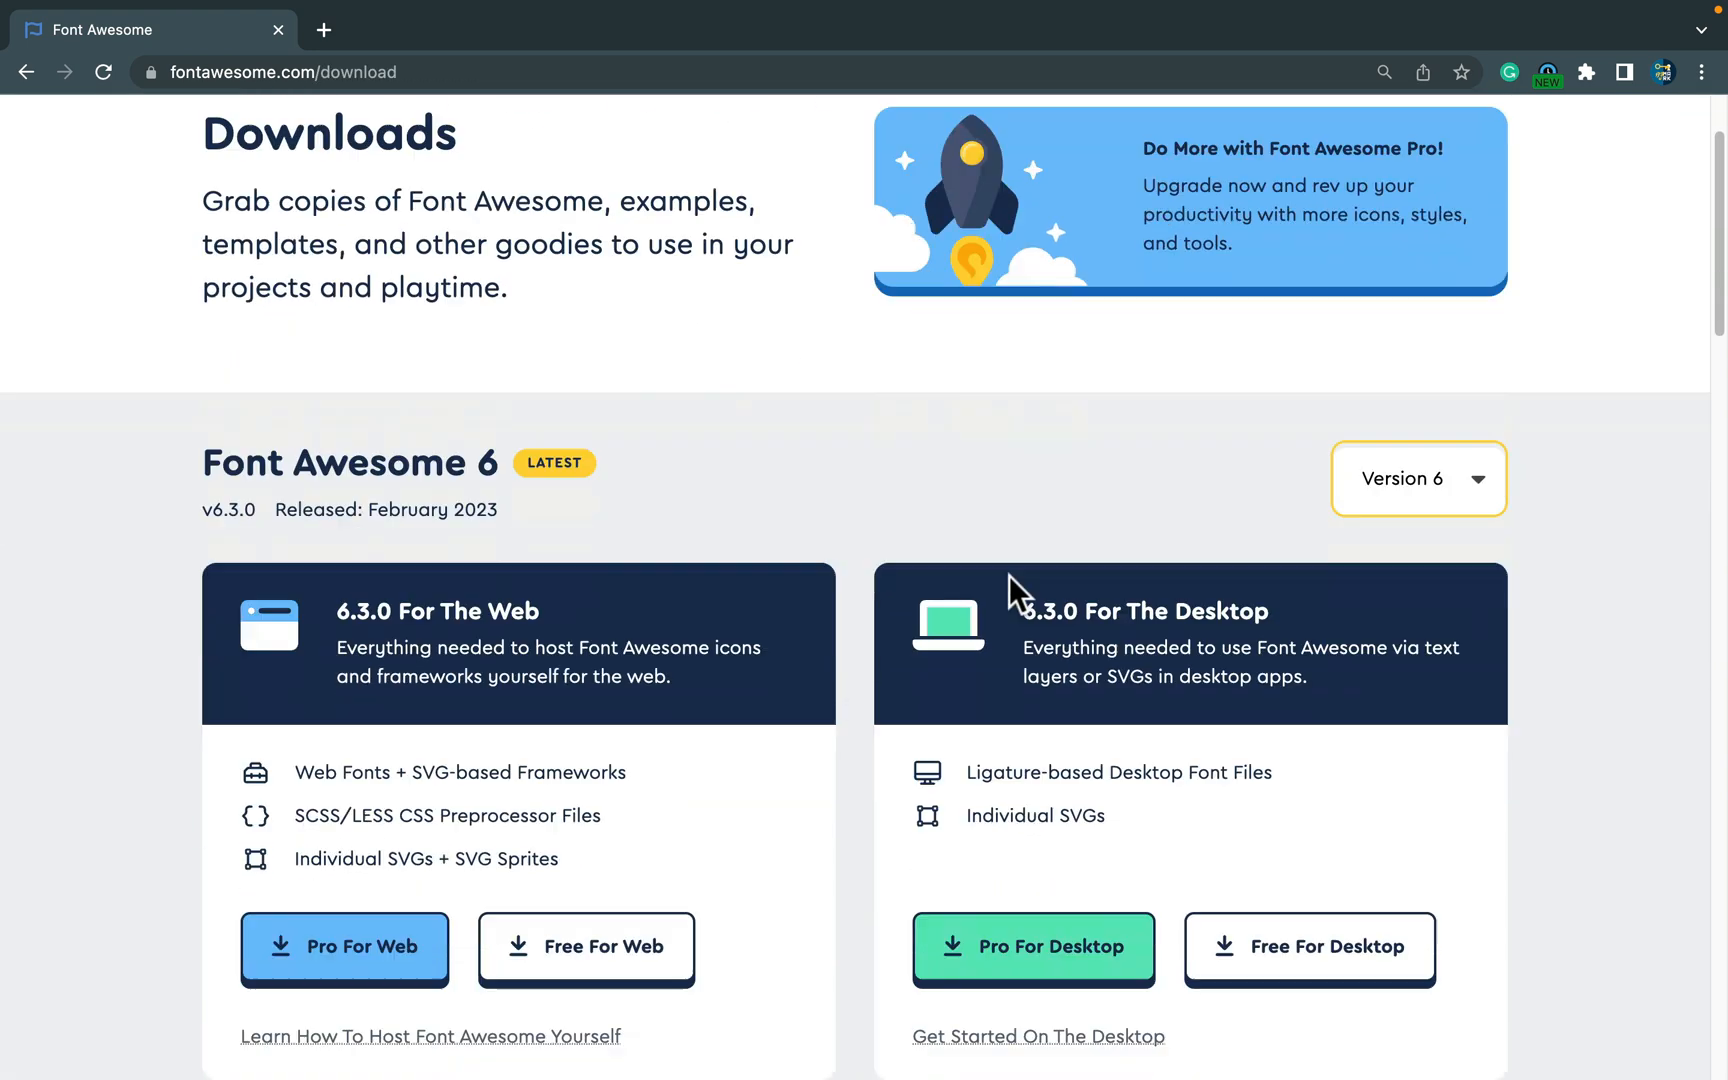
scroll(down, 3)
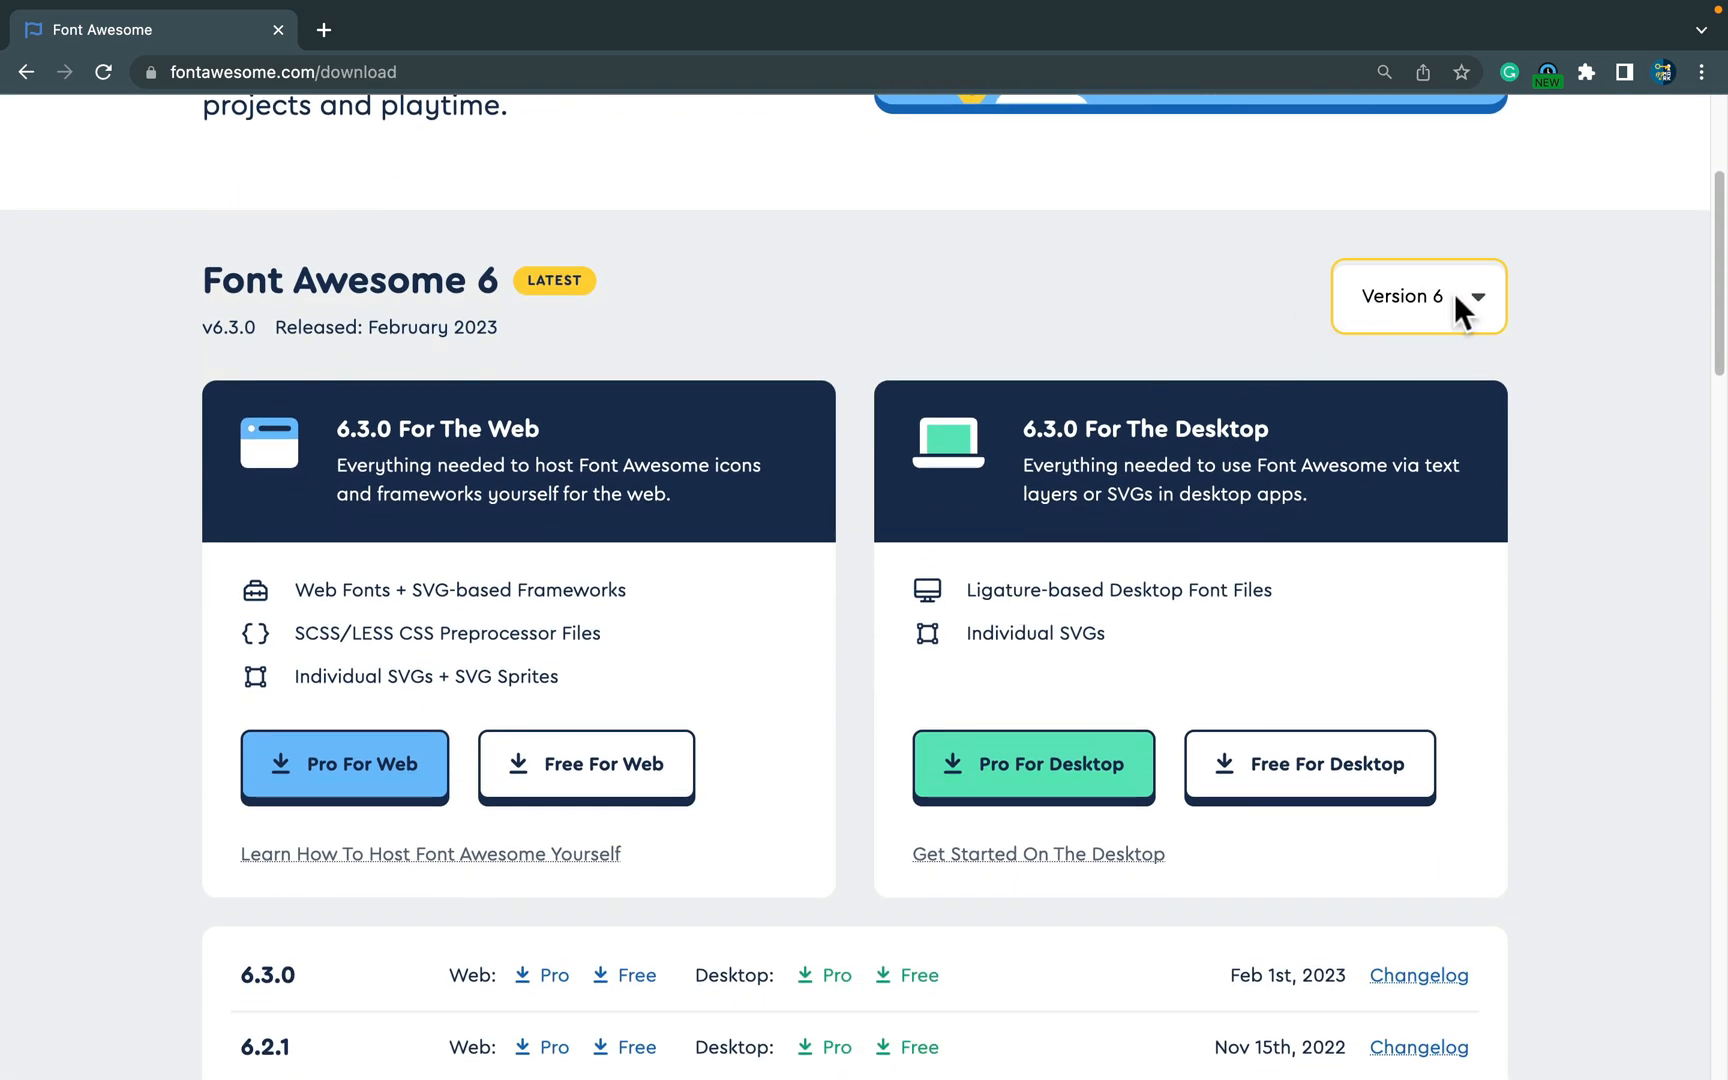
mouse_move(1414, 312)
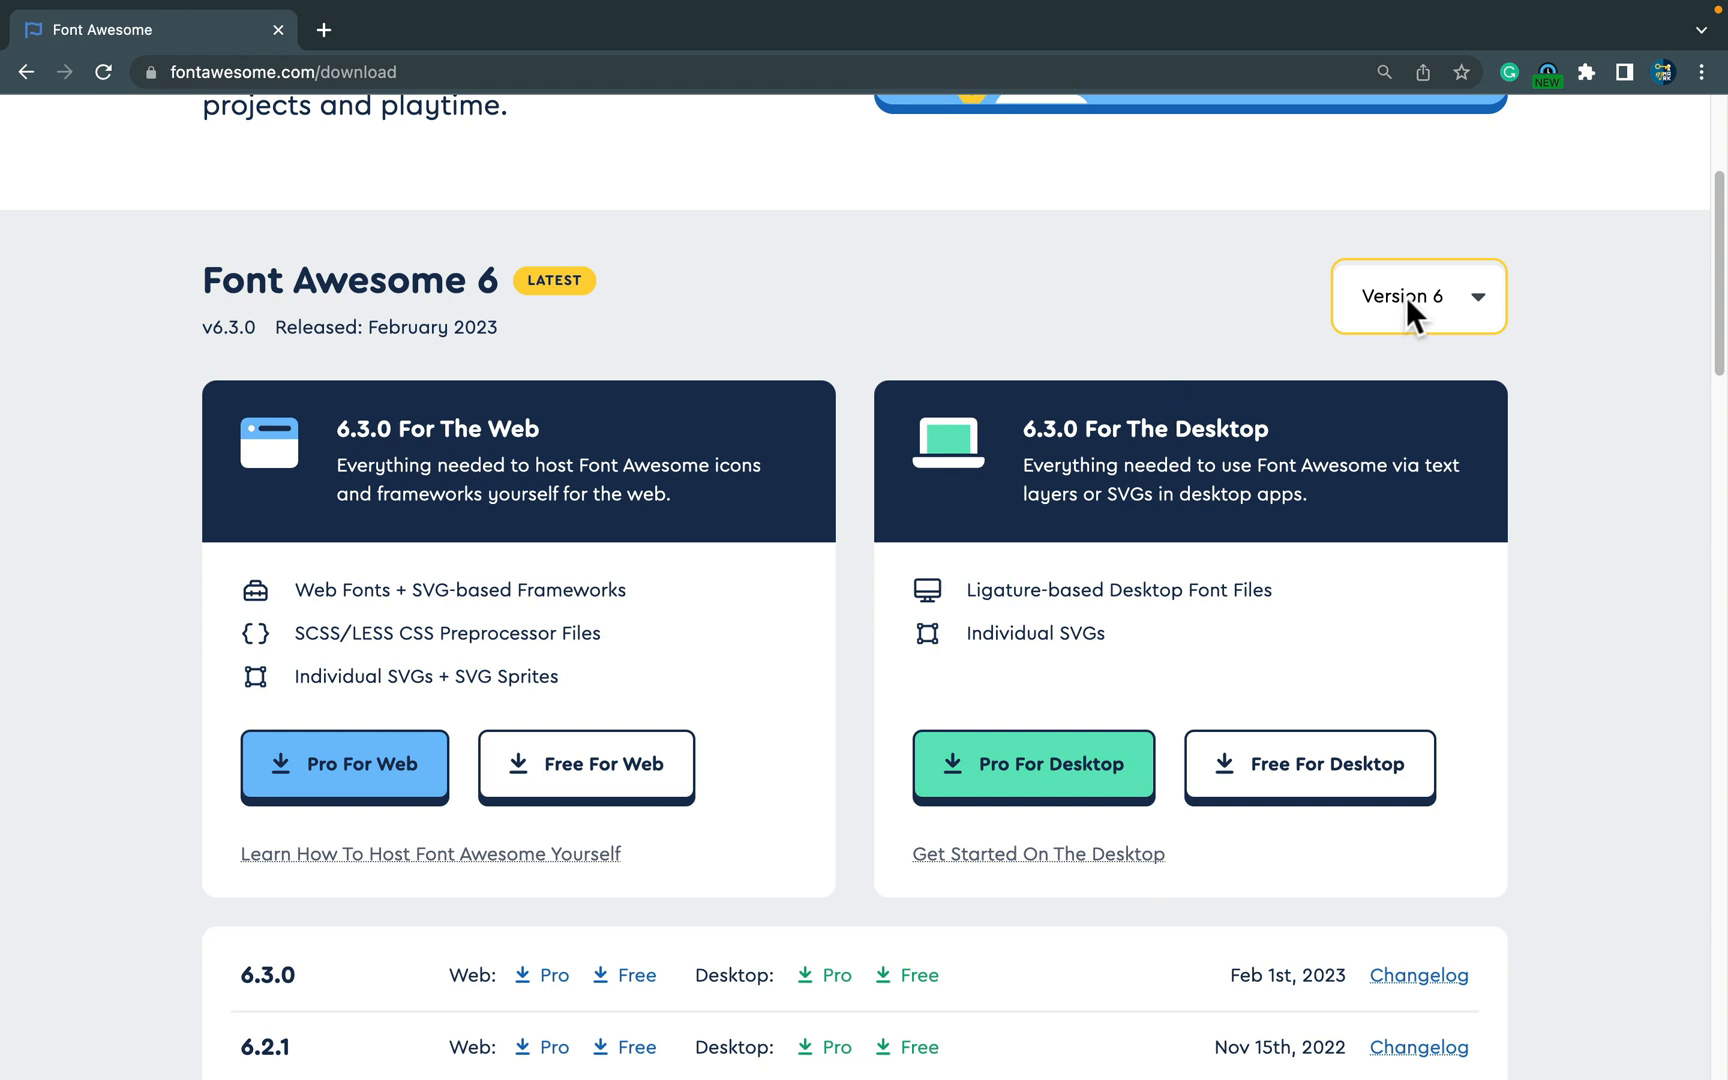
mouse_move(1246, 434)
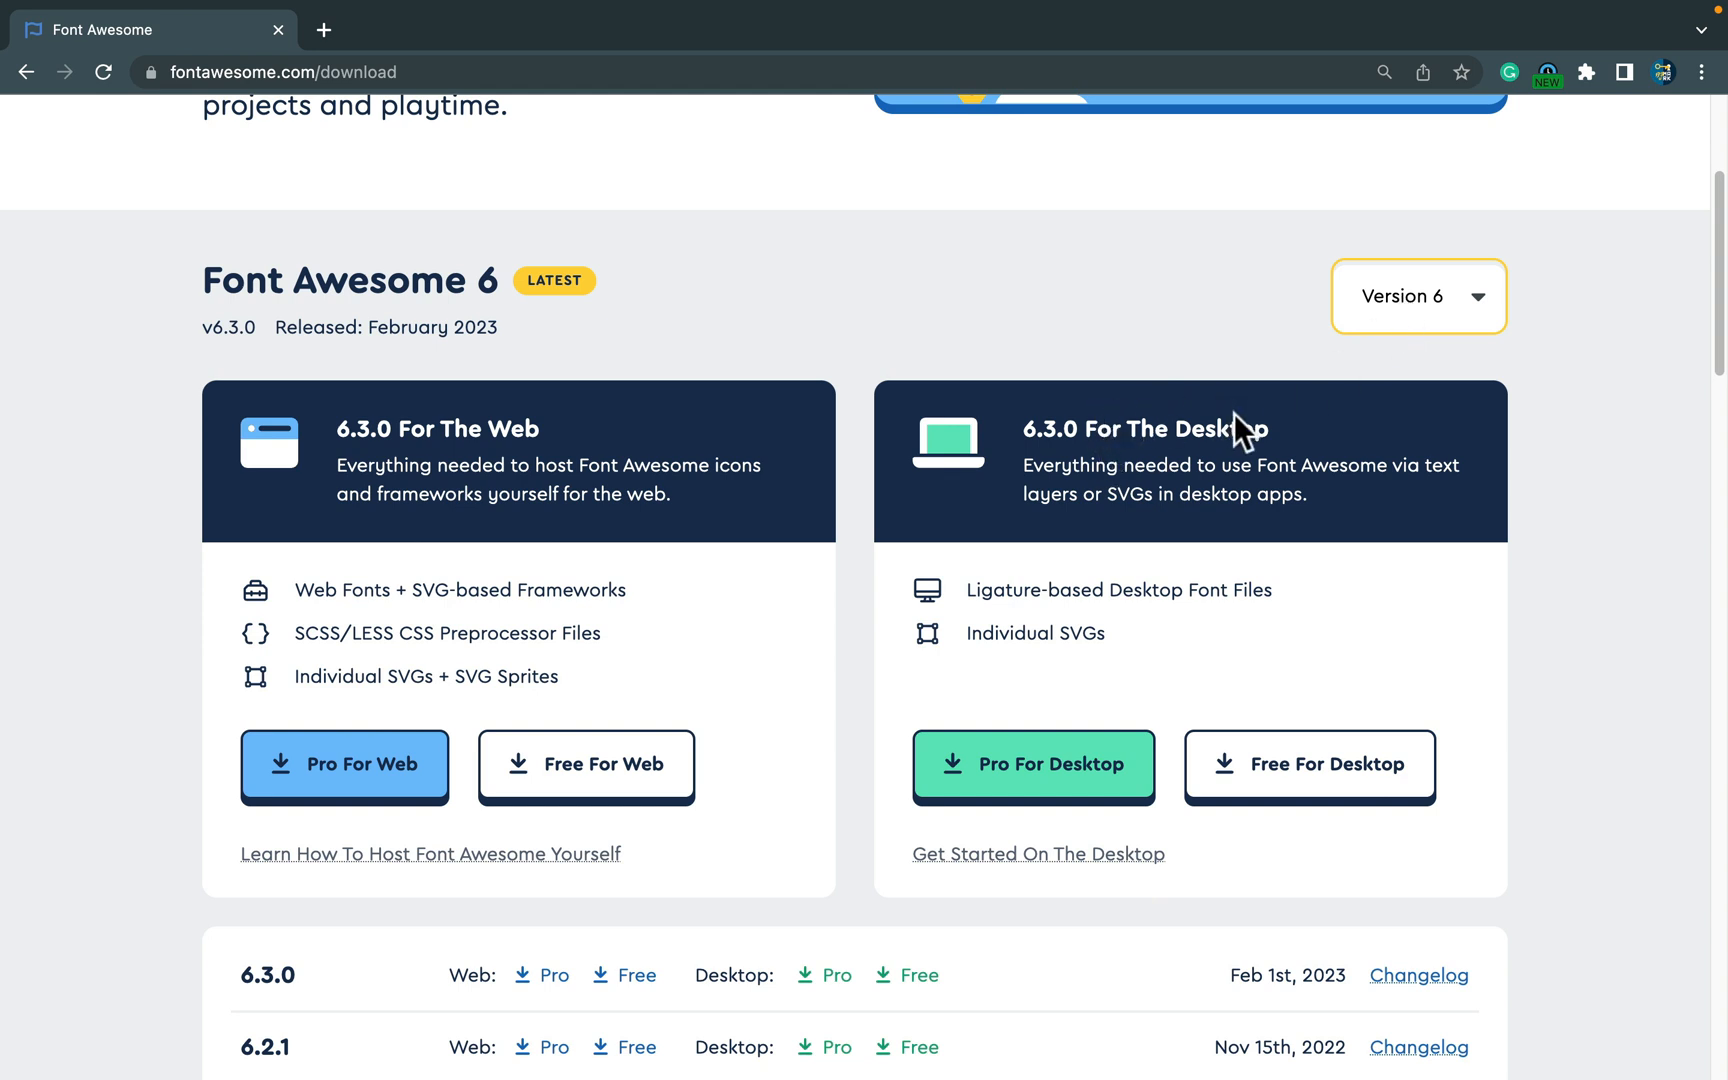
mouse_move(998, 606)
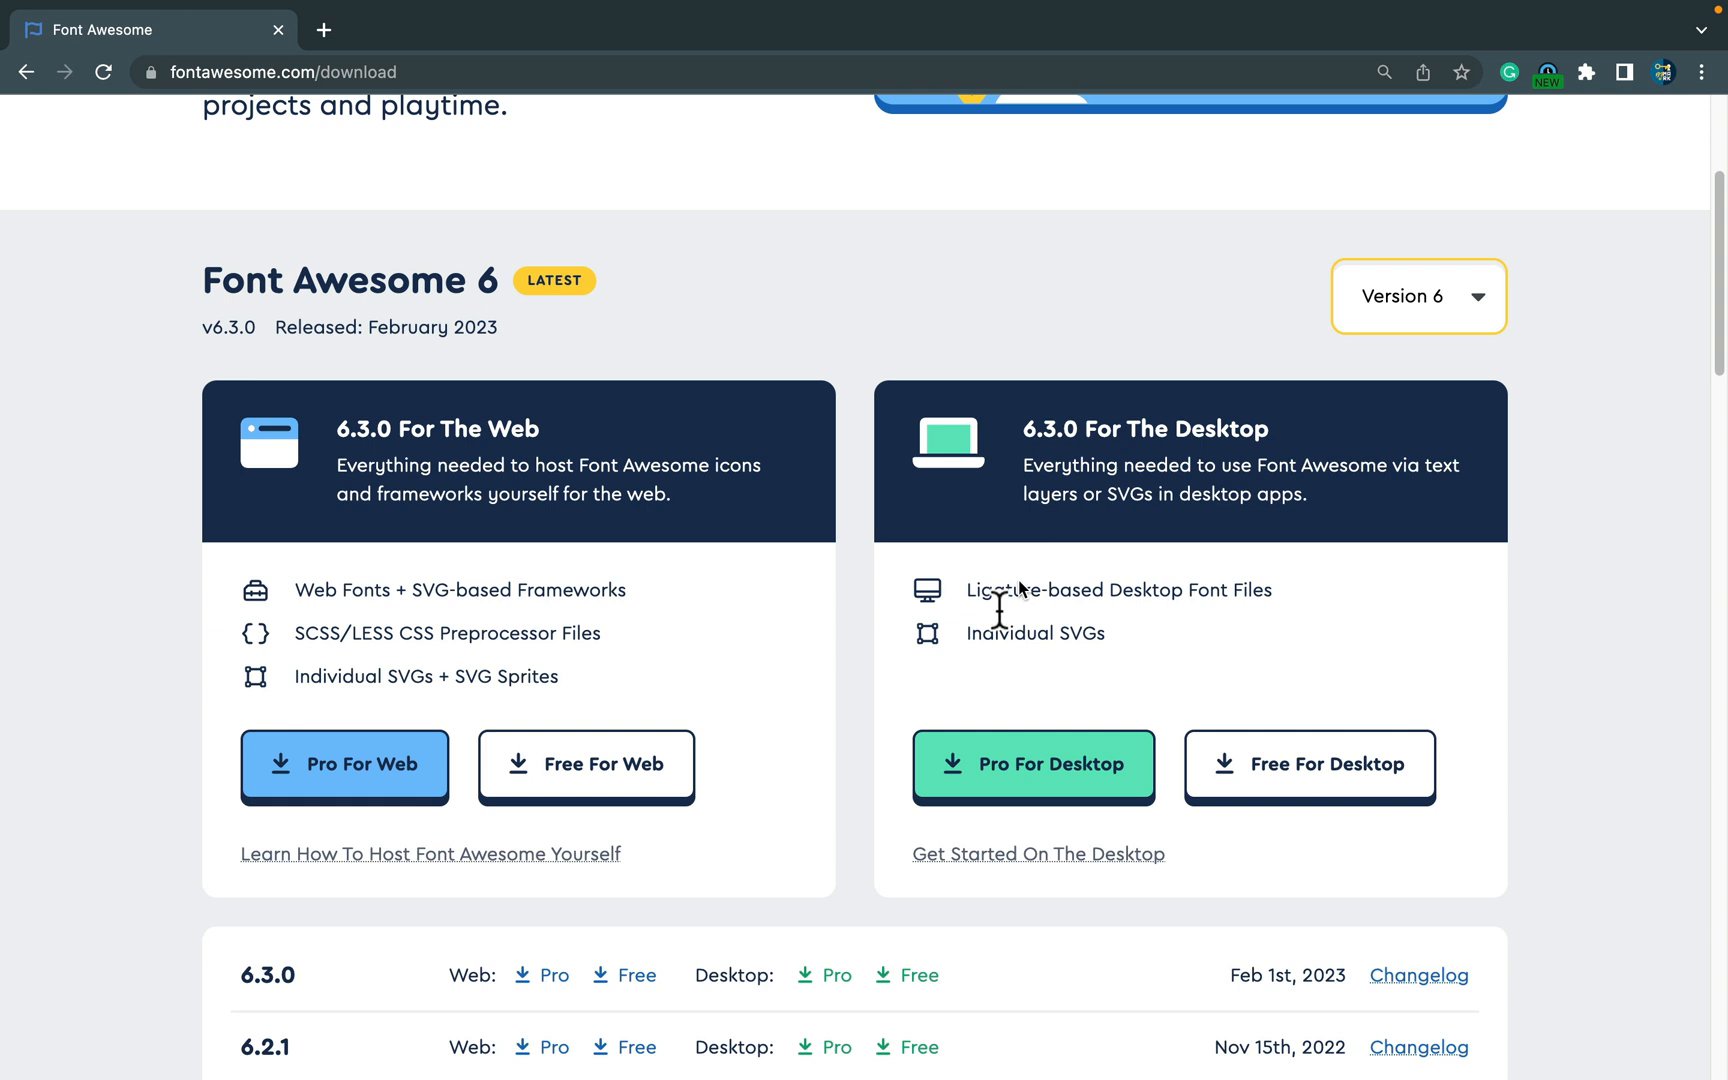
mouse_move(1310, 764)
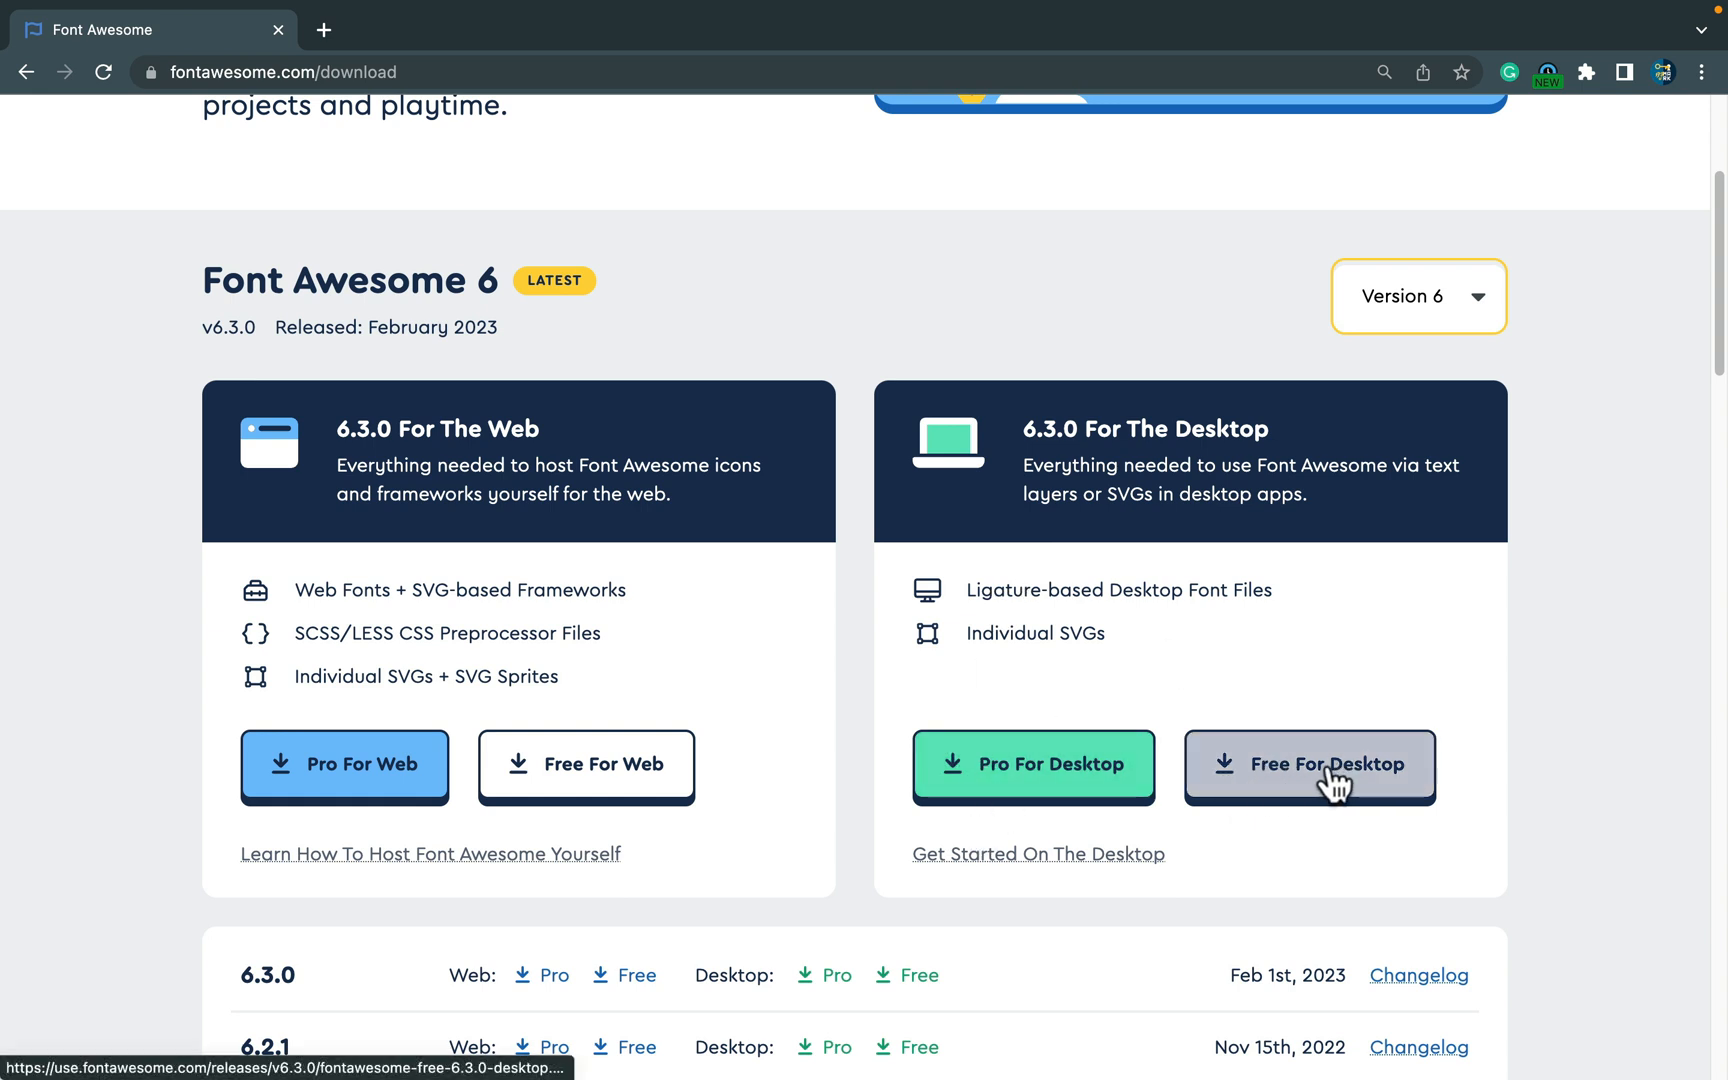
click(1310, 764)
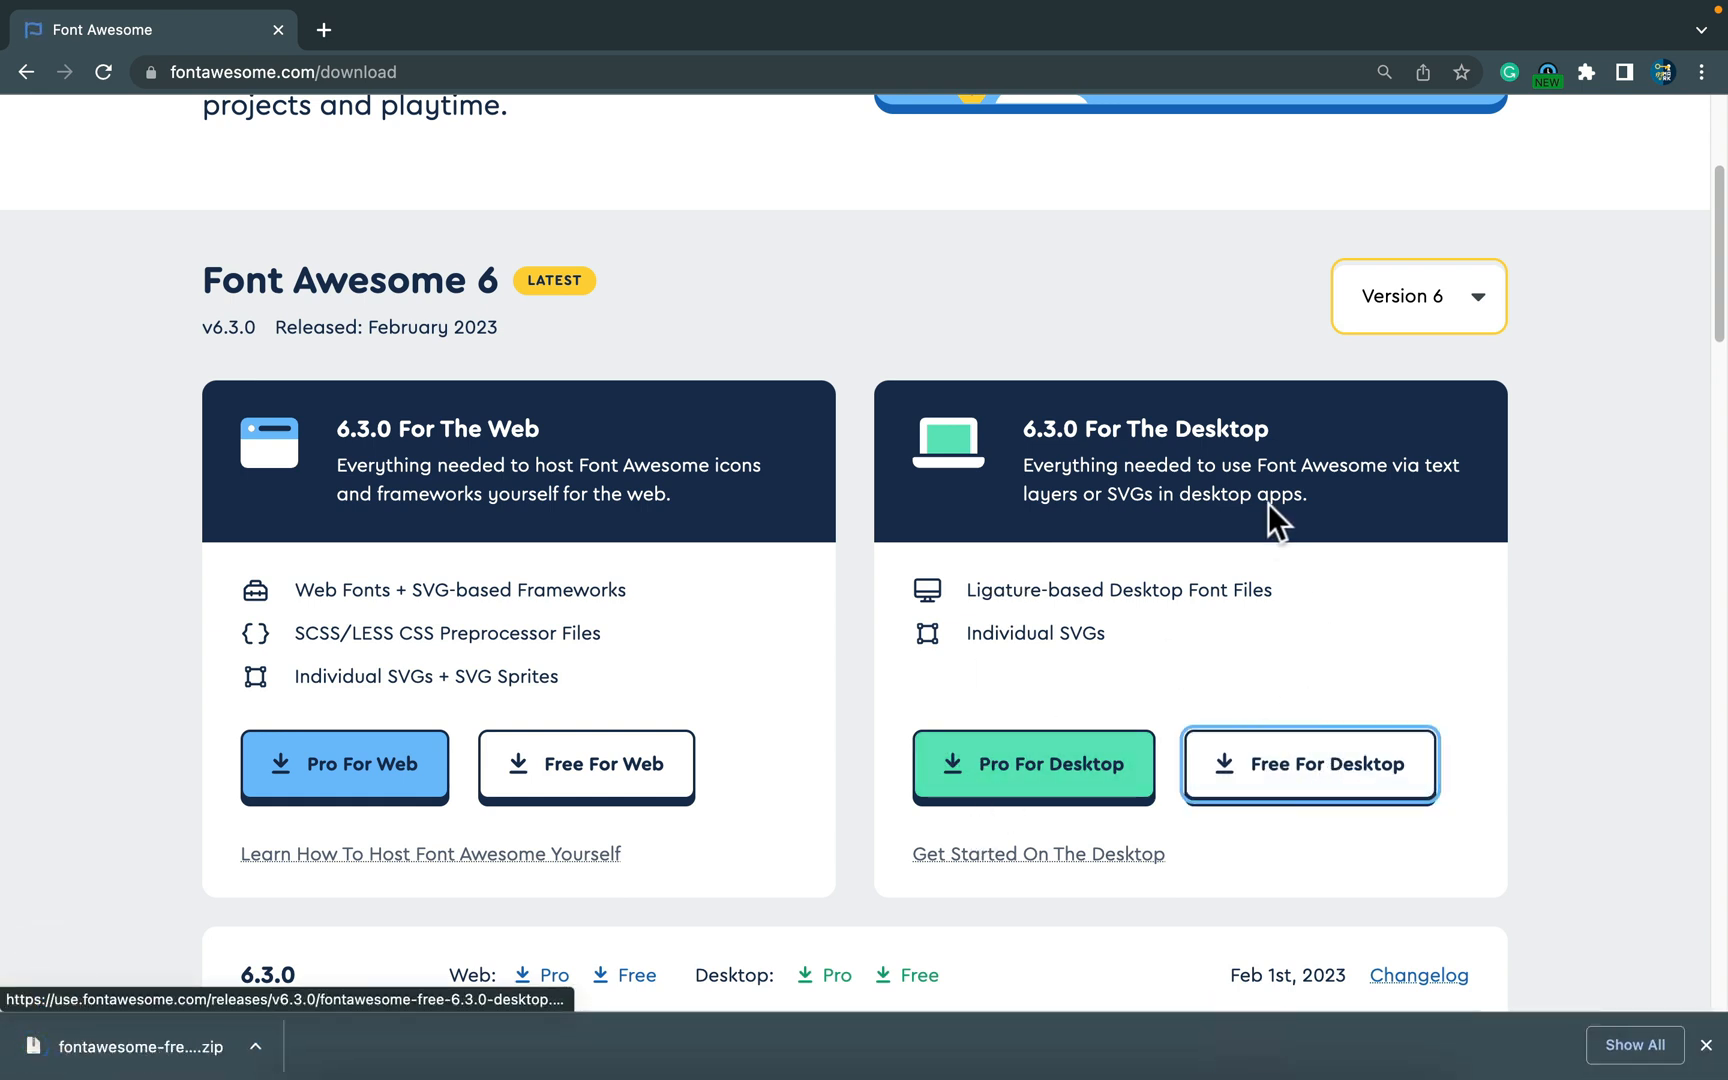
mouse_move(1256, 548)
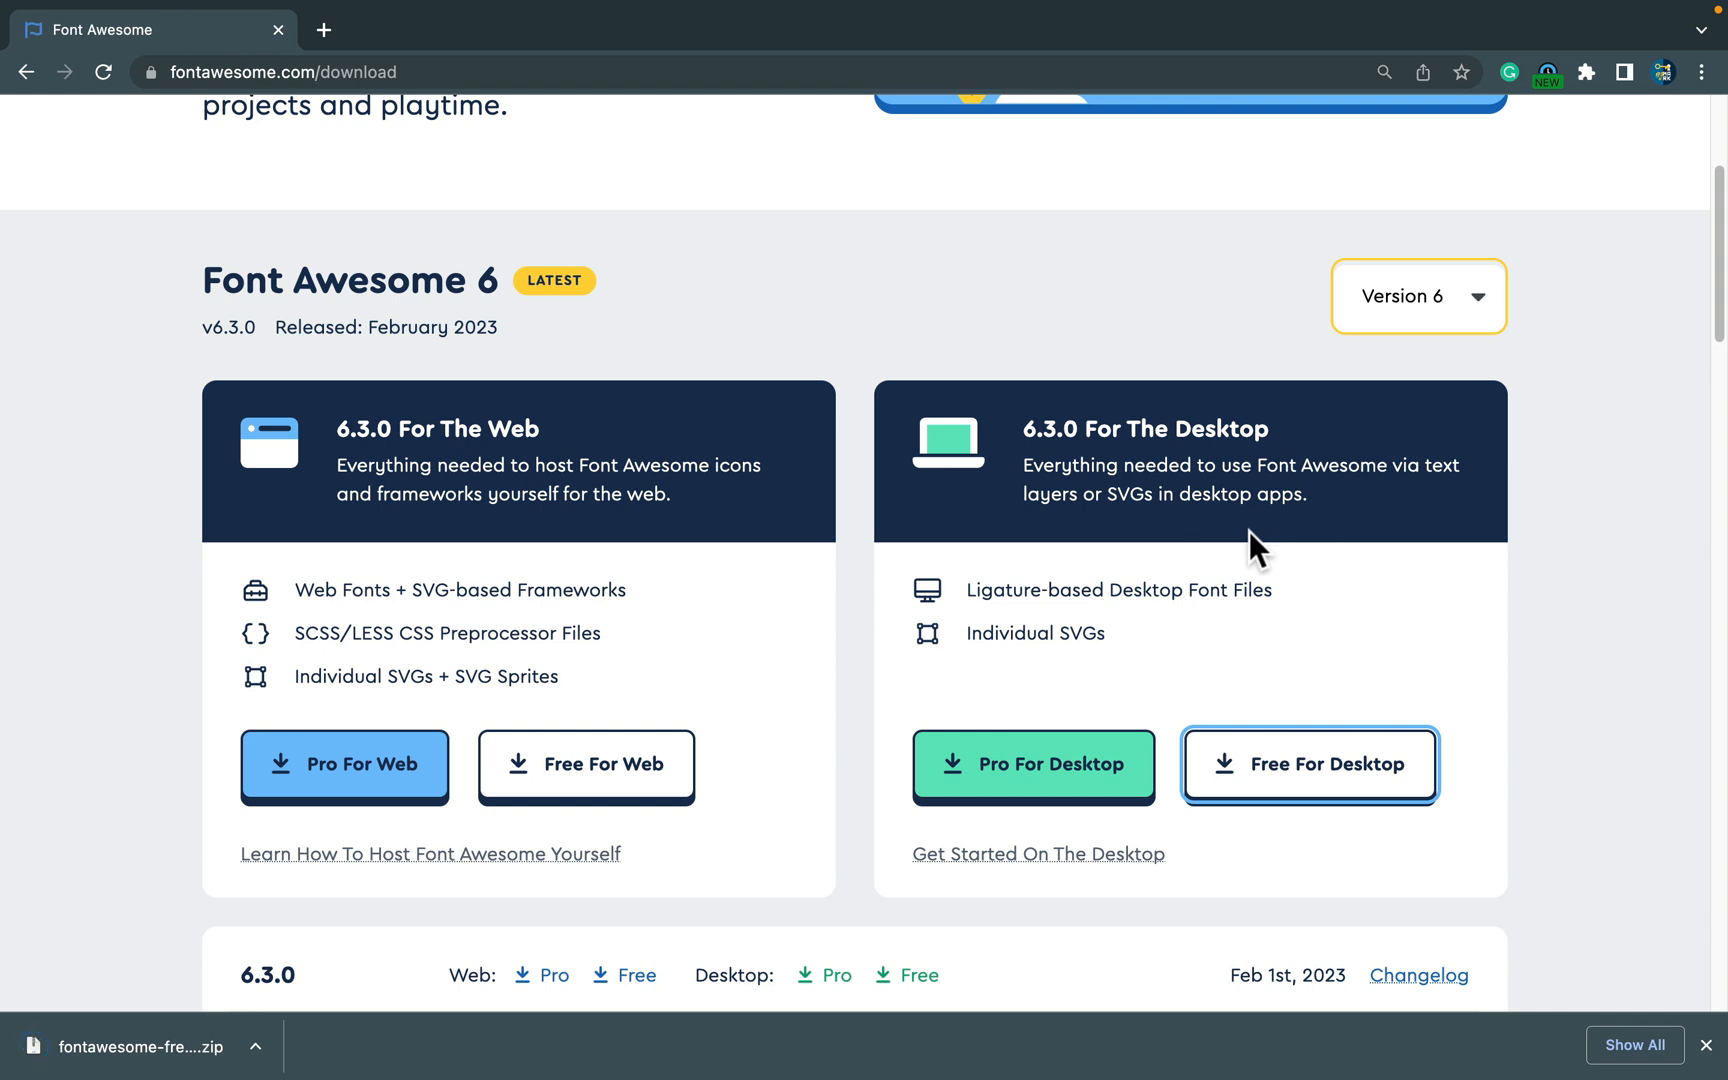
mouse_move(1228, 566)
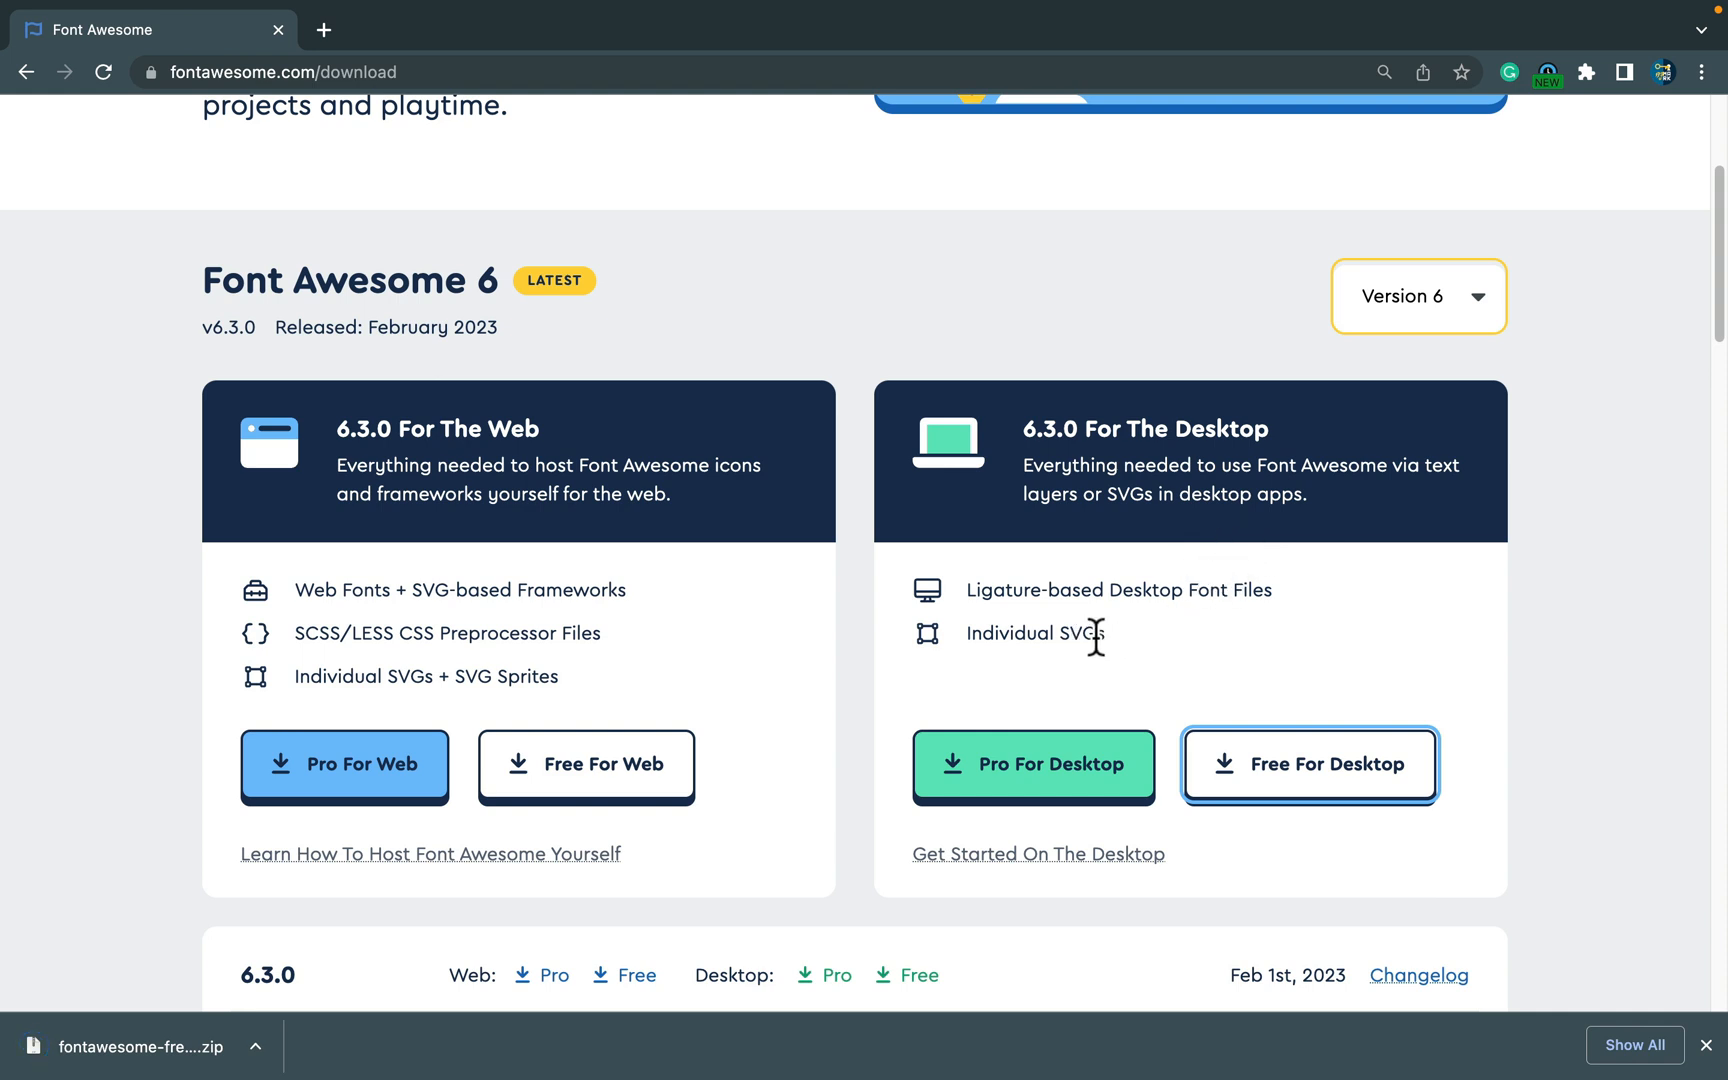
mouse_move(198, 898)
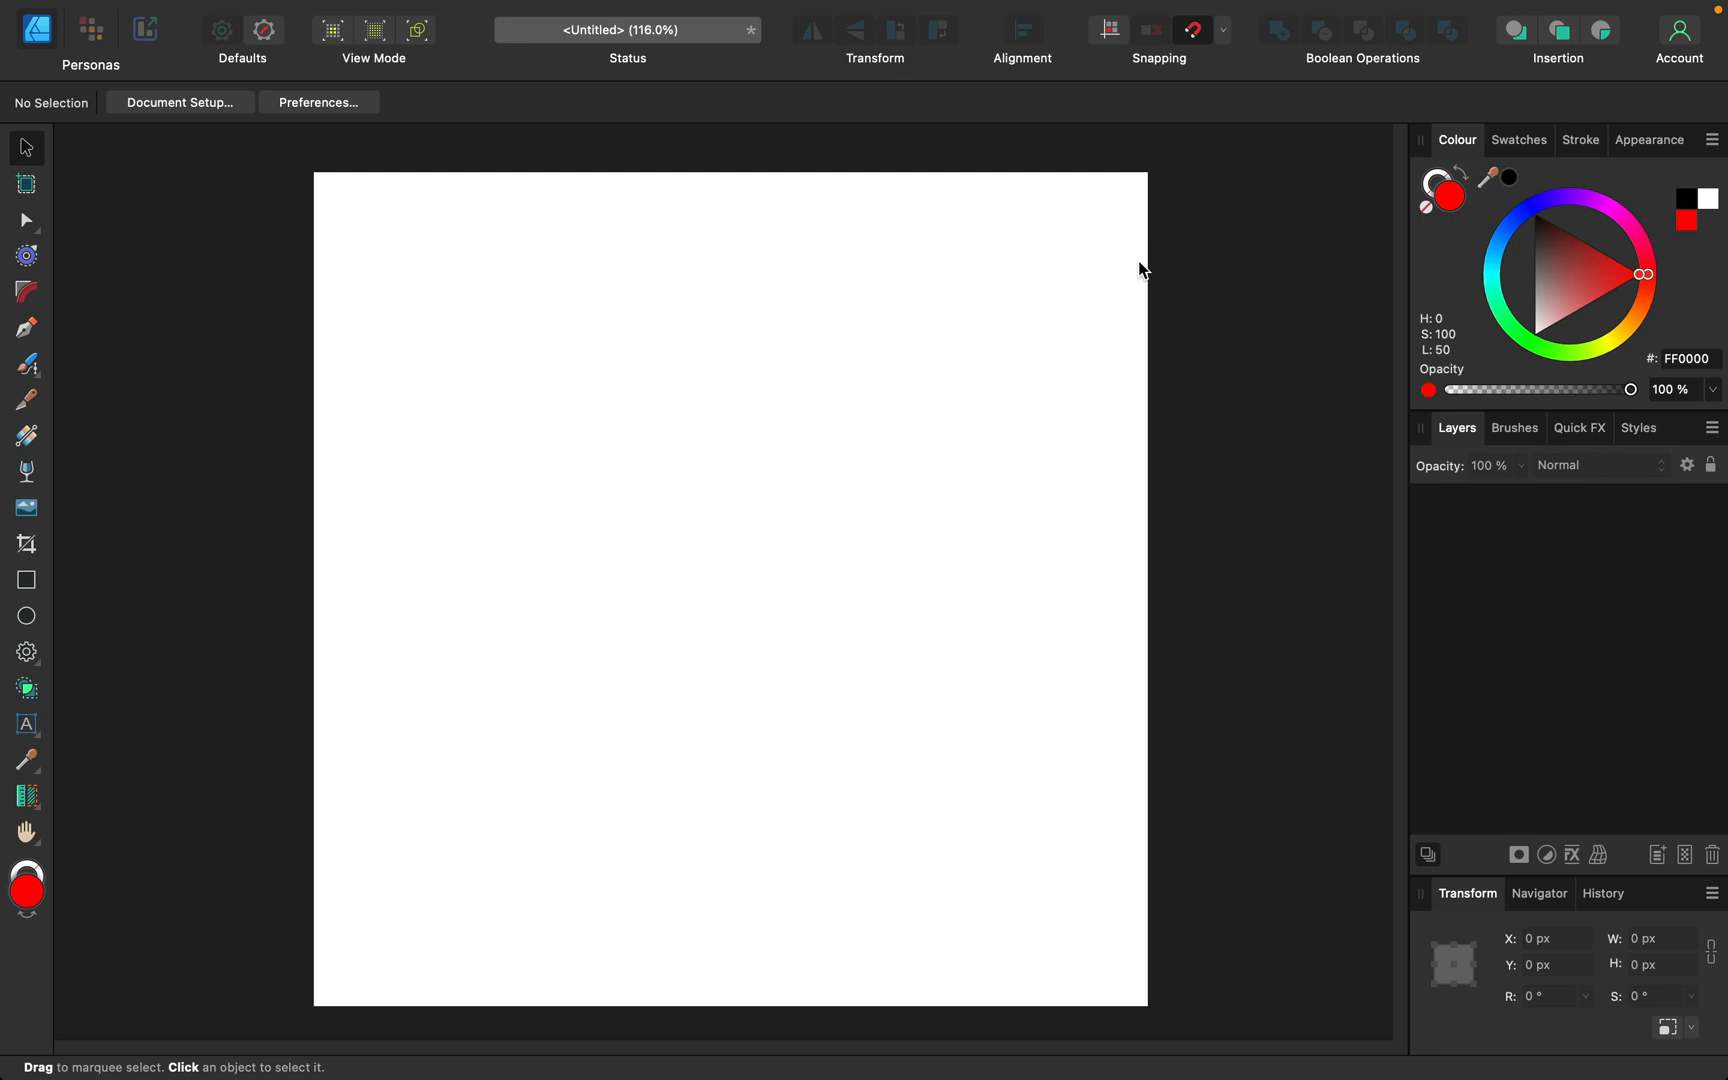
mouse_move(936, 228)
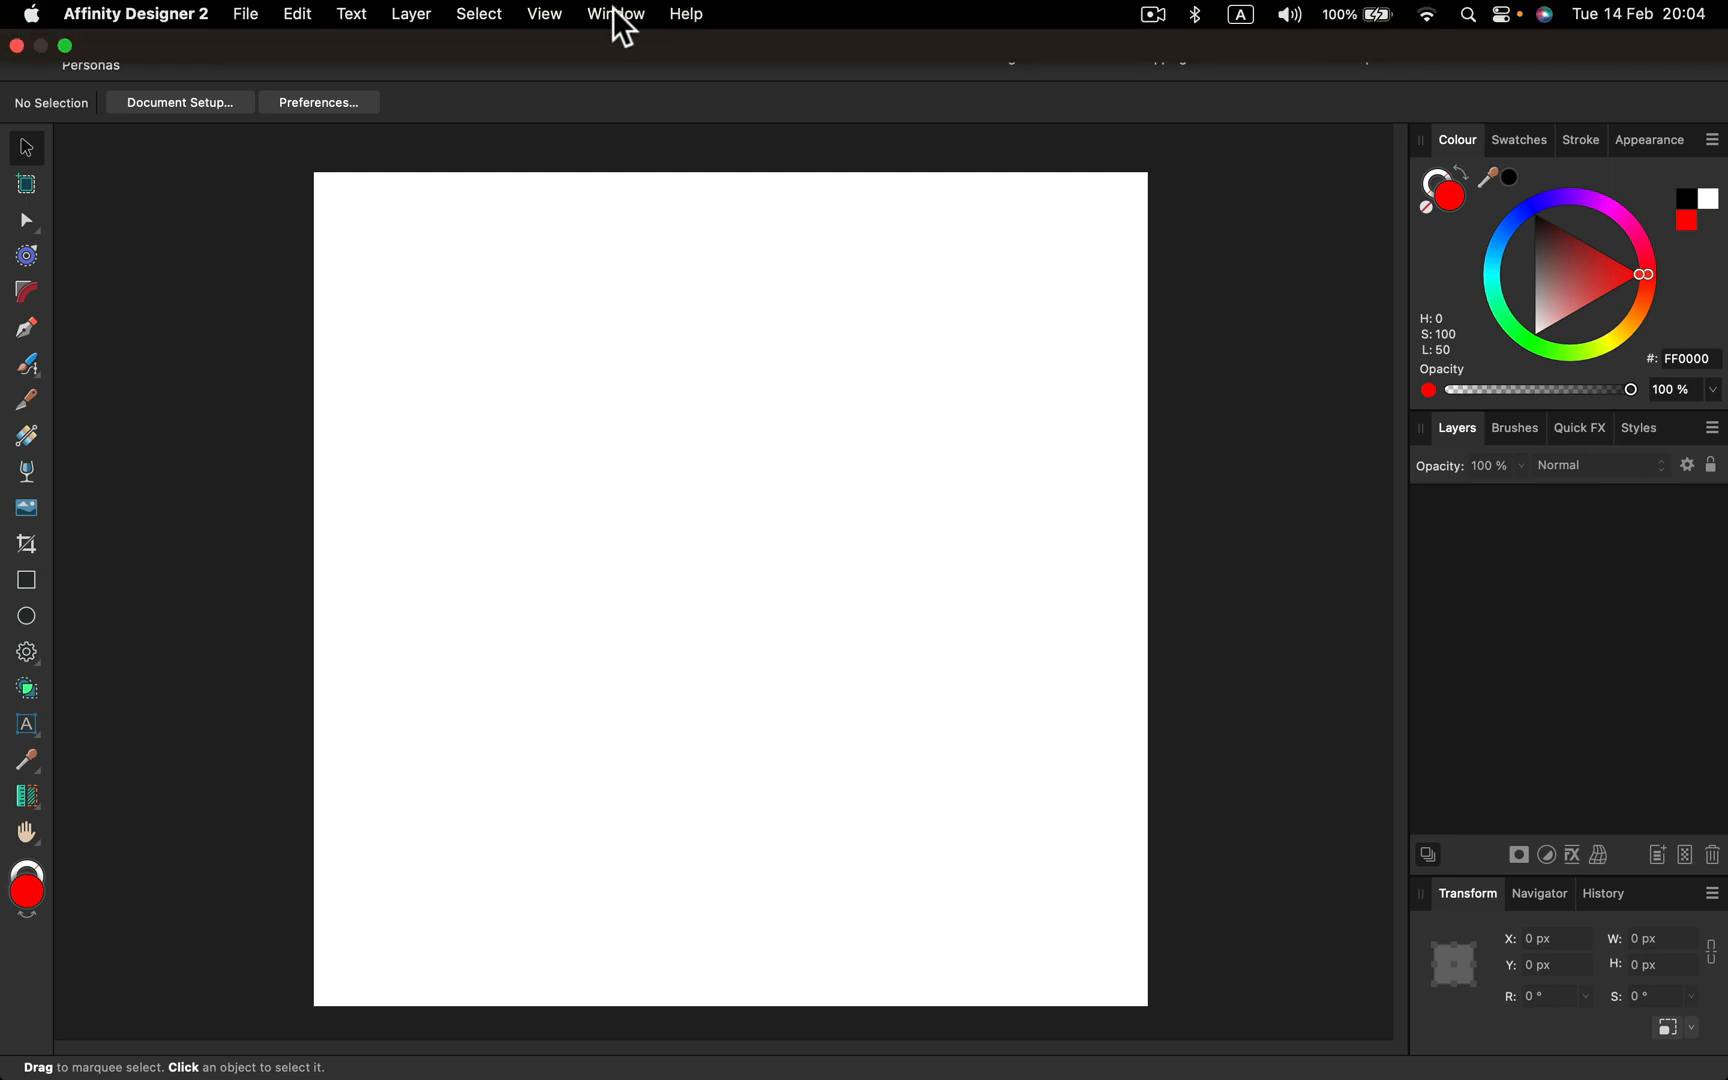
Show the Assets panel via Window > Assets, revealing the Extra Shapes collection.
click(616, 14)
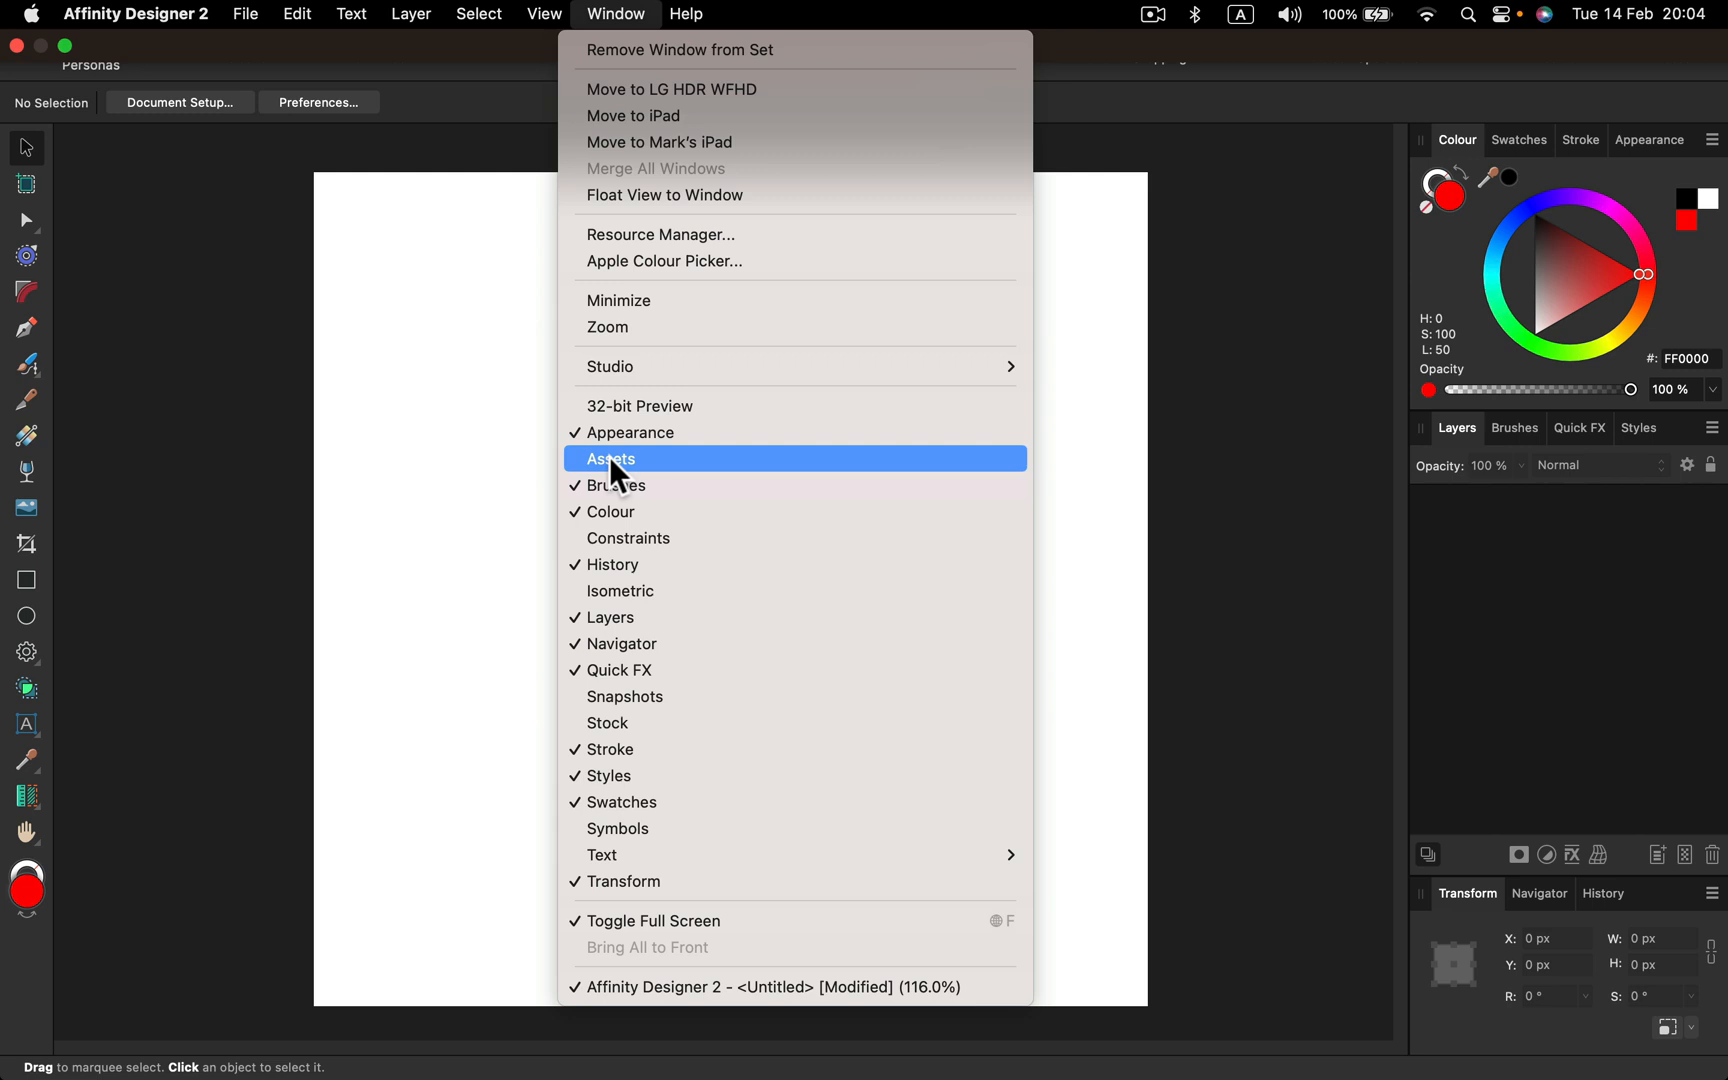
click(612, 458)
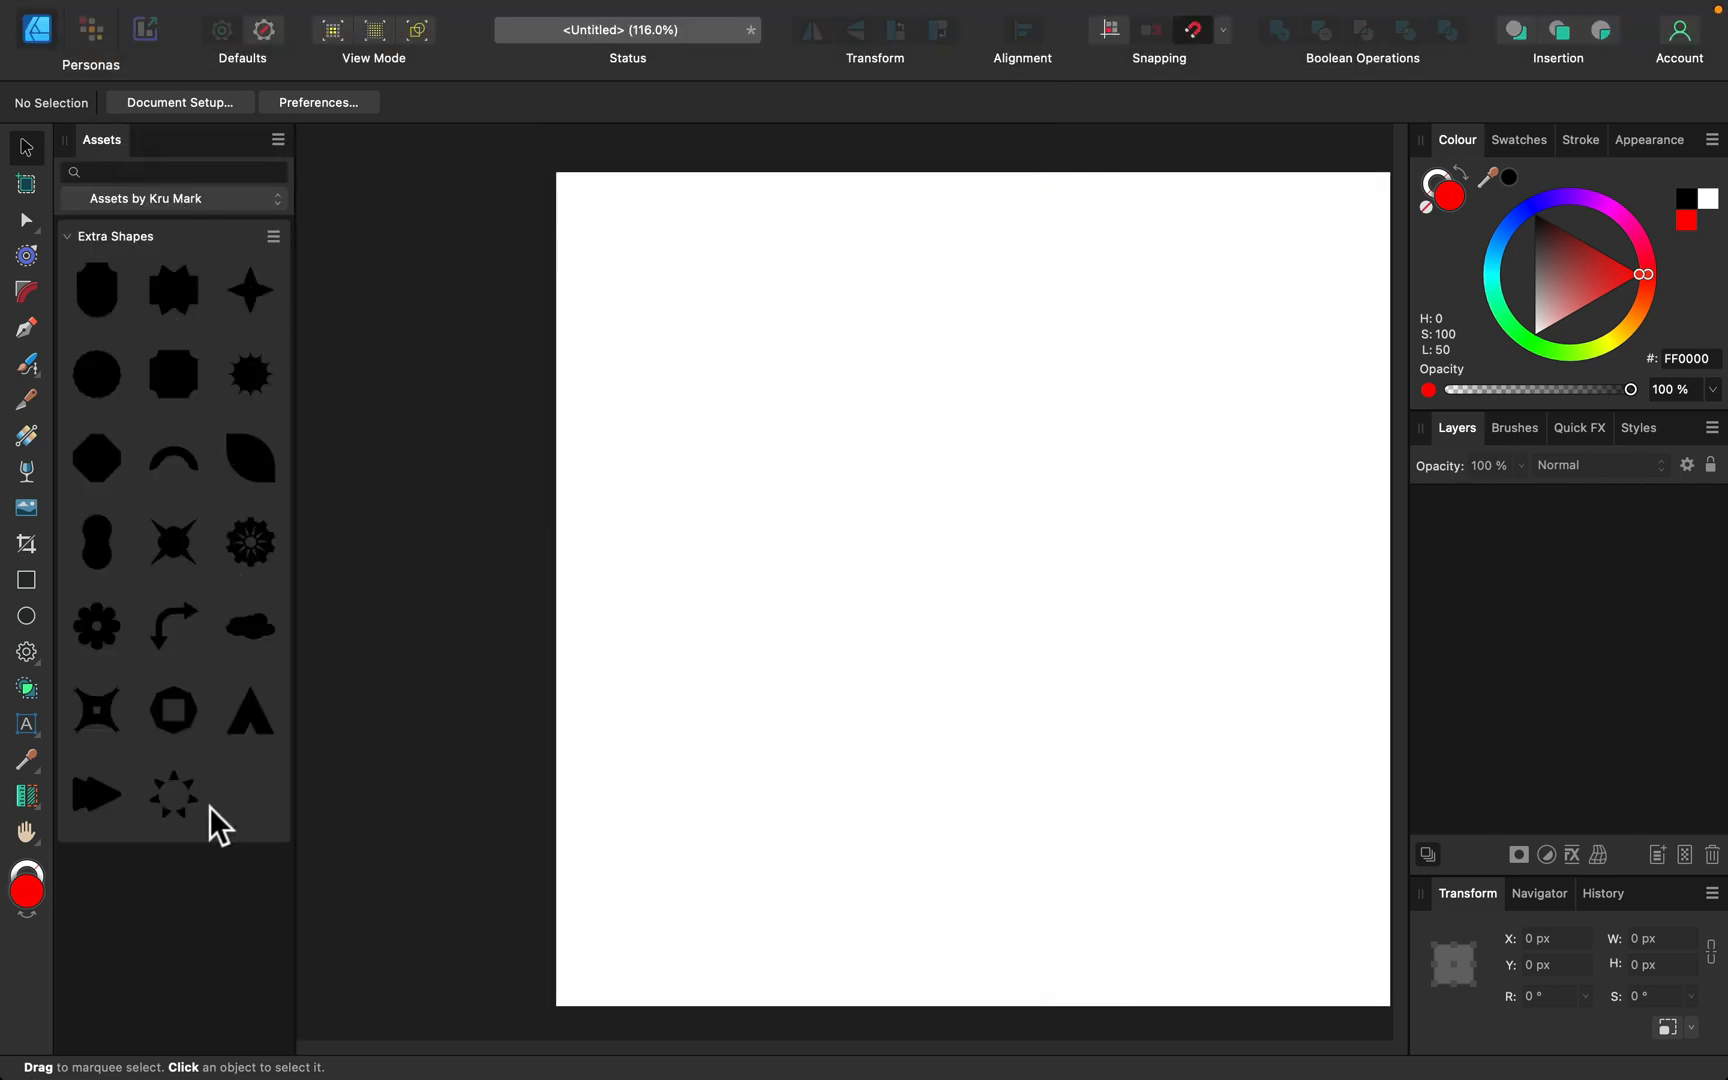
mouse_move(248, 320)
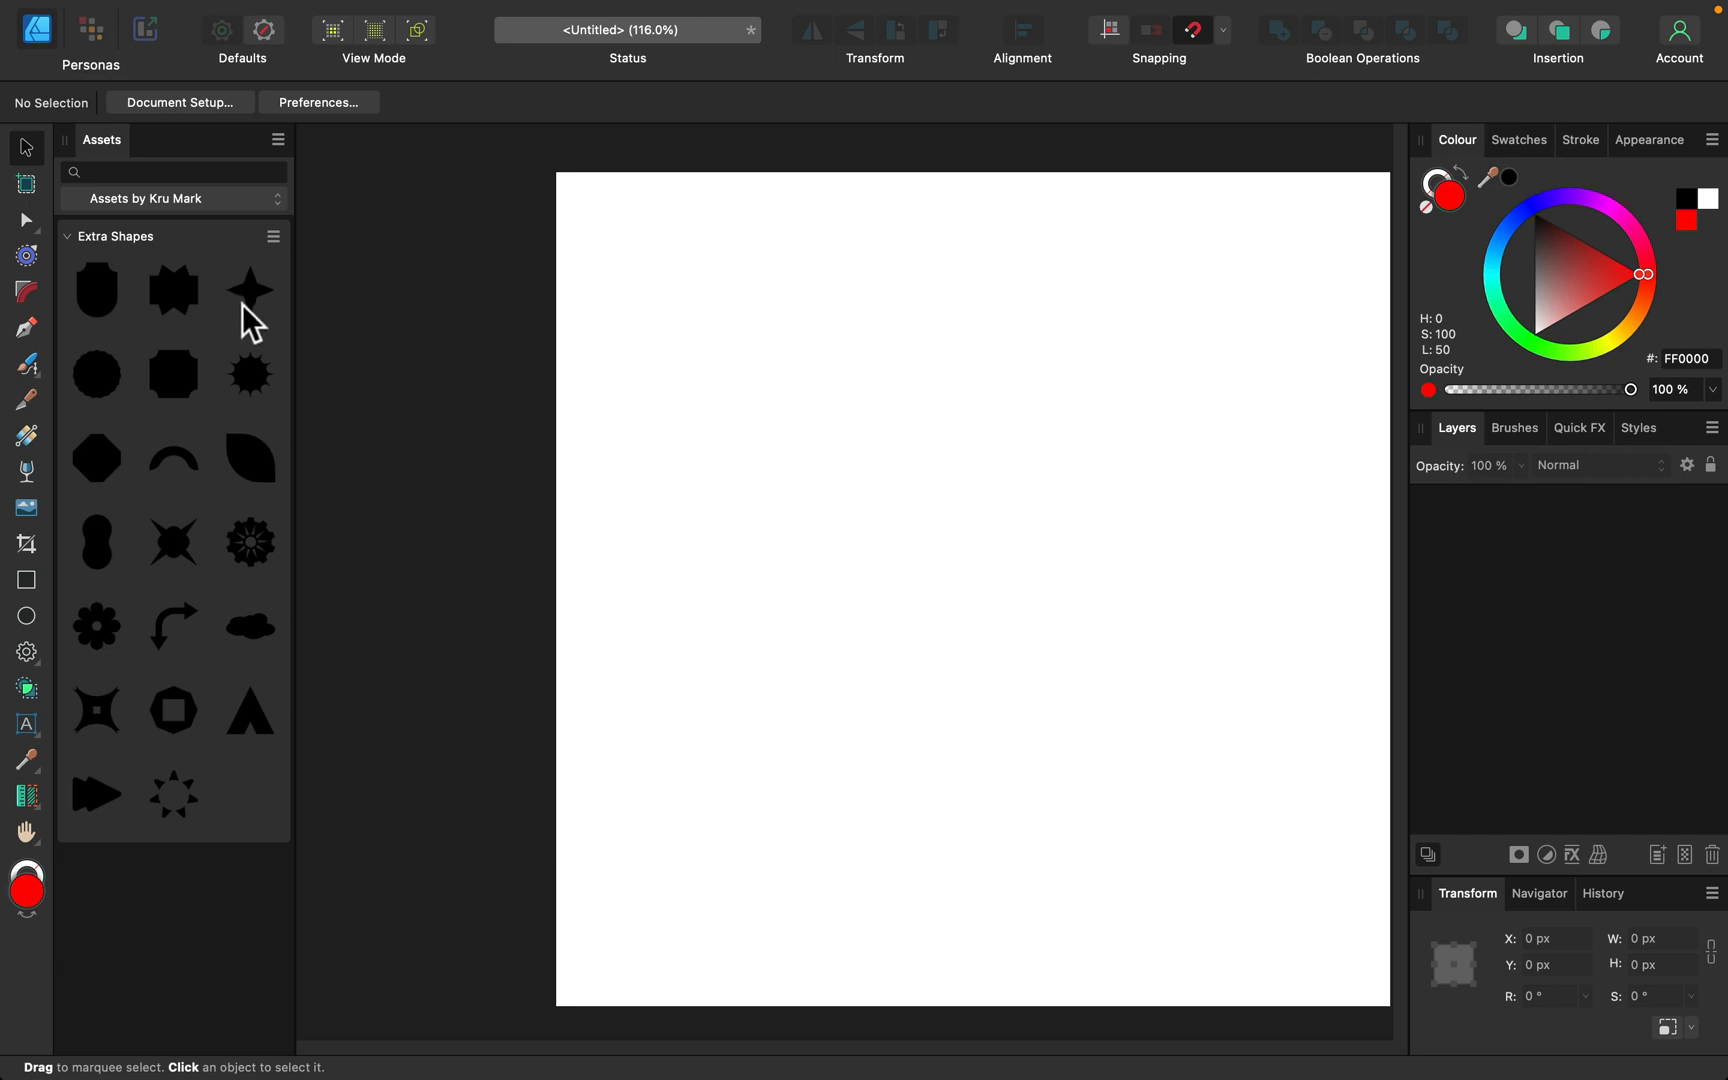
Add a new asset category named 'Font Awesome Icons' from the Assets panel menu.
click(276, 140)
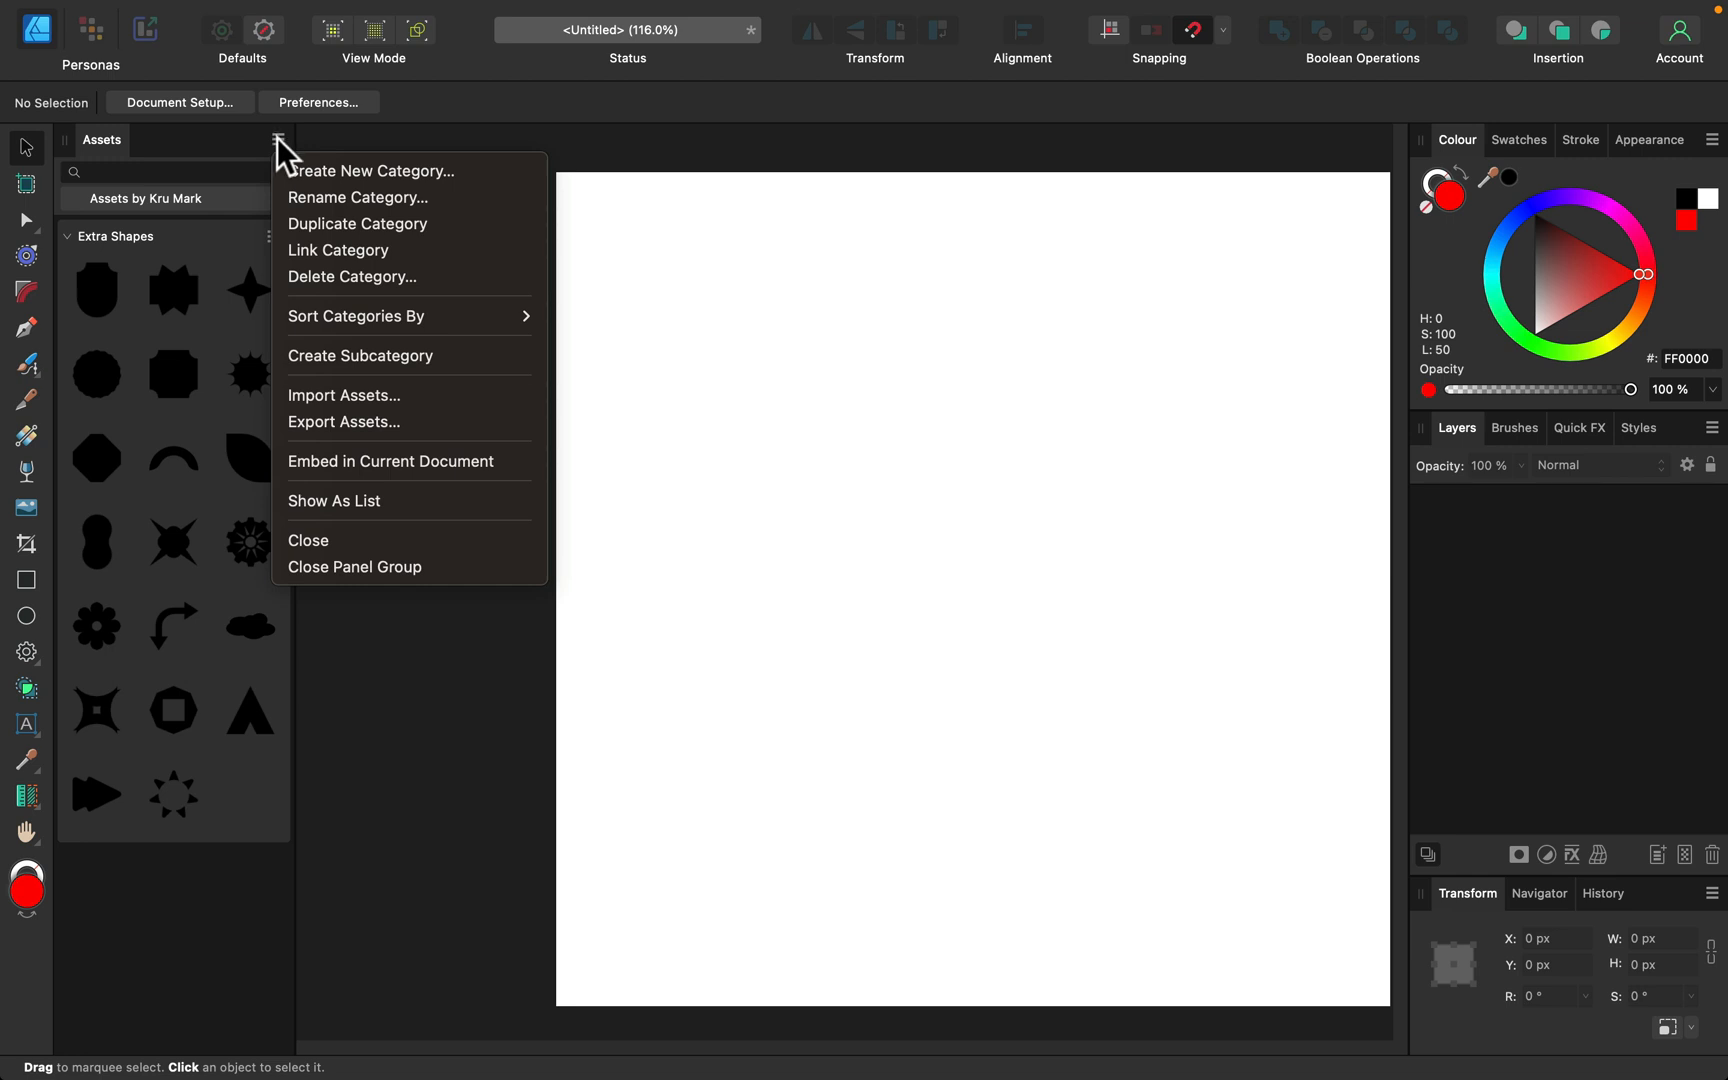
click(372, 170)
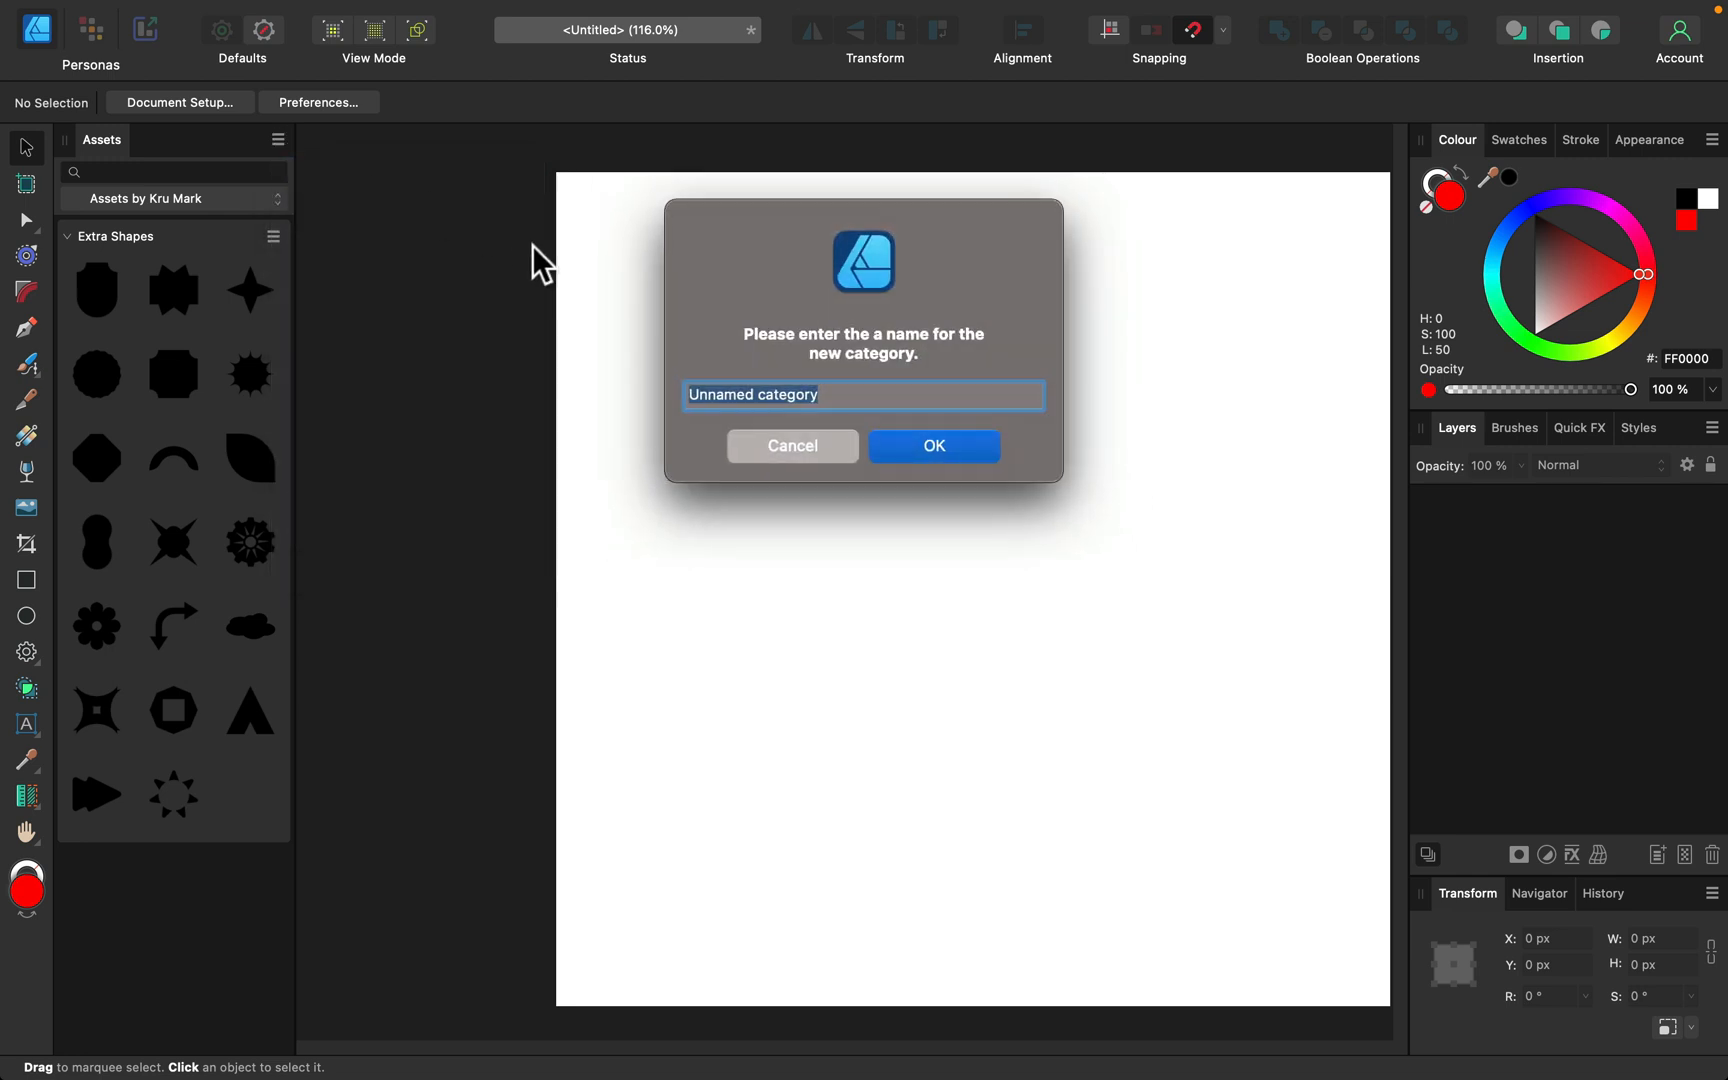
text(Font)
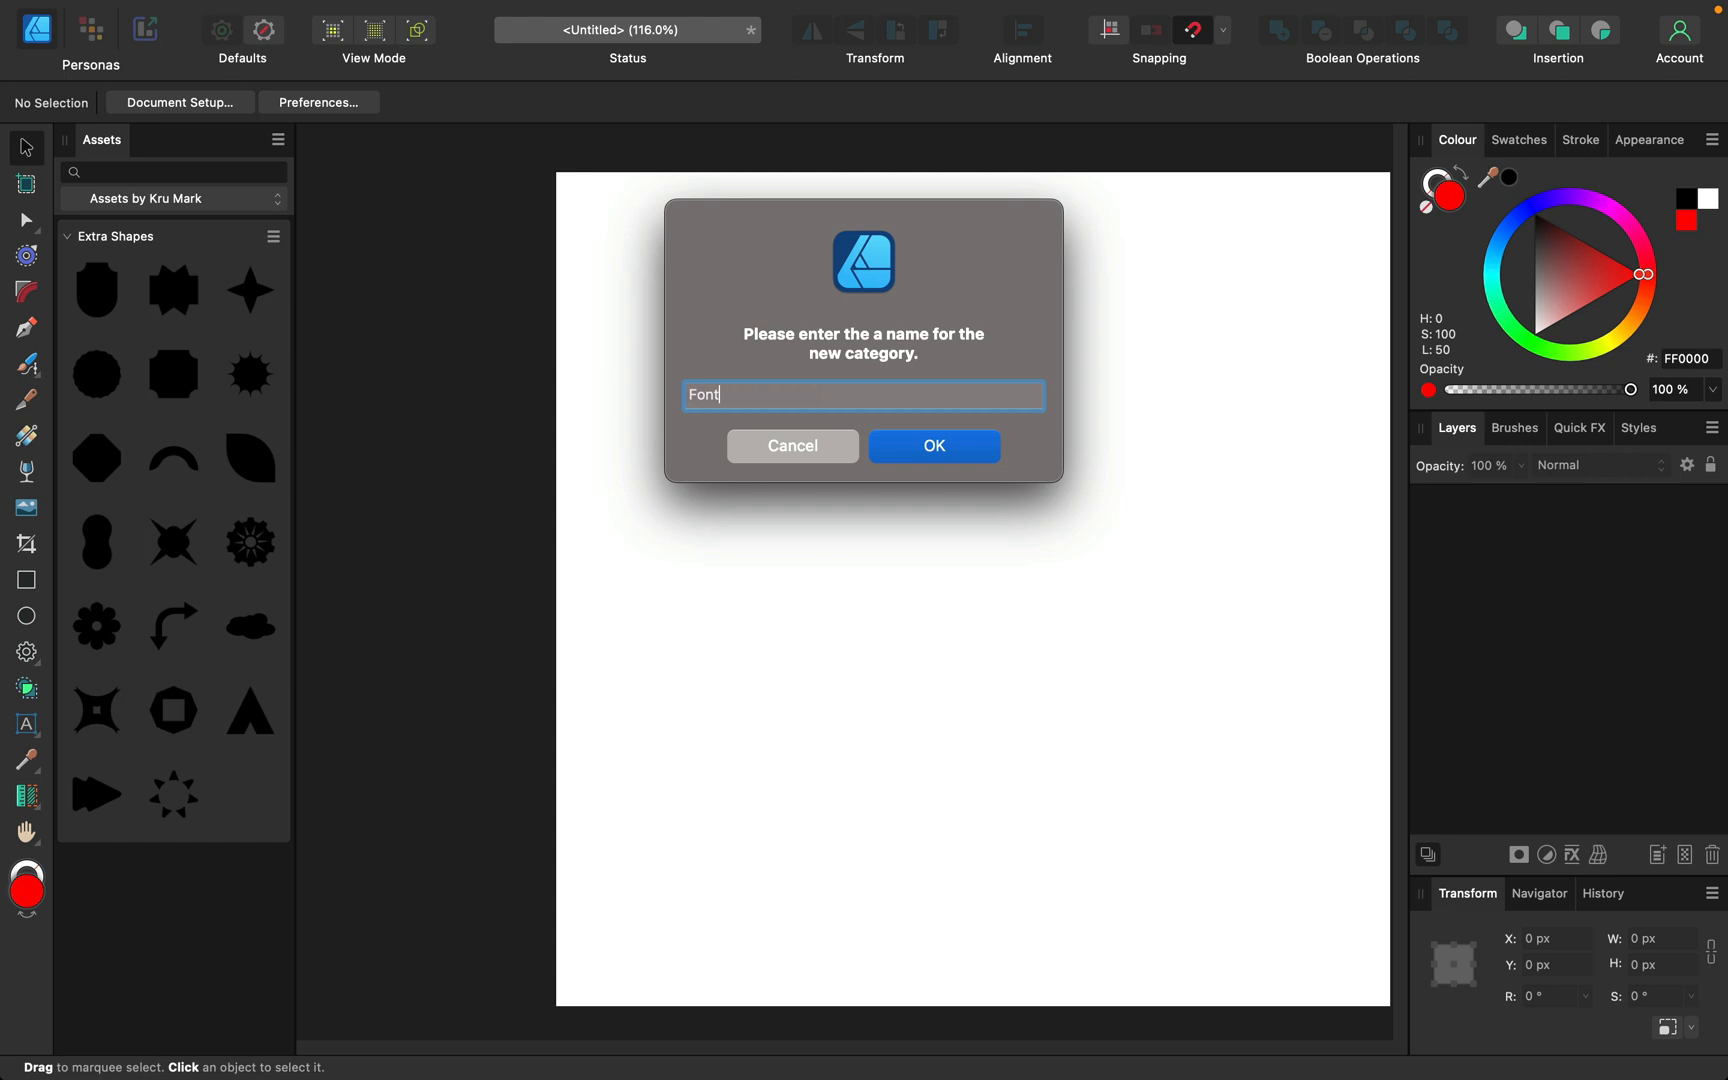
text(Awesome)
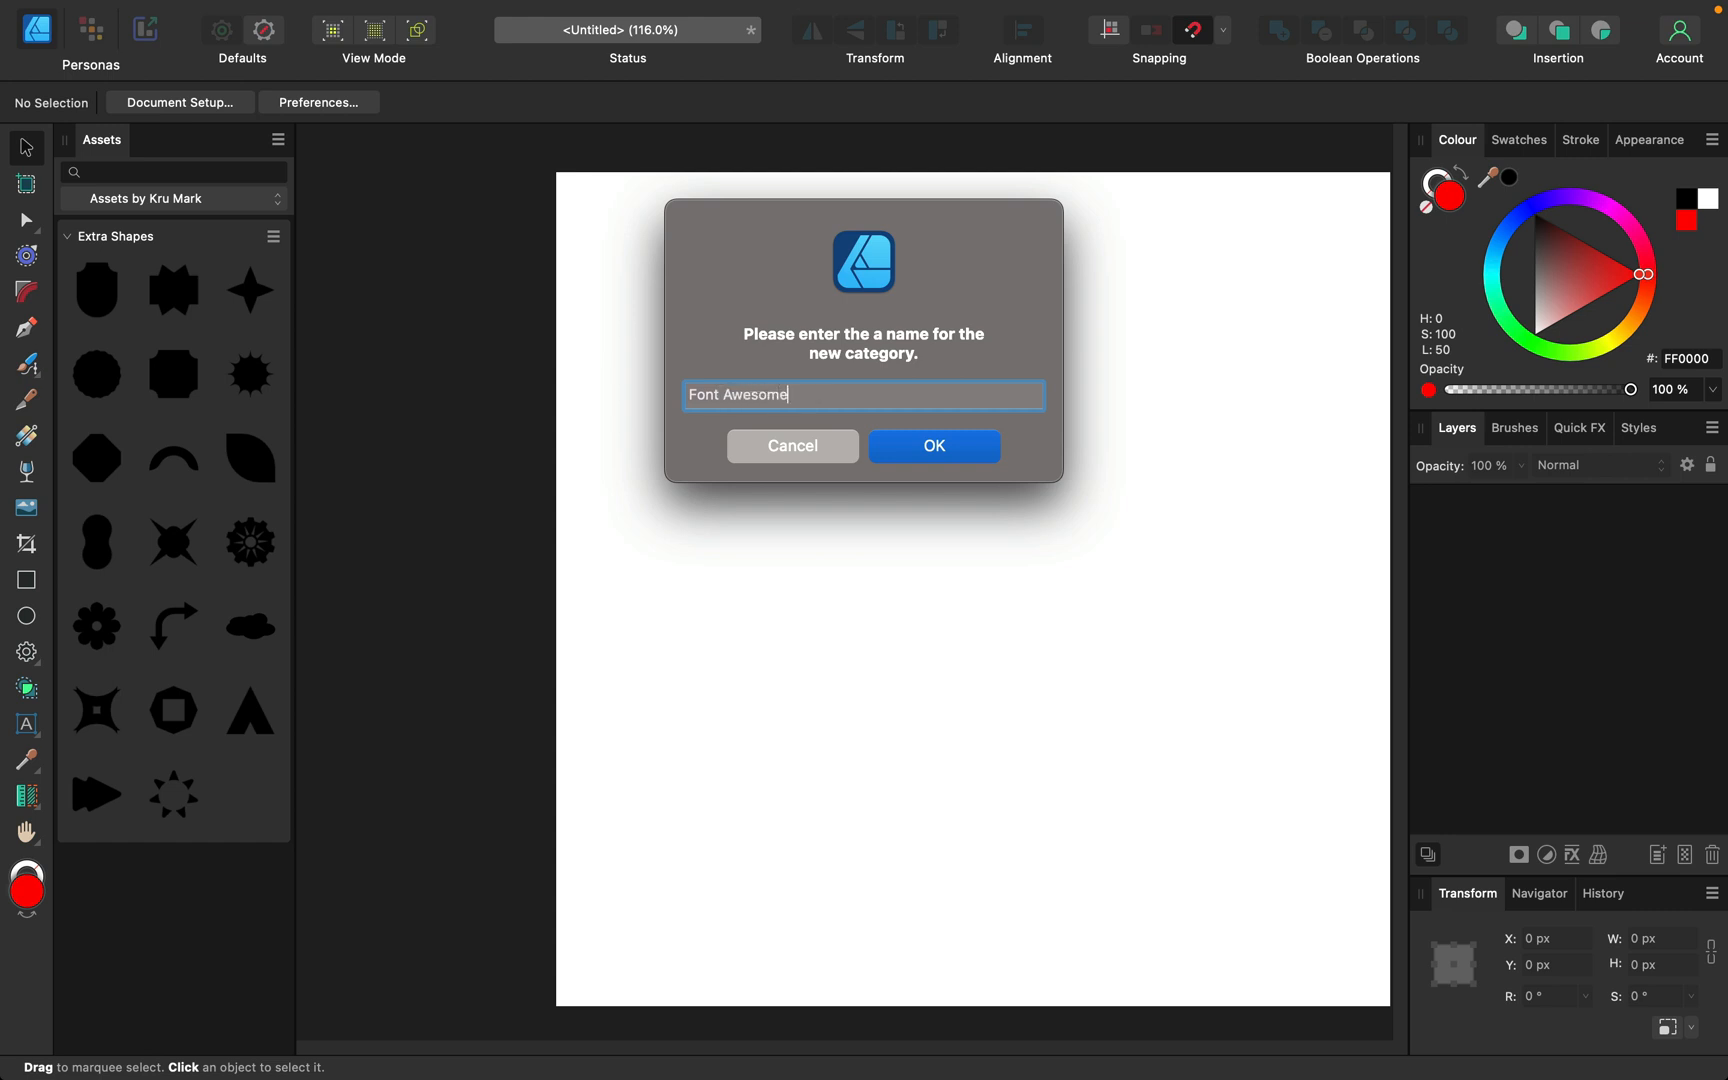
text(Icons)
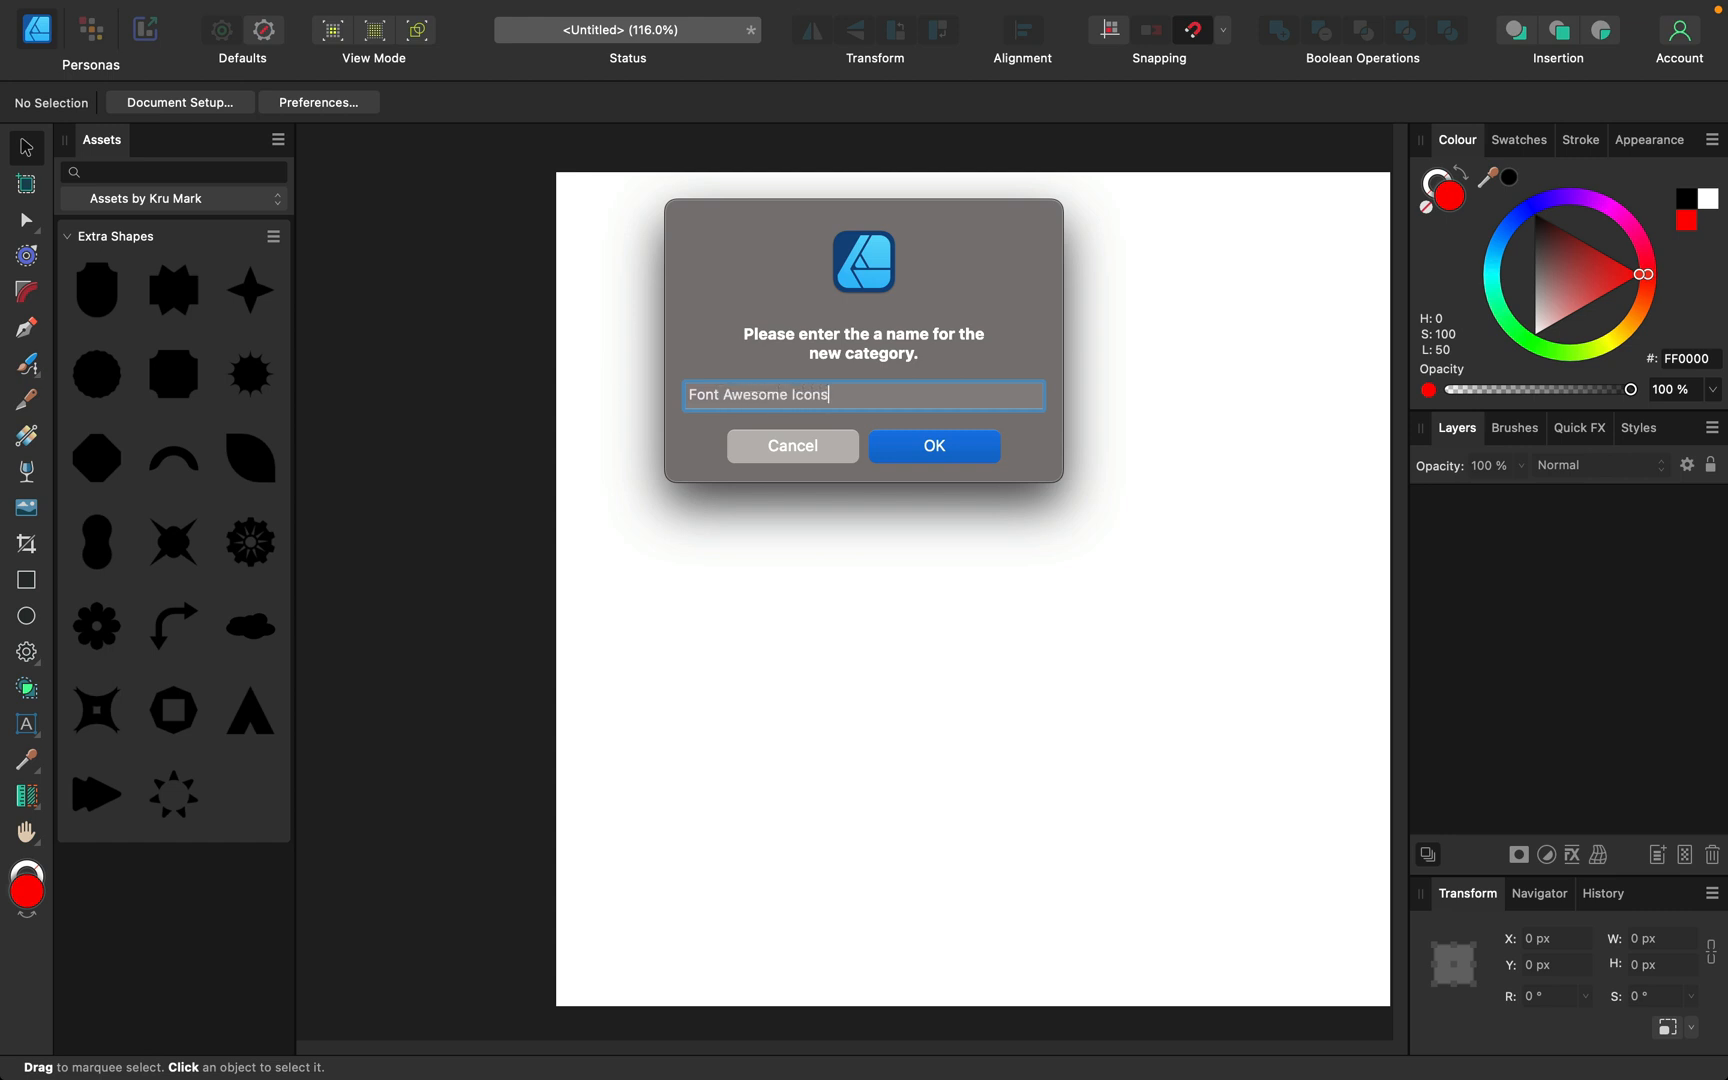
click(932, 446)
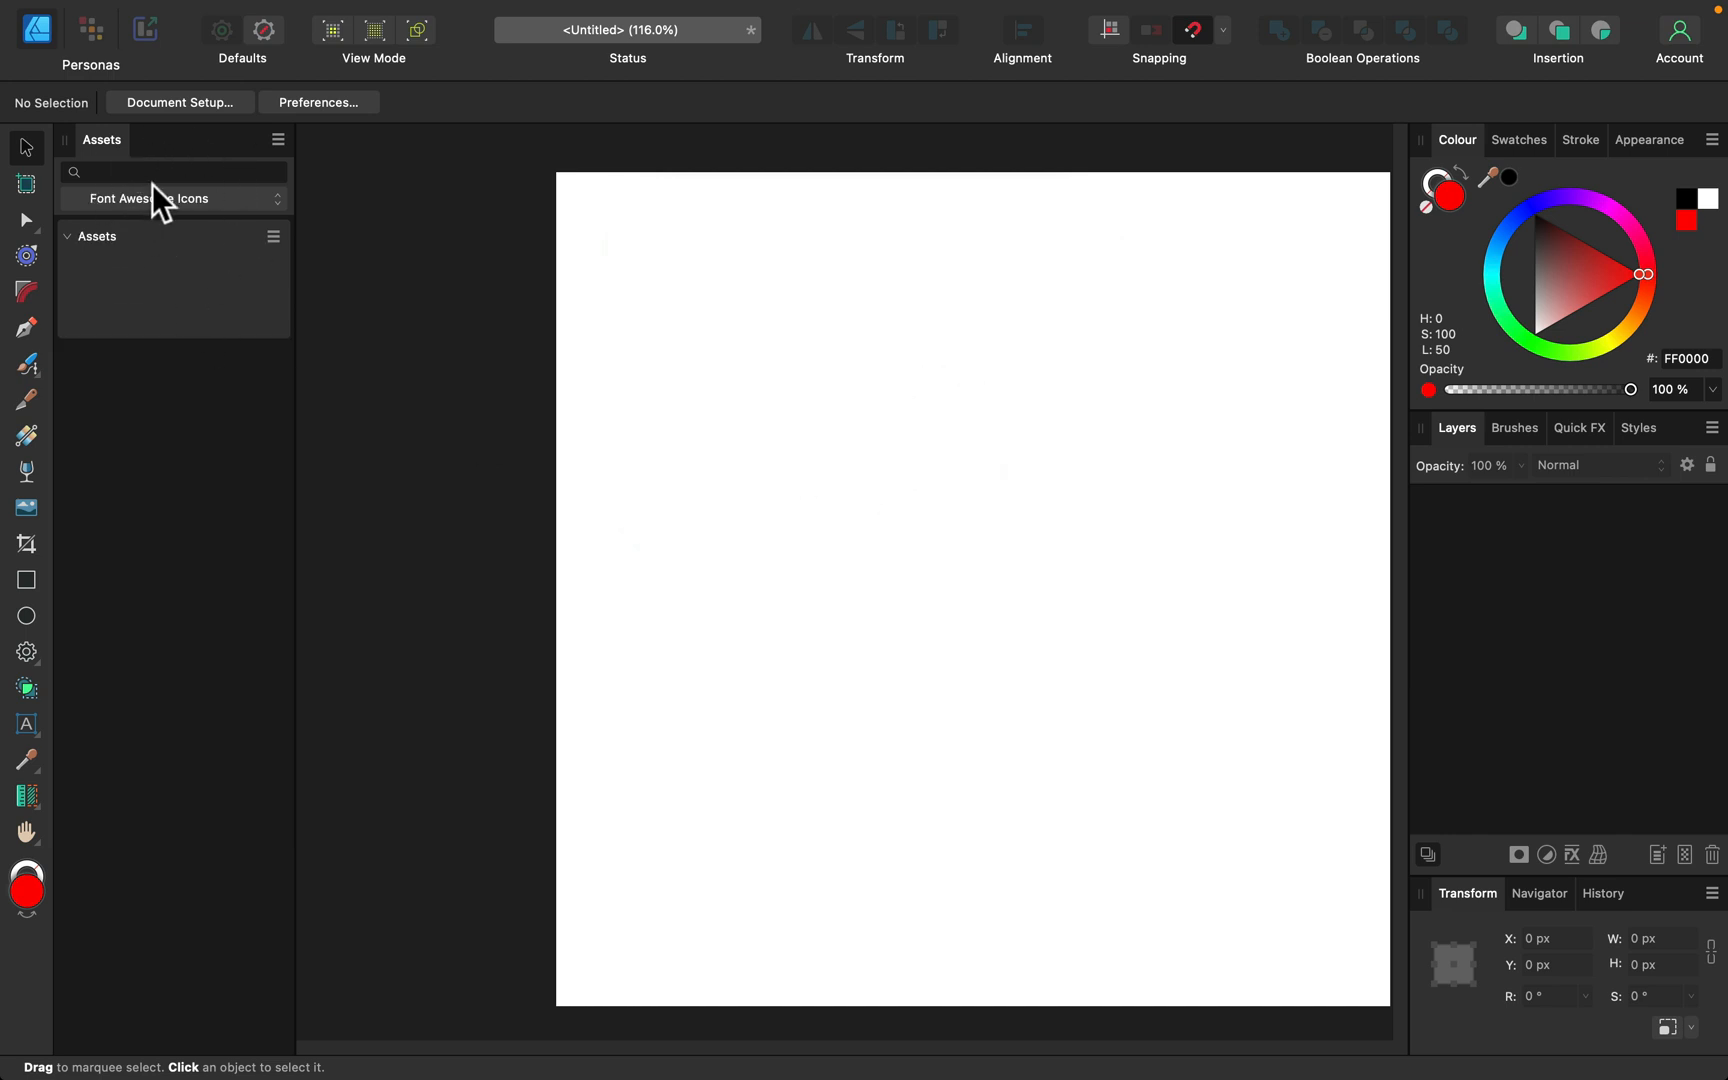
mouse_move(210, 232)
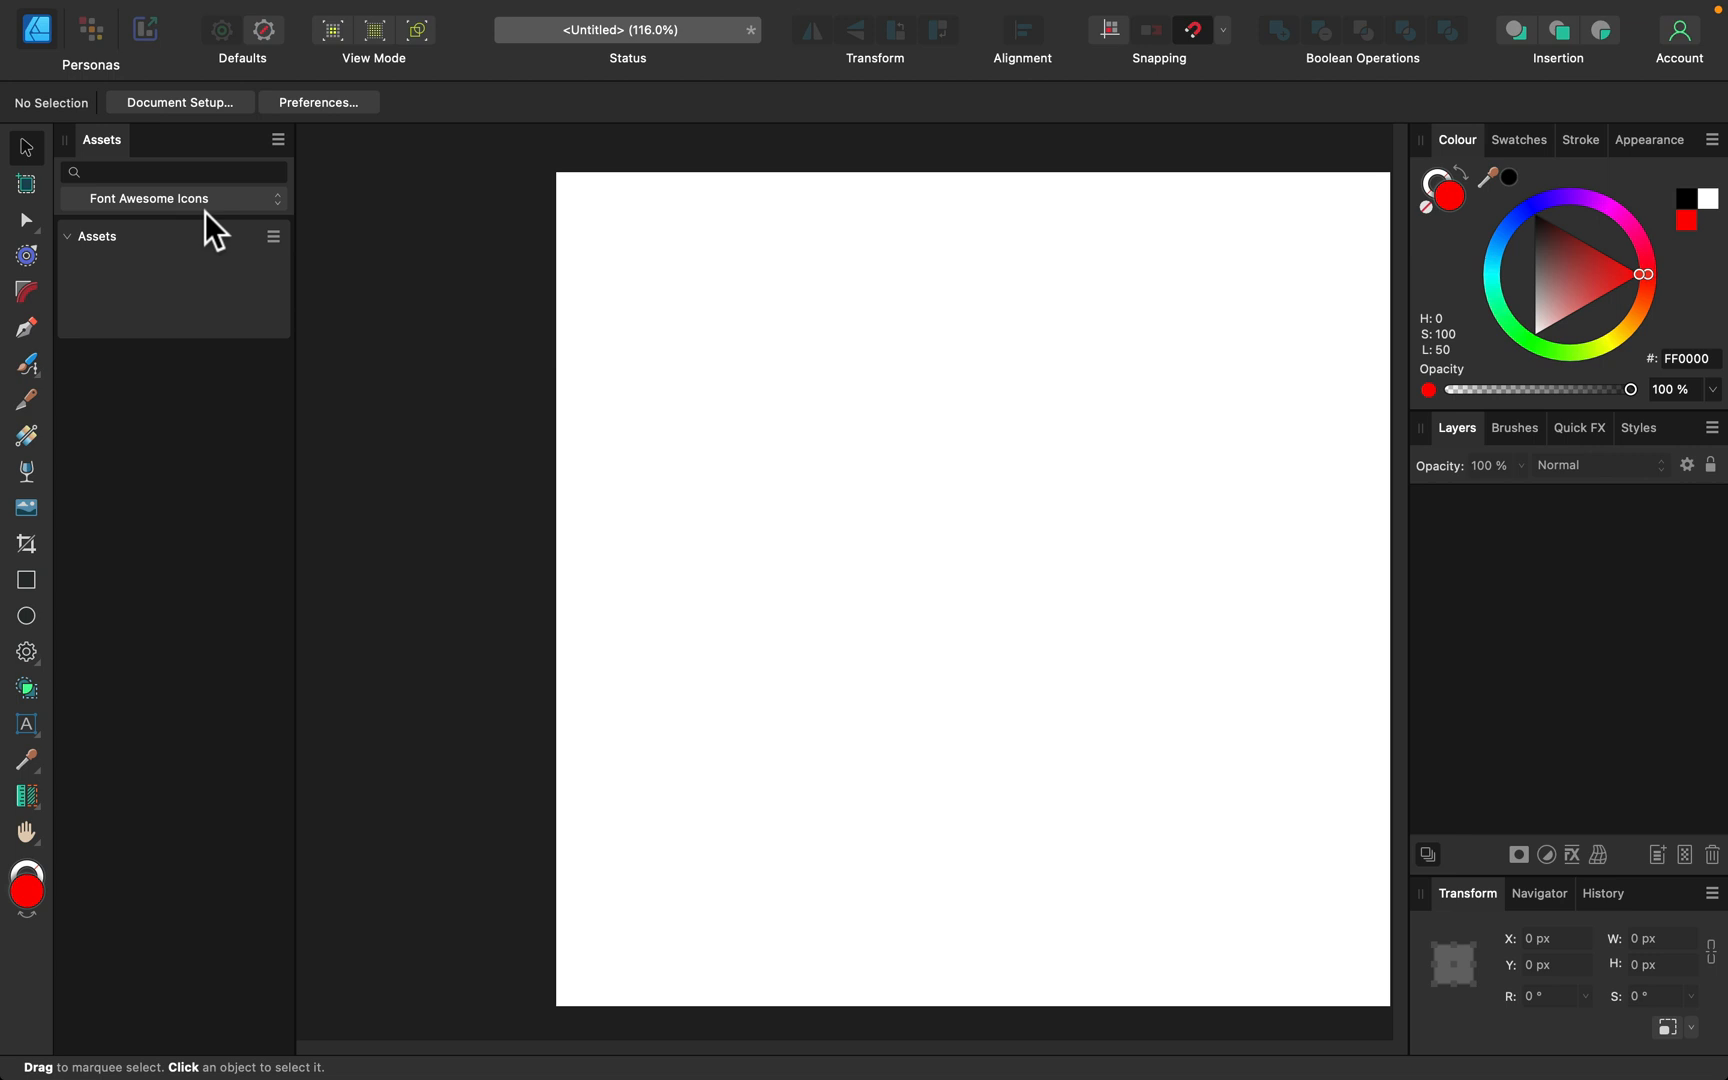
mouse_move(210, 224)
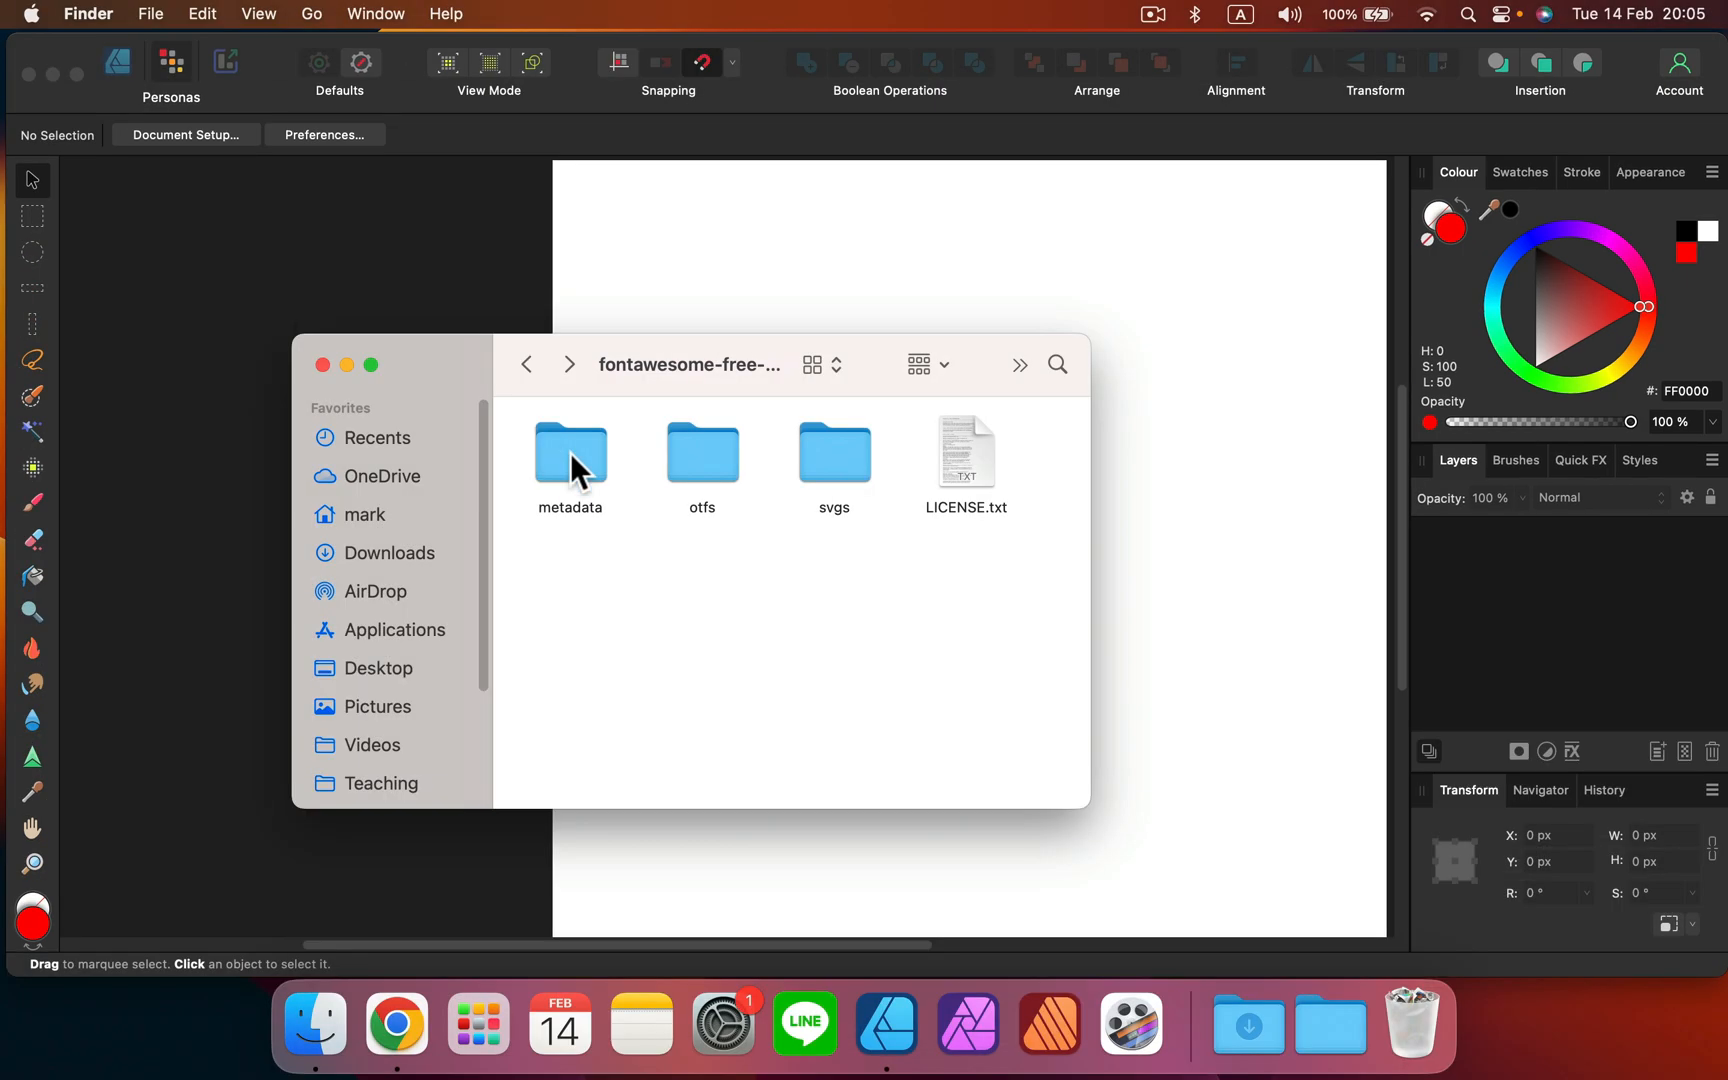
mouse_move(614, 470)
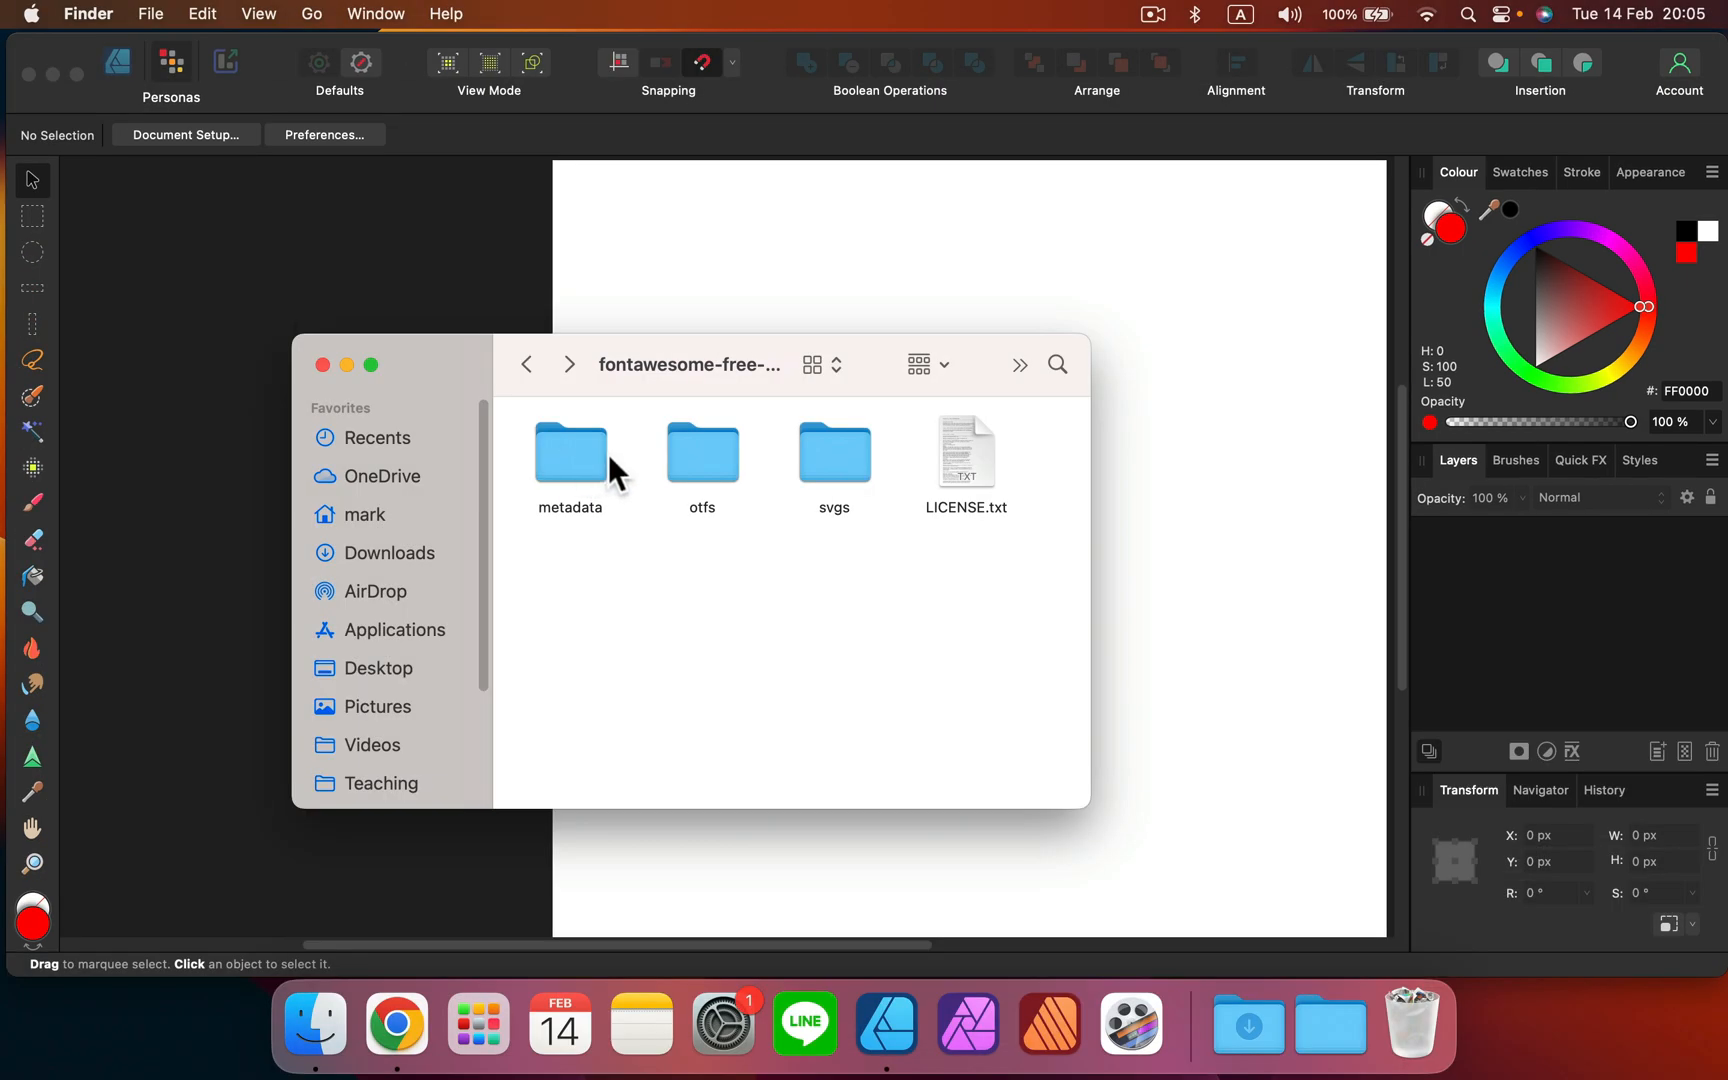
mouse_move(718, 458)
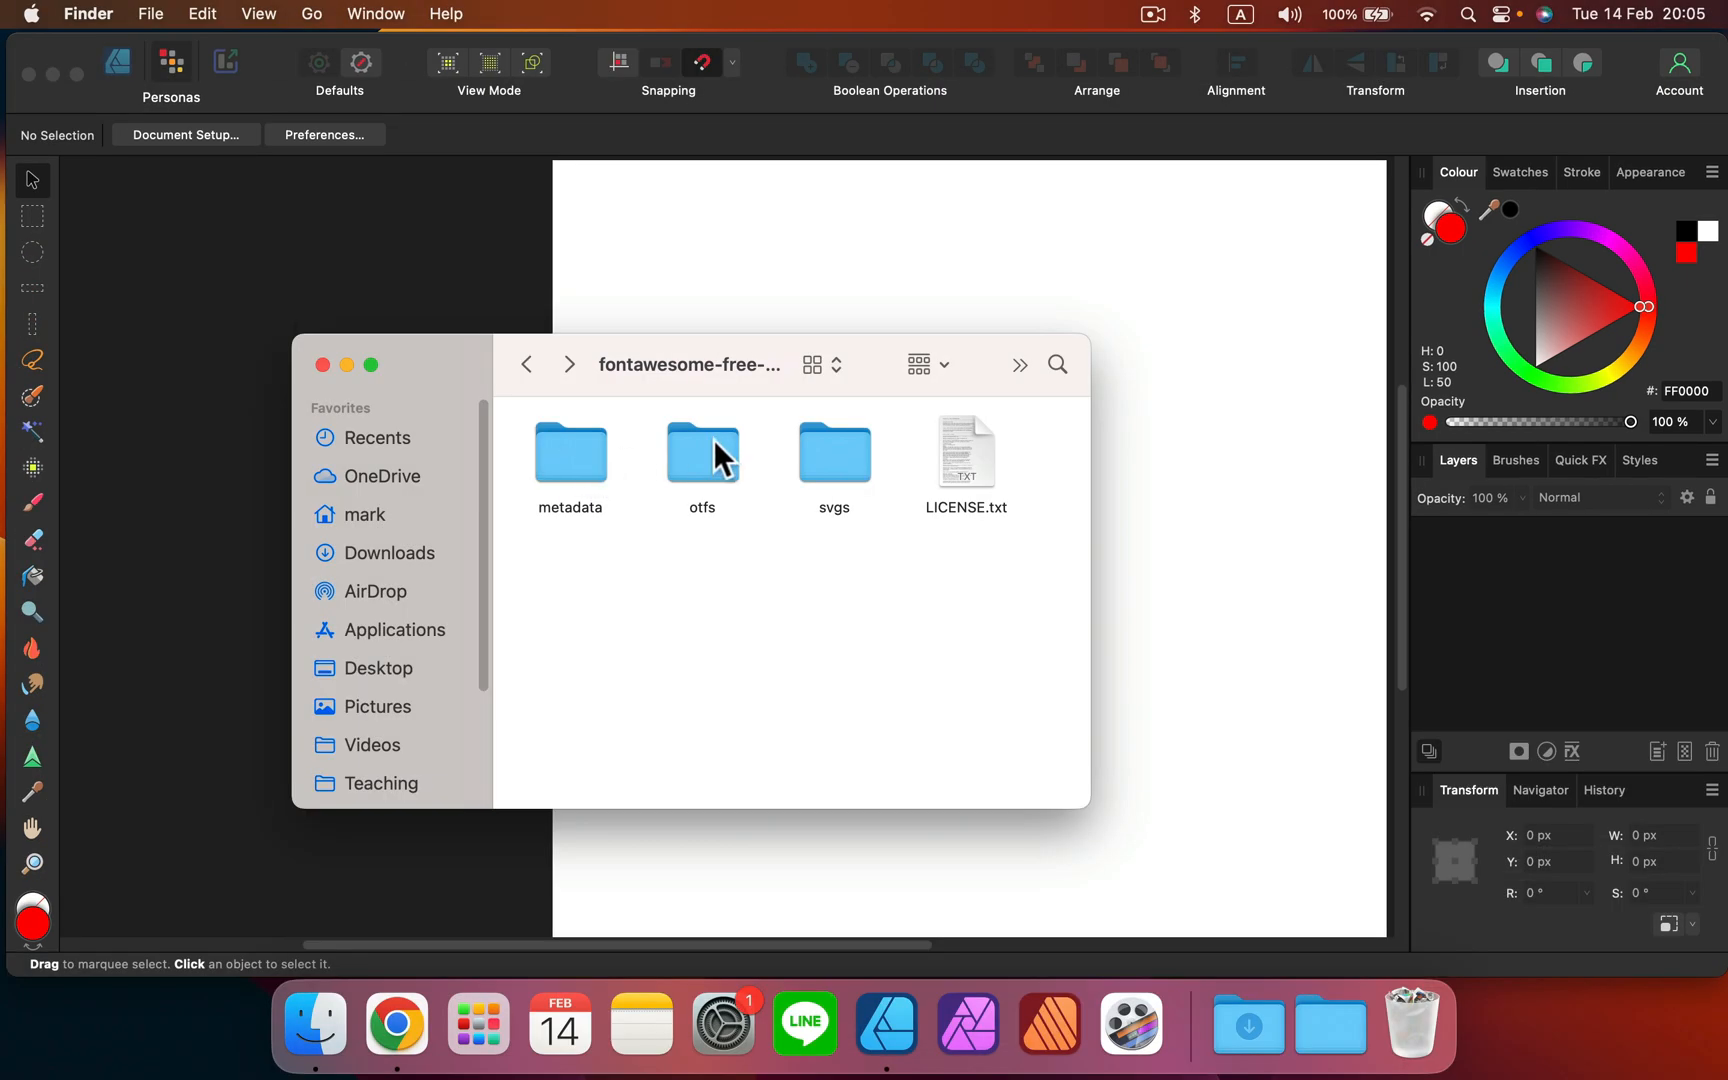
mouse_move(834, 482)
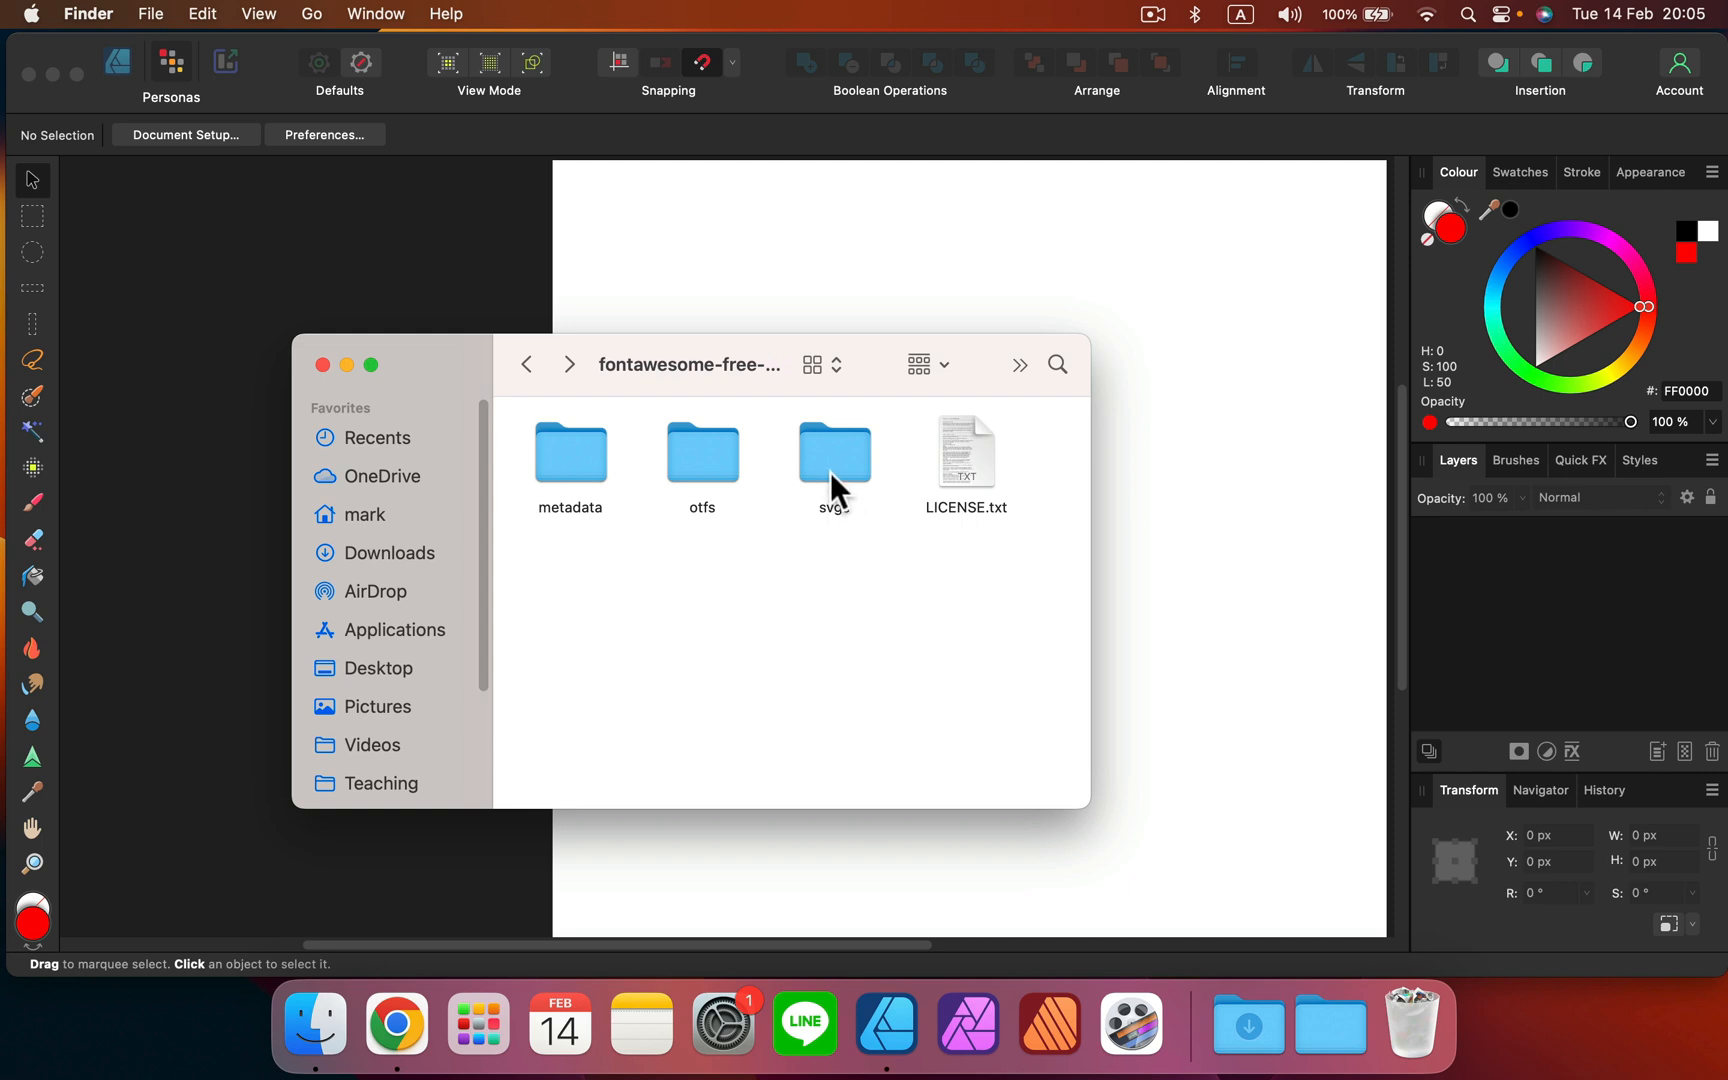
Enter the svgs folder of the downloaded Font Awesome package in Finder.
double_click(834, 452)
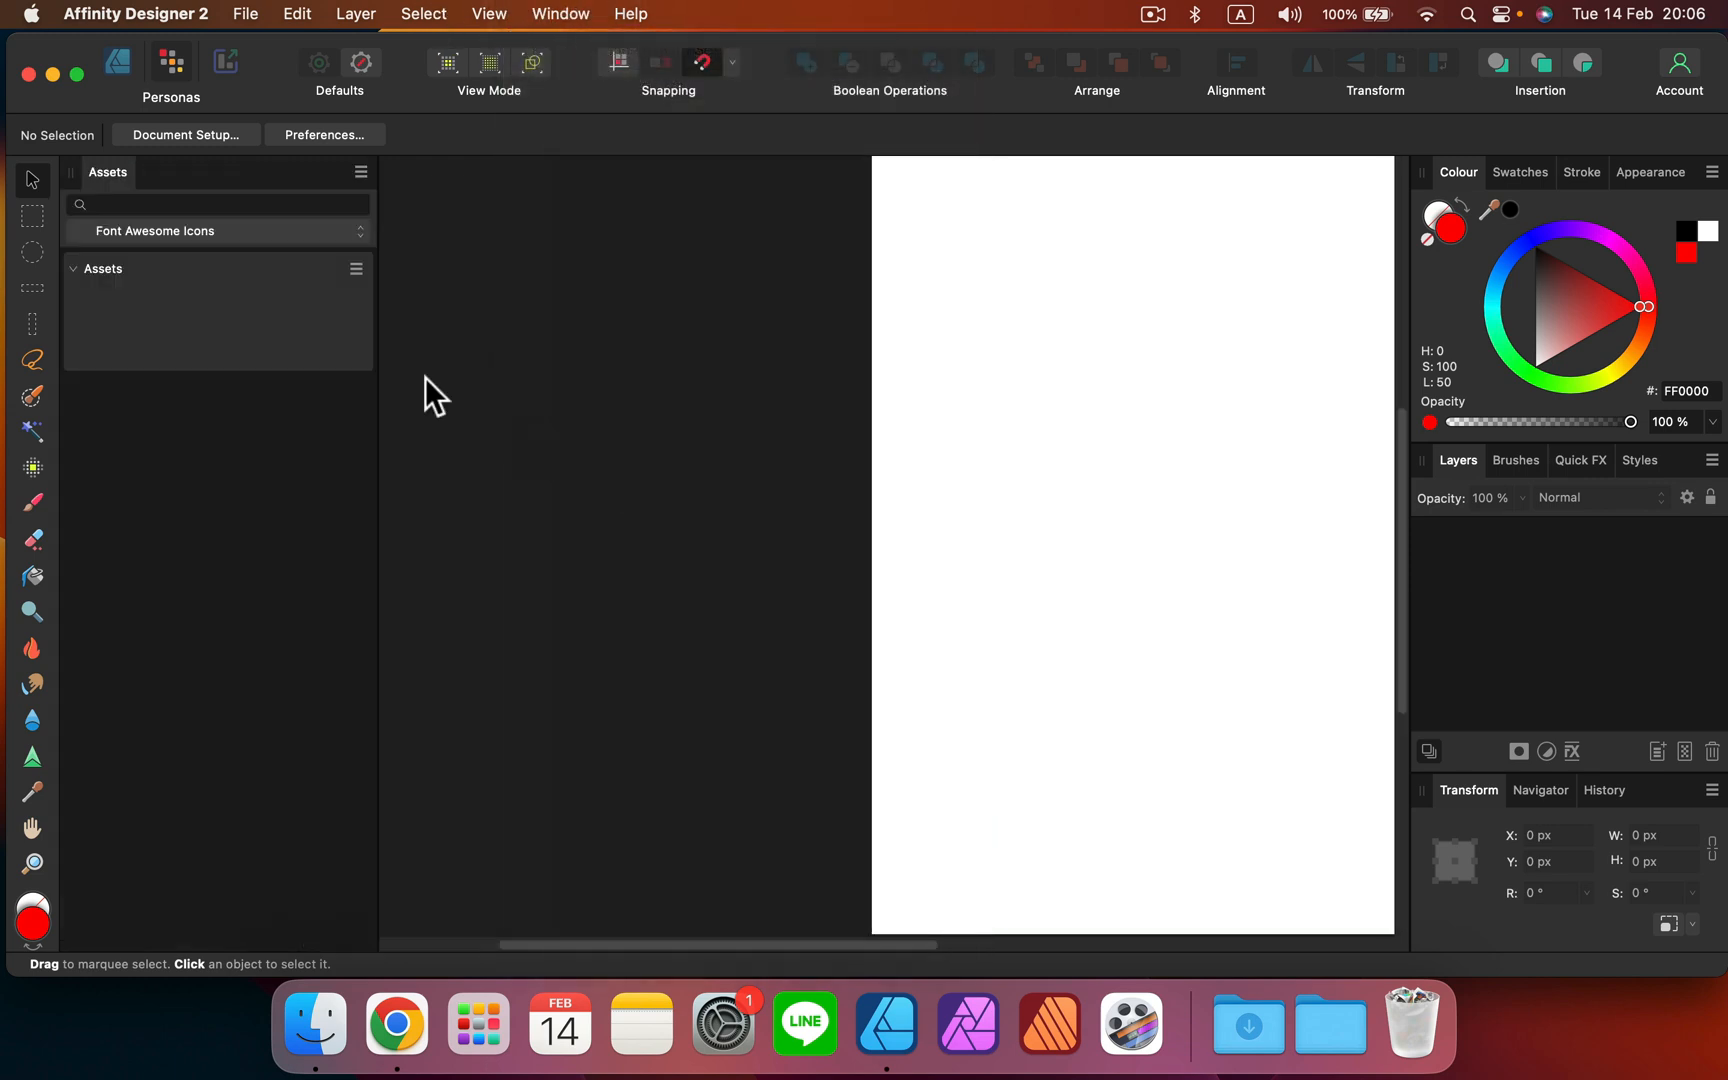
Import the brands folder as a subcategory under Font Awesome Icons and browse its icons.
click(312, 1022)
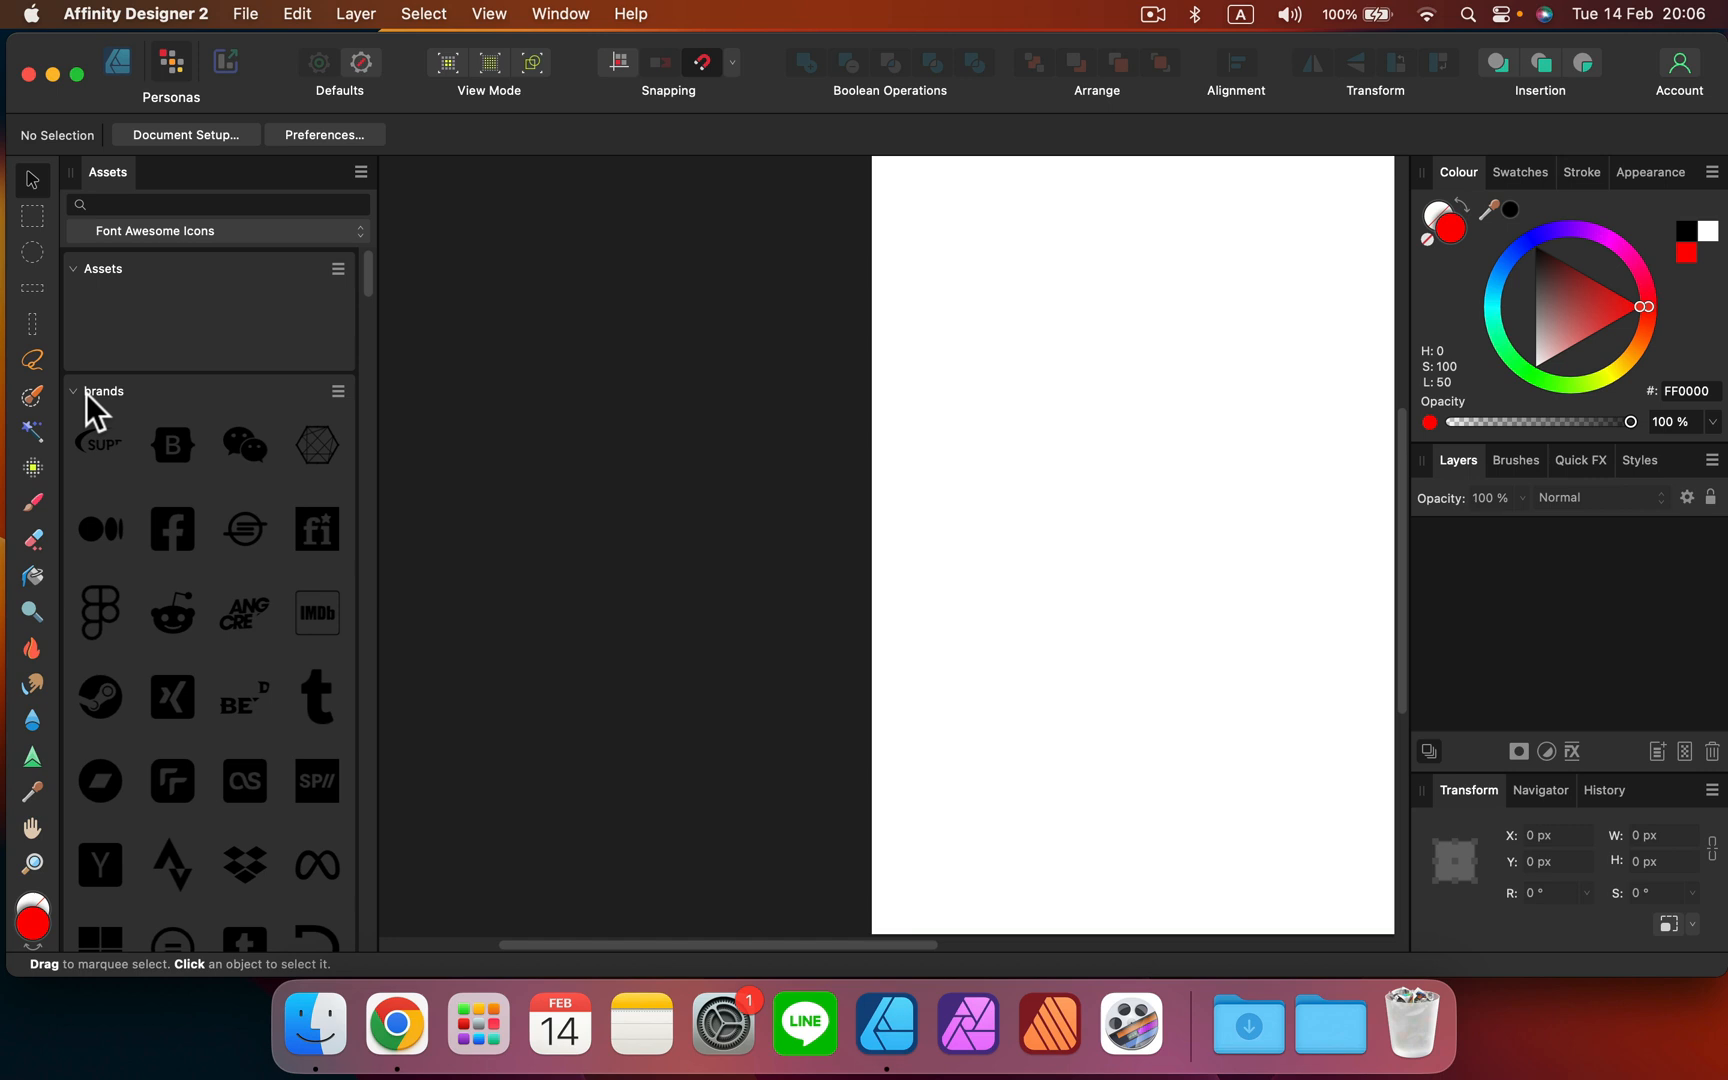
mouse_move(214, 540)
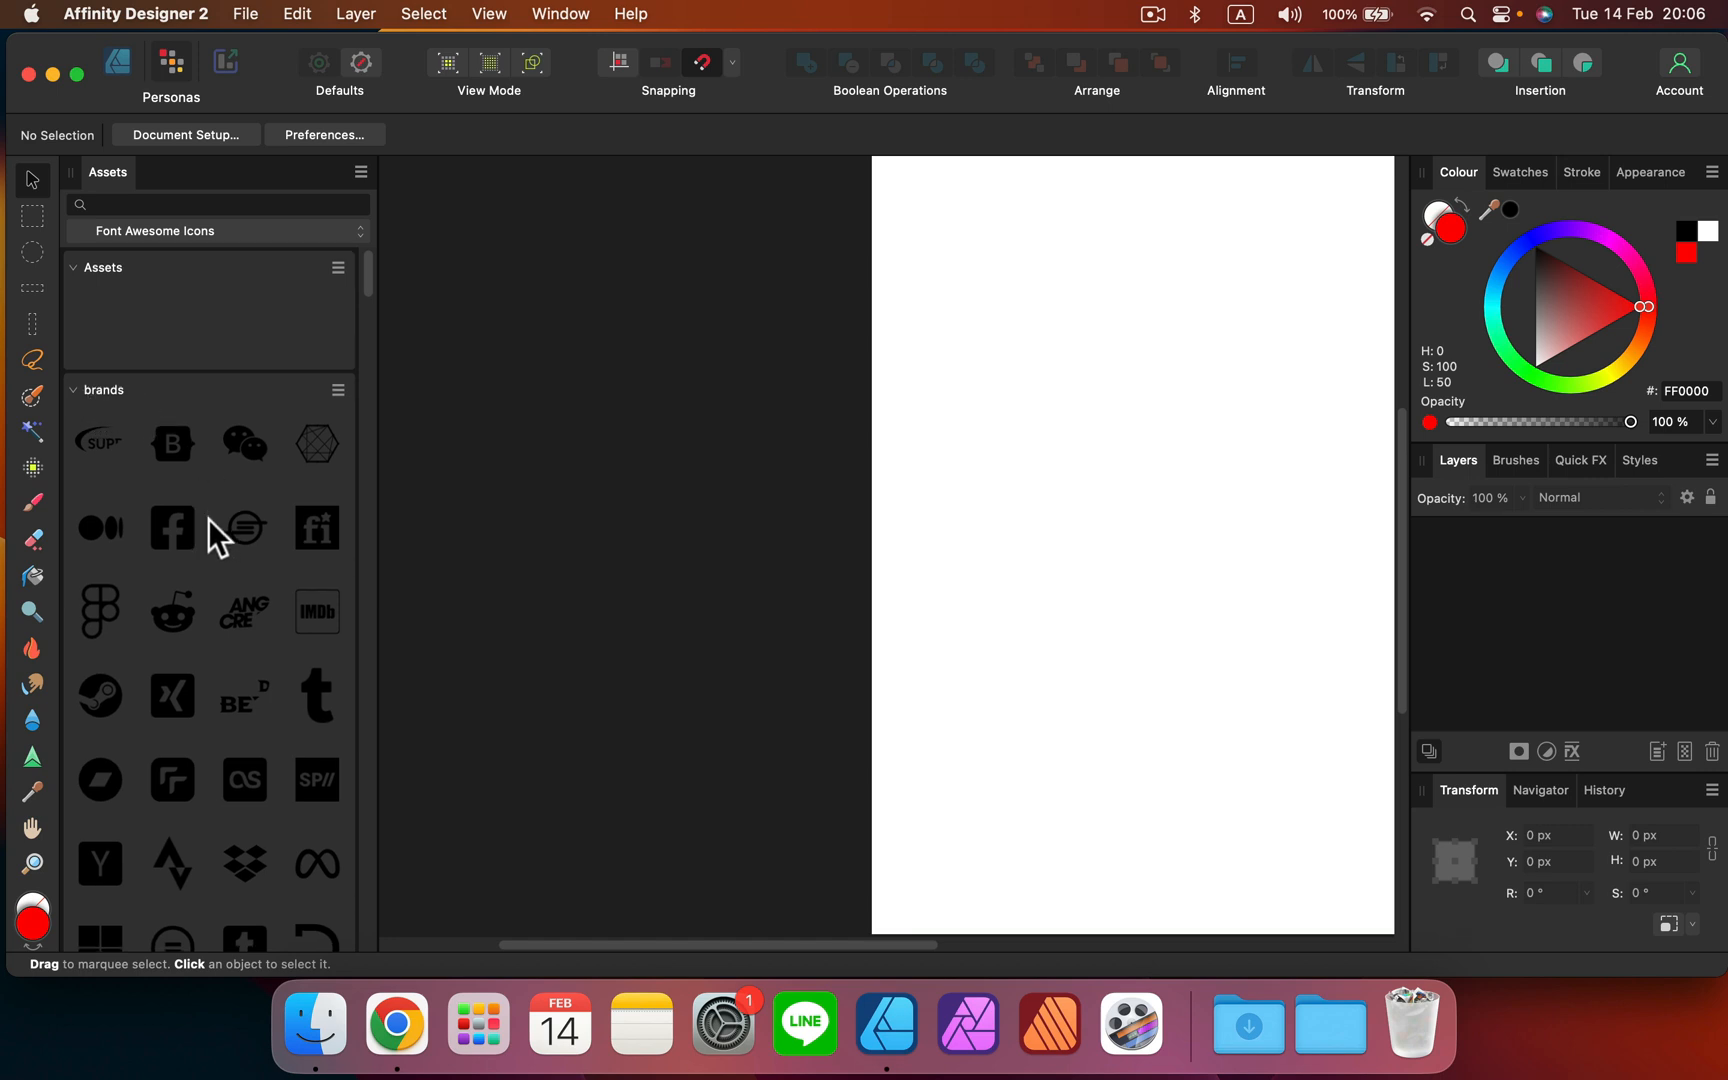
scroll(down, 3)
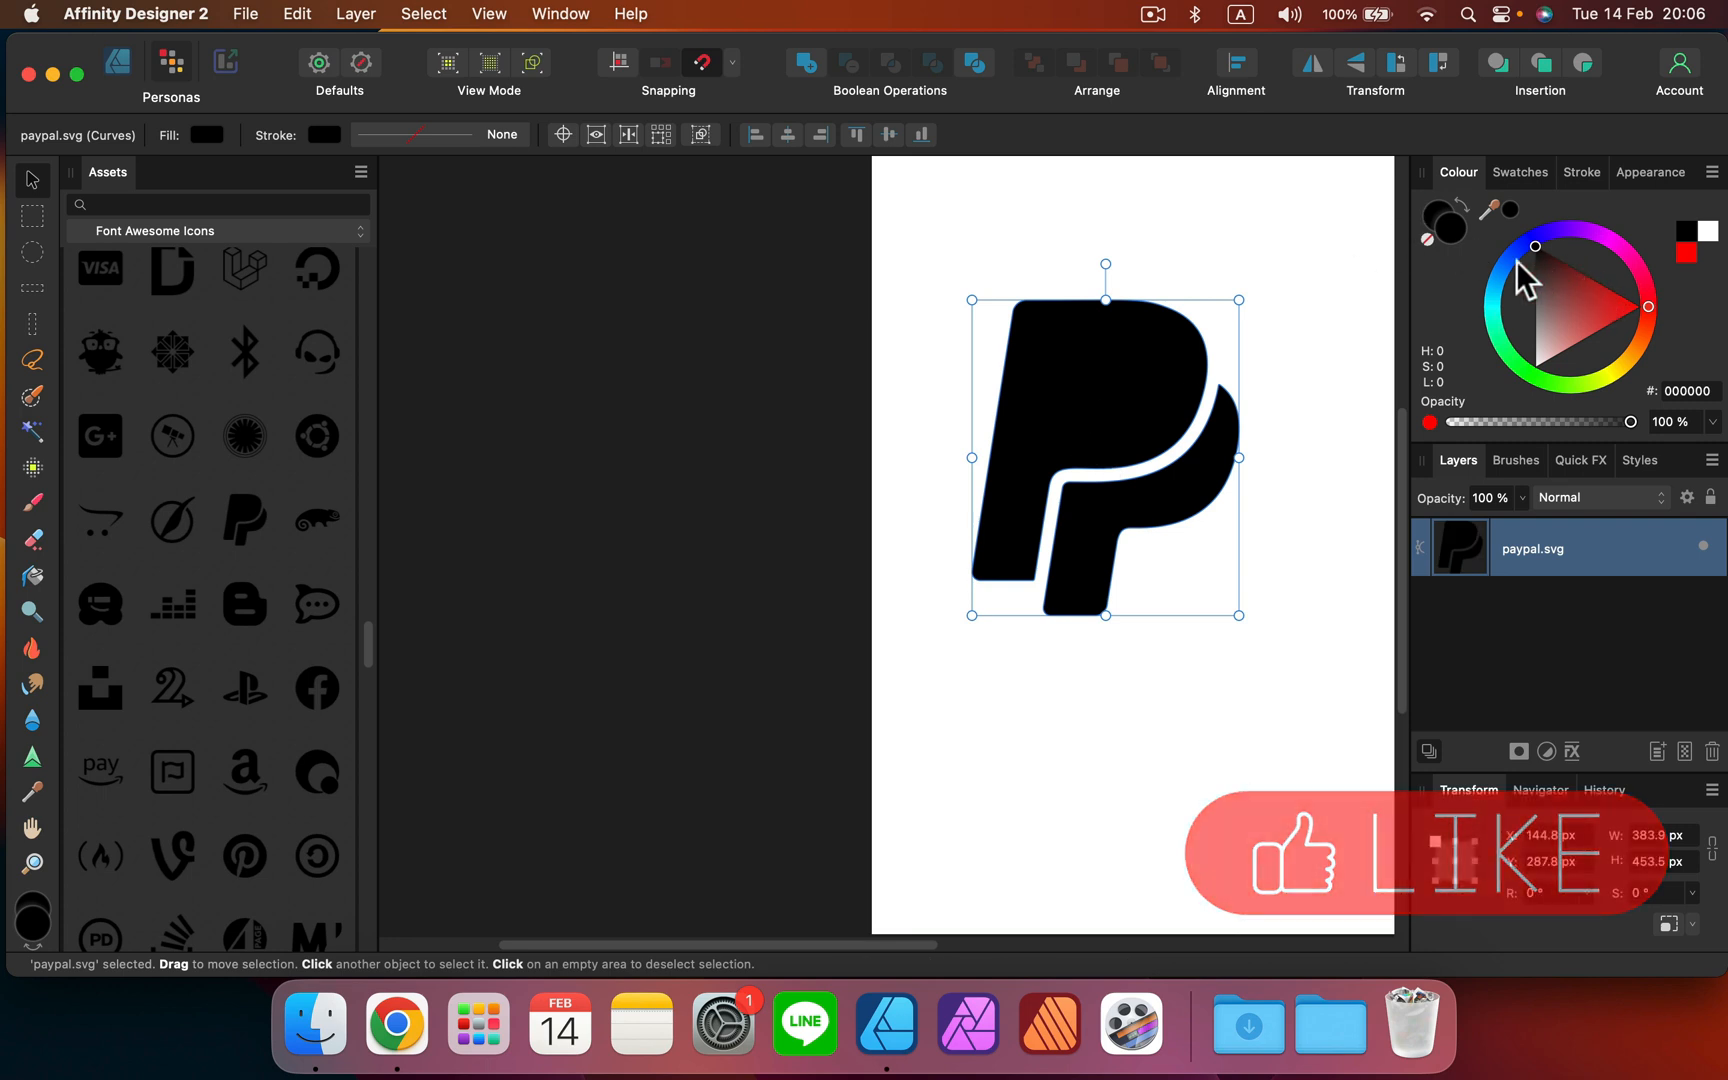
click(1526, 292)
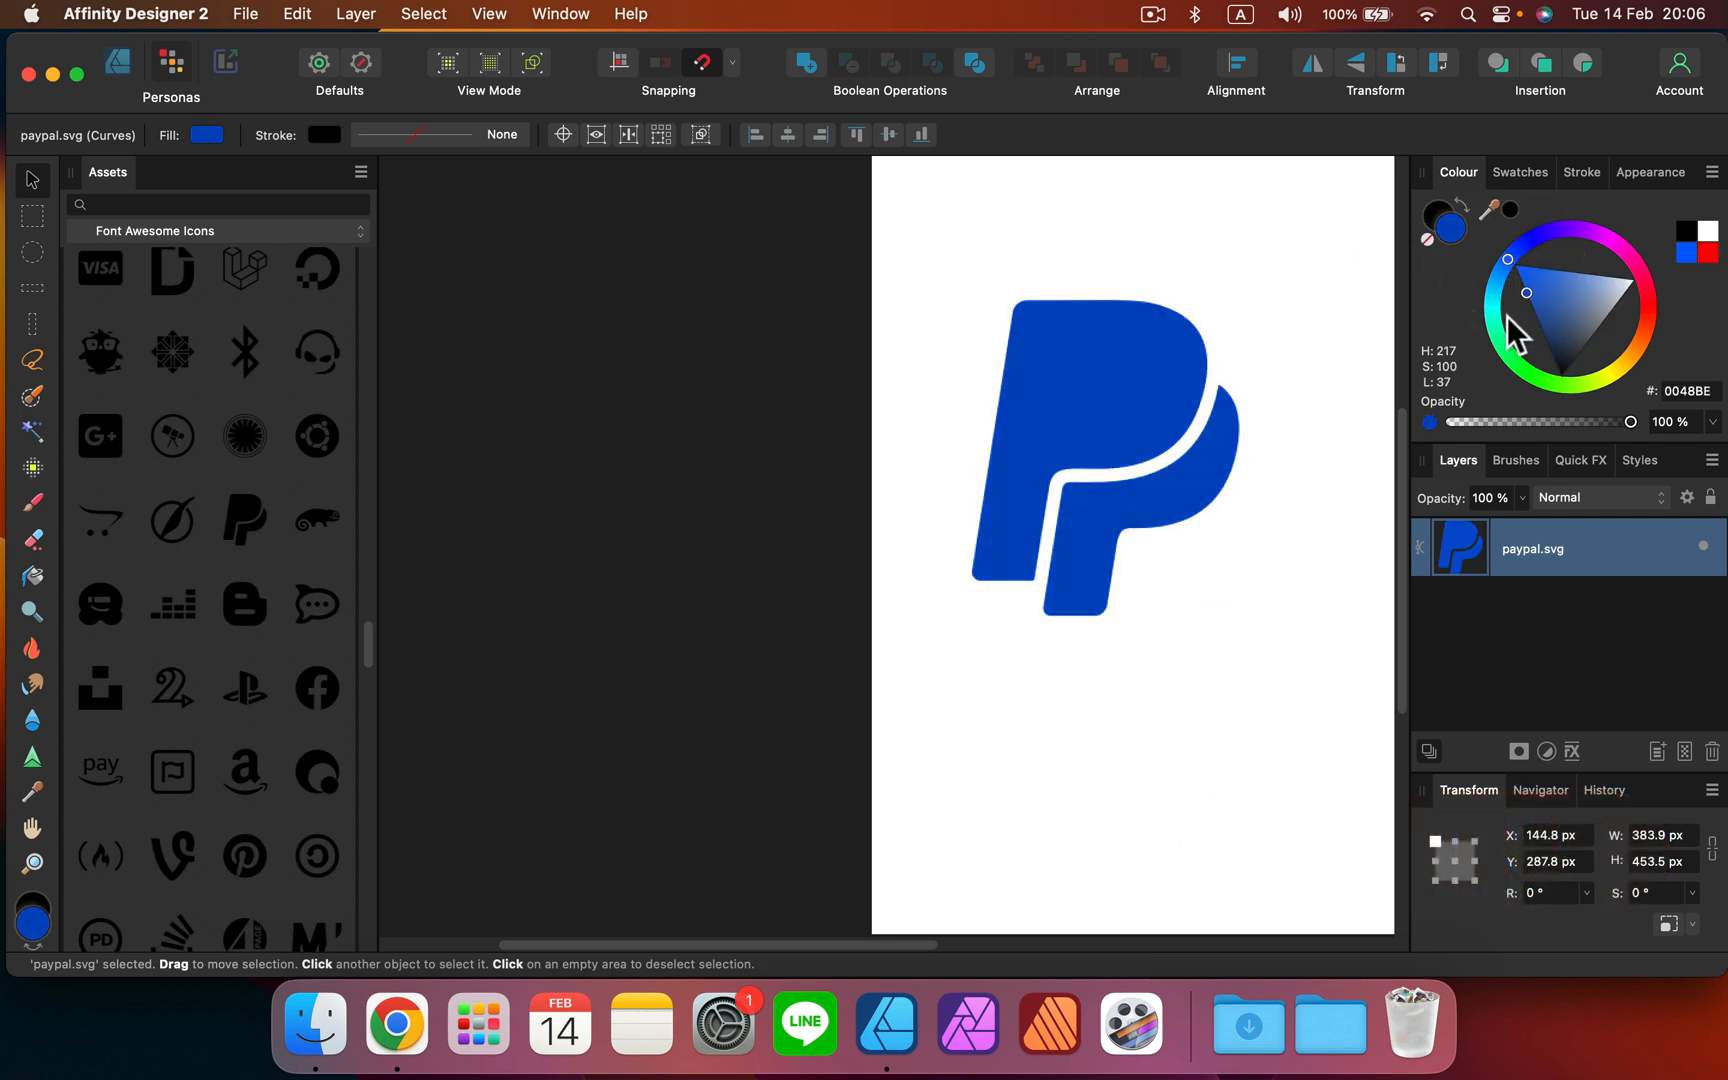
drag(1238, 598, 1092, 448)
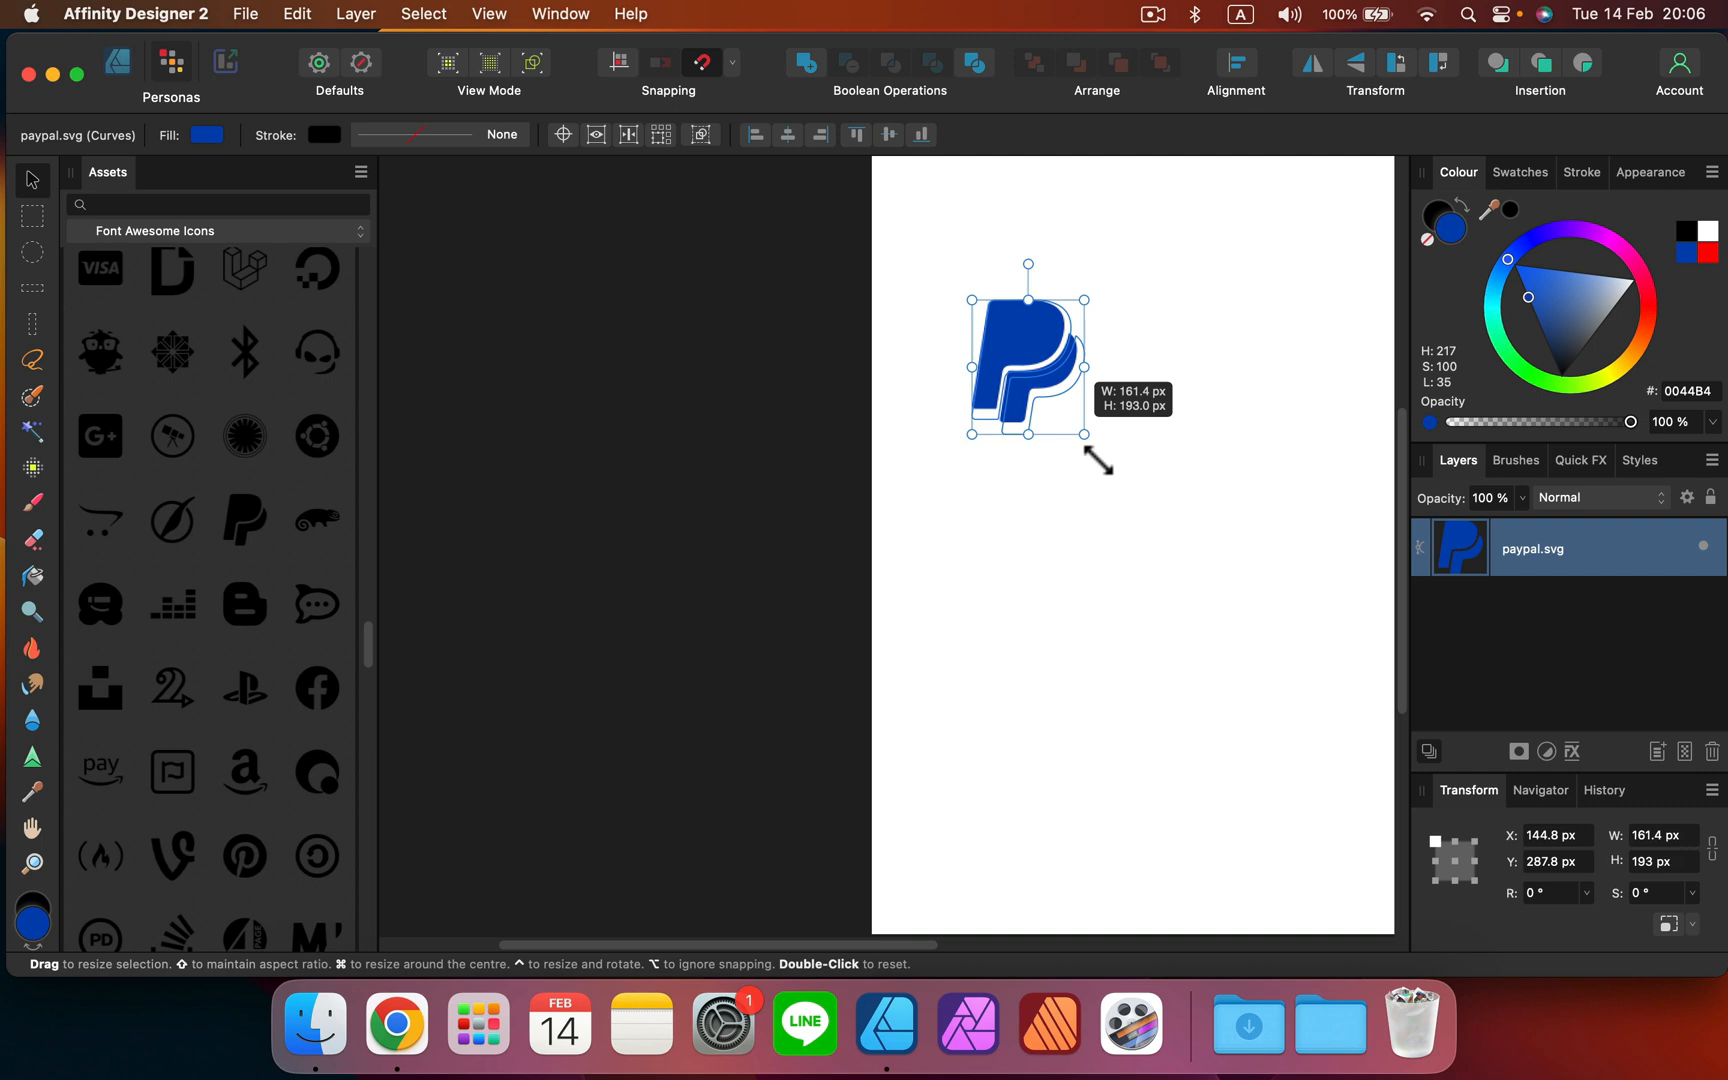
drag(1086, 446, 1278, 640)
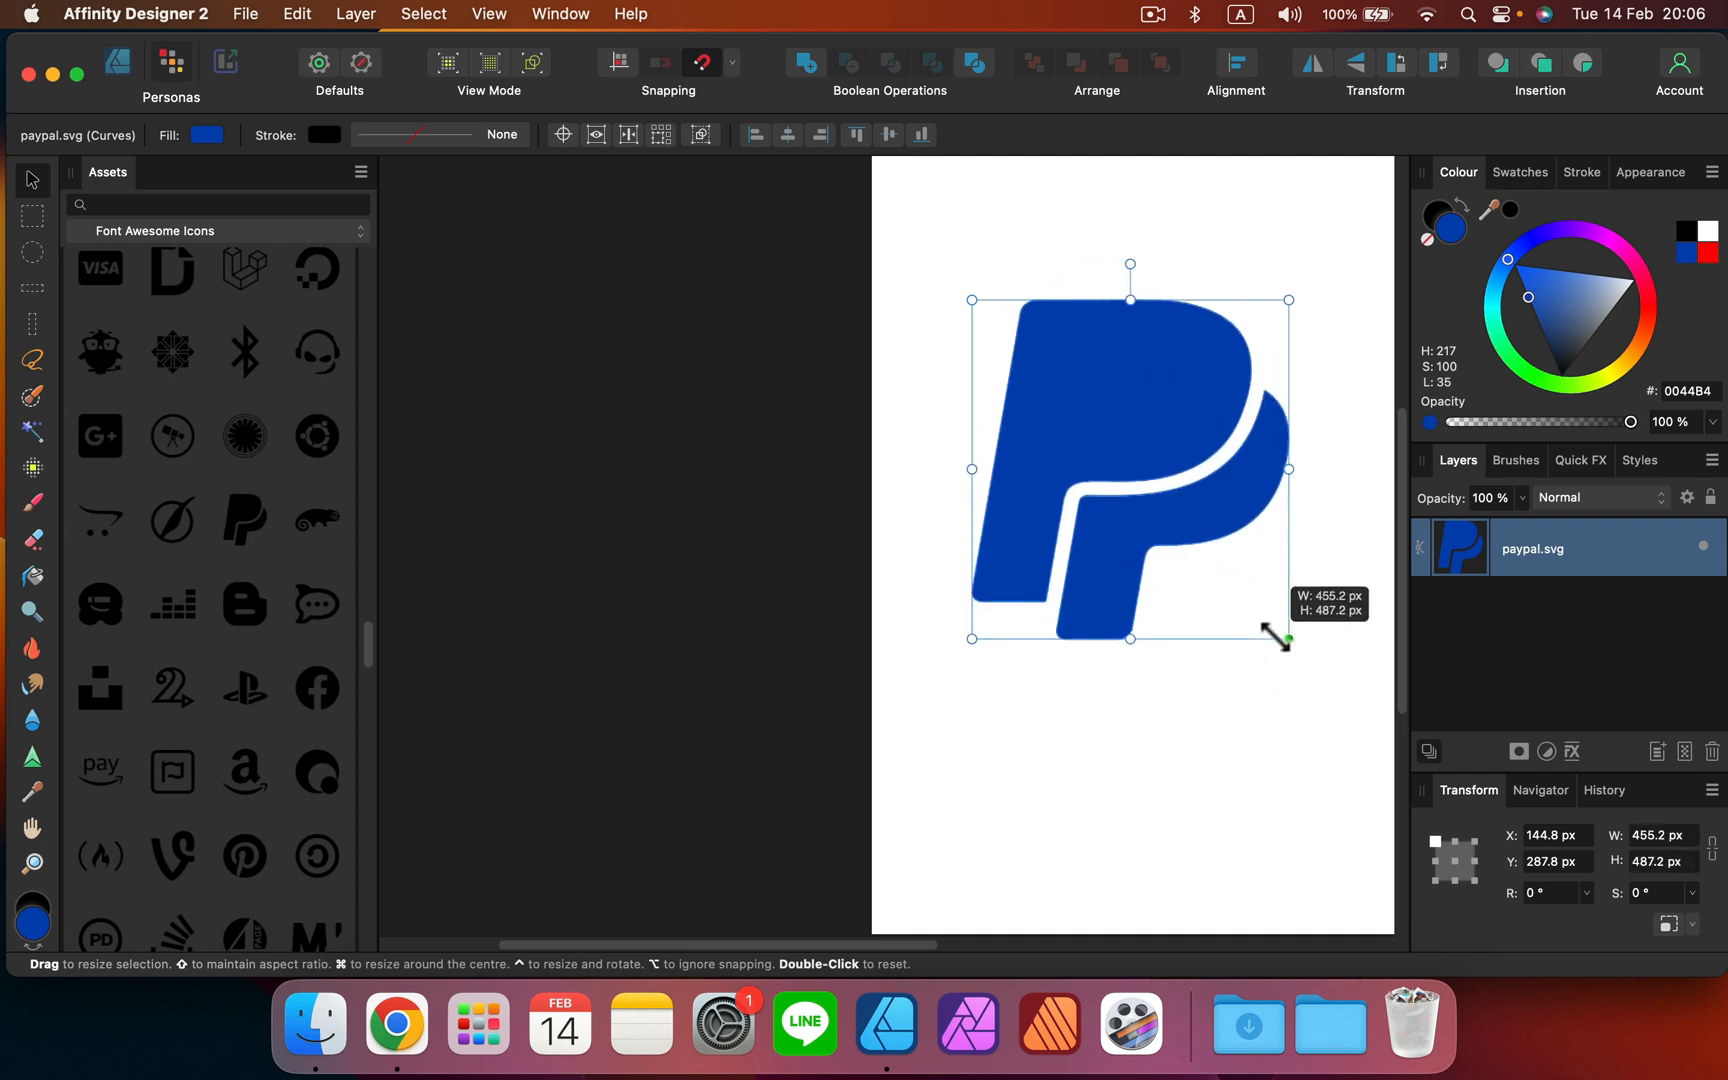
drag(1278, 640, 1252, 632)
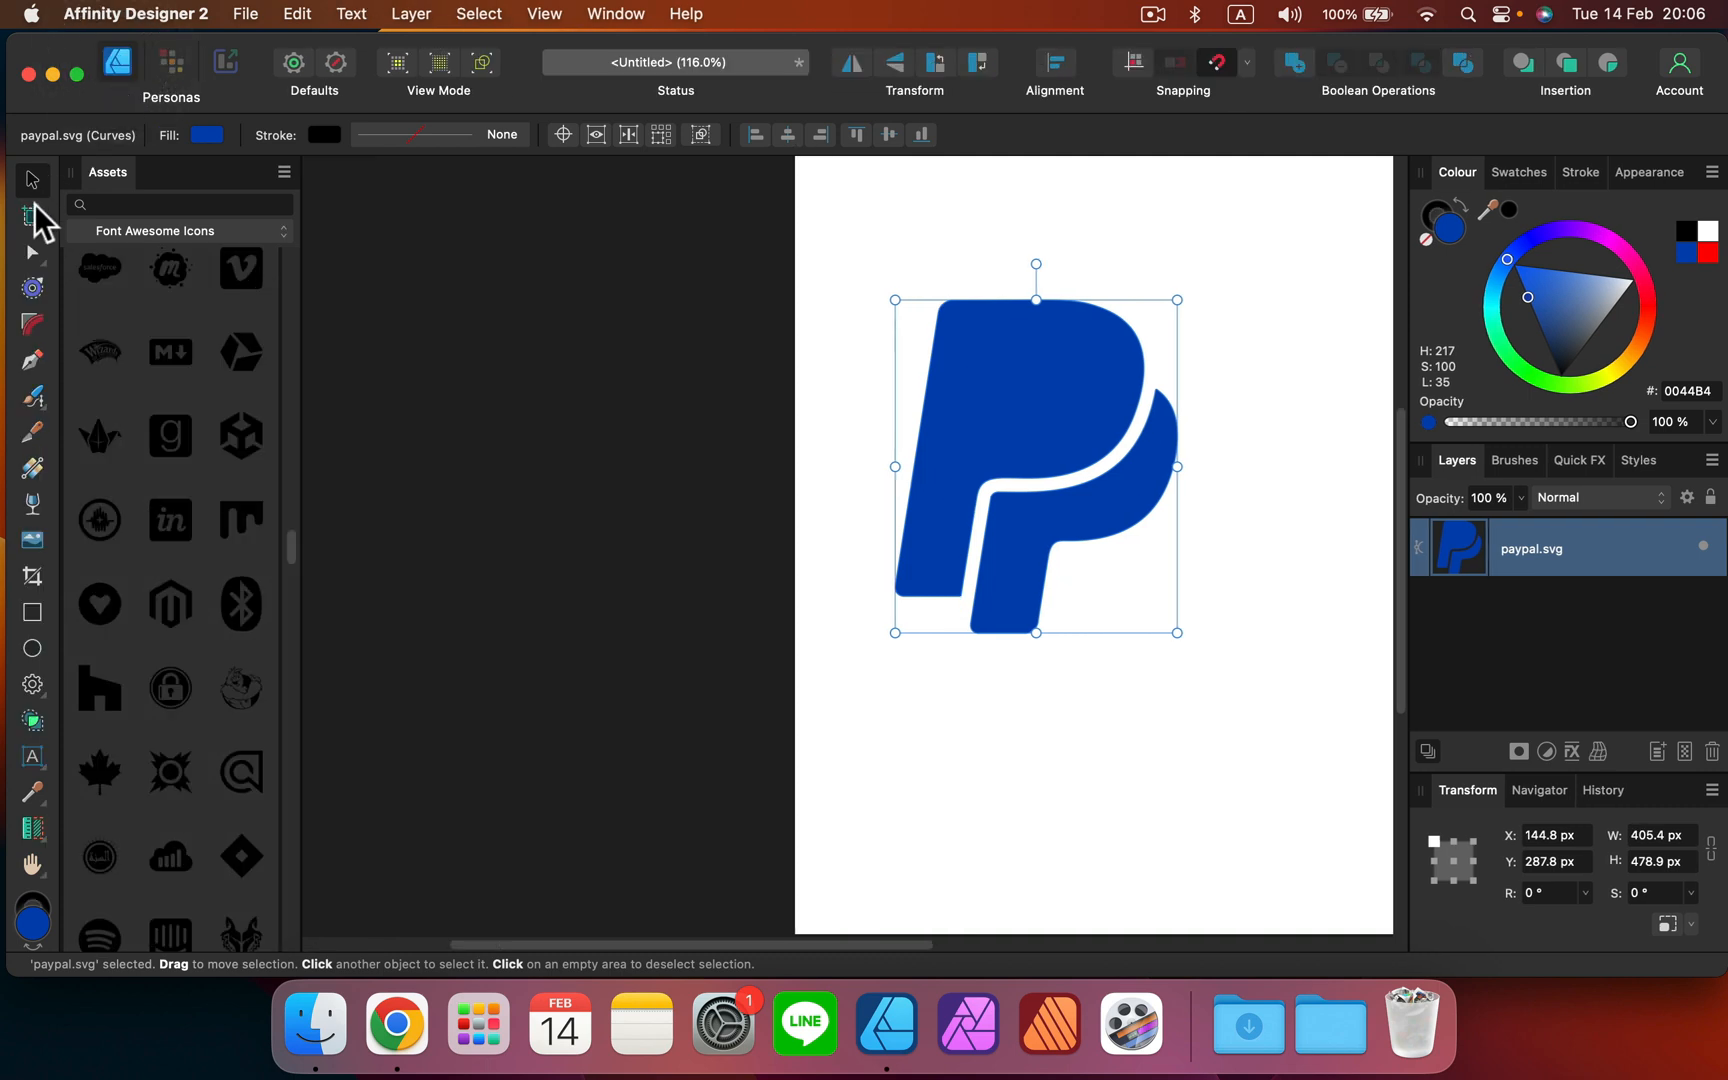
click(30, 216)
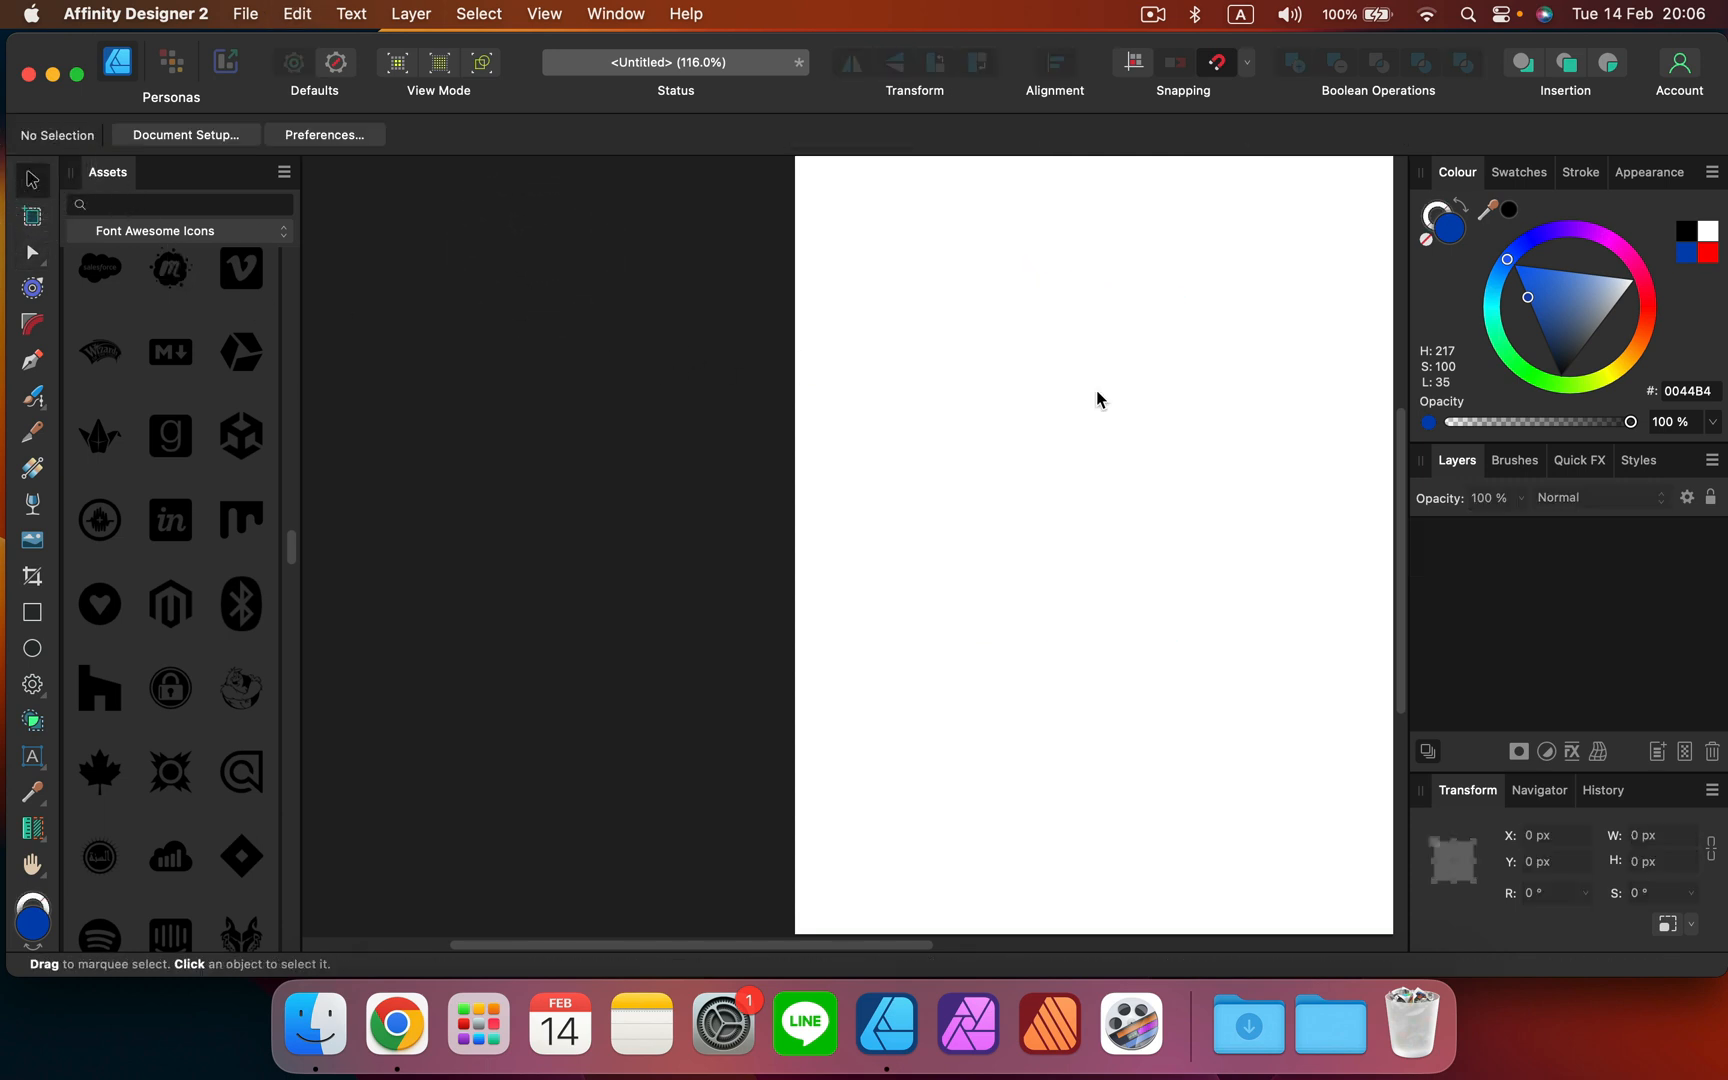
Delete the empty default Assets subcategory, leaving only brands under Font Awesome Icons.
scroll(down, 3)
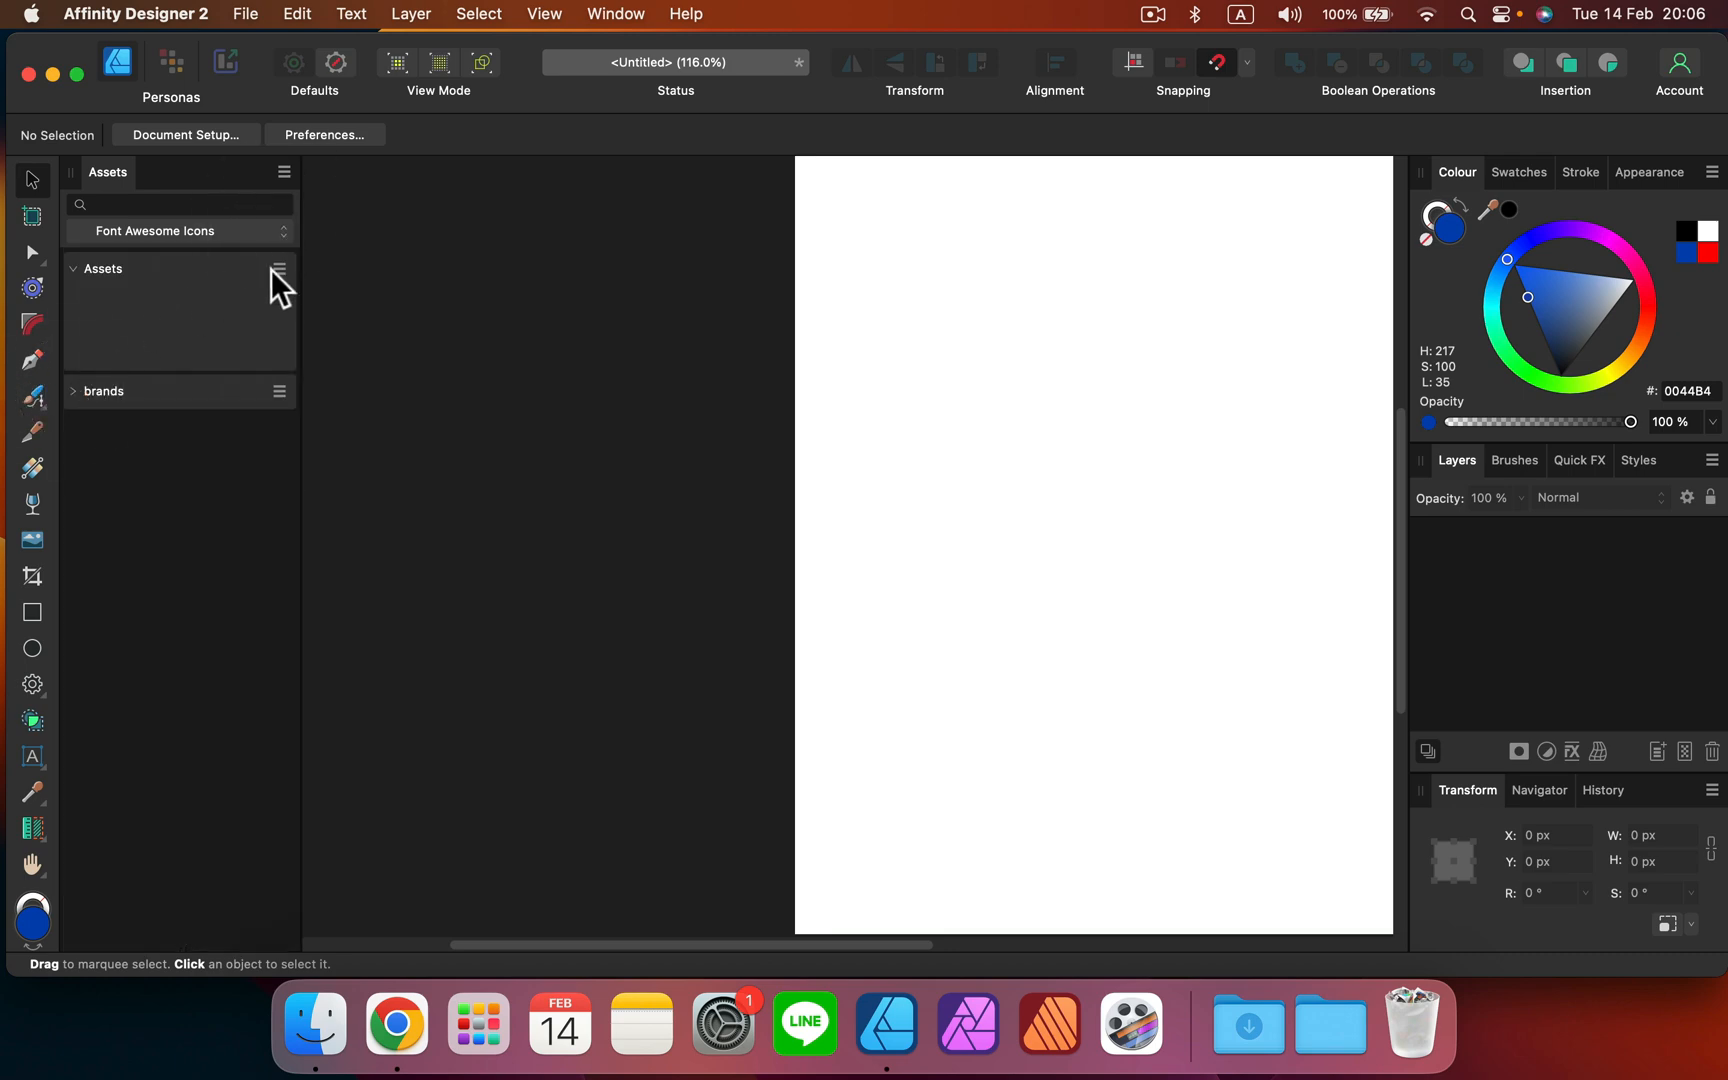
click(278, 268)
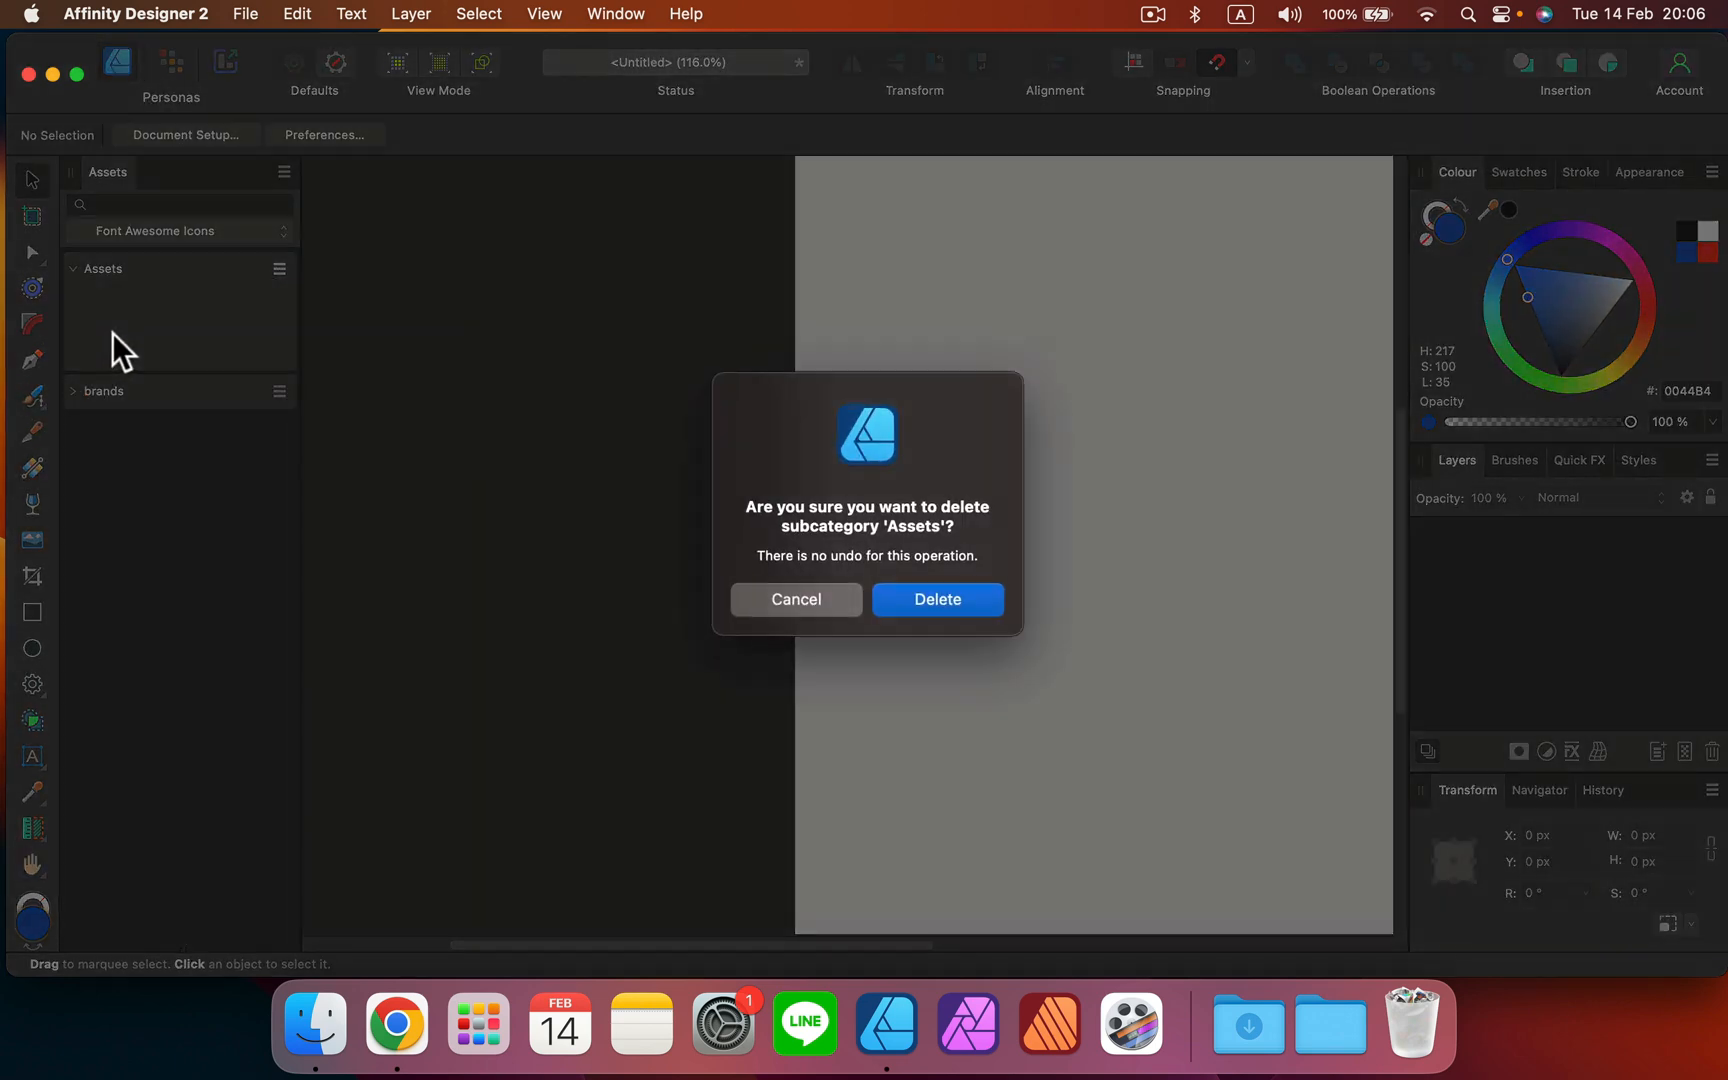
click(936, 600)
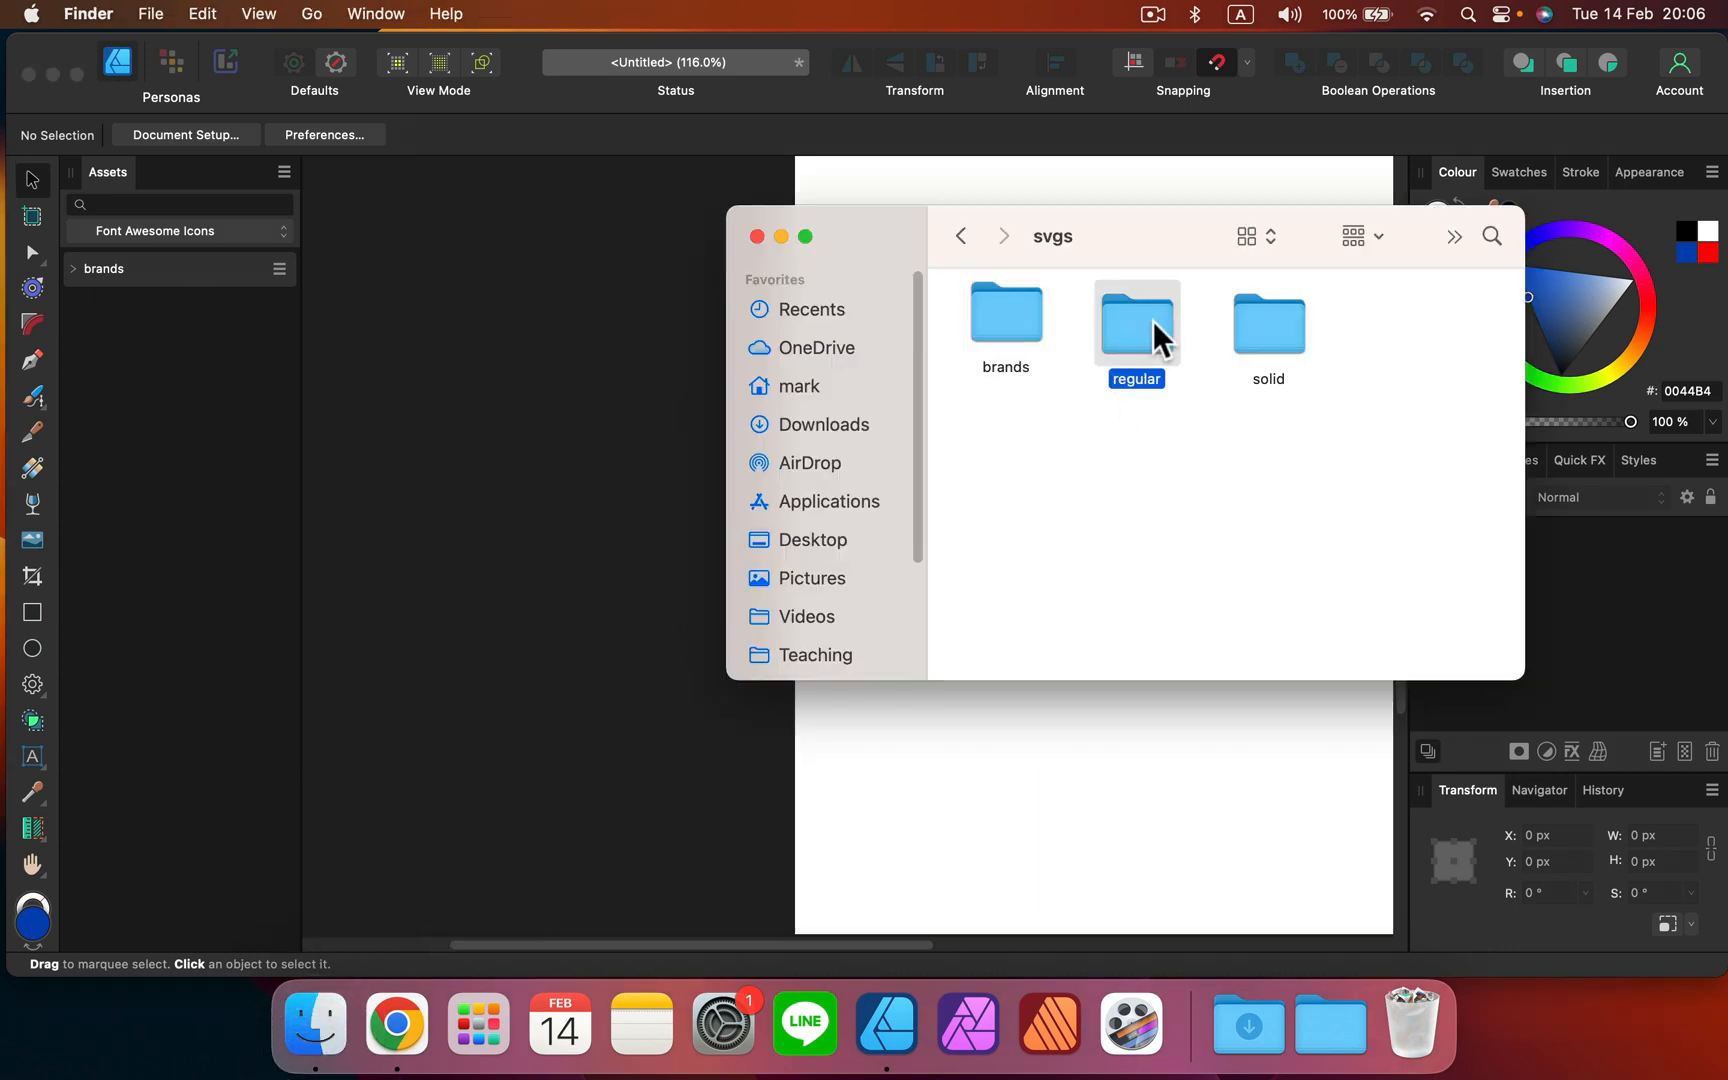
Import the regular and solid folders as subcategories alongside brands.
click(104, 306)
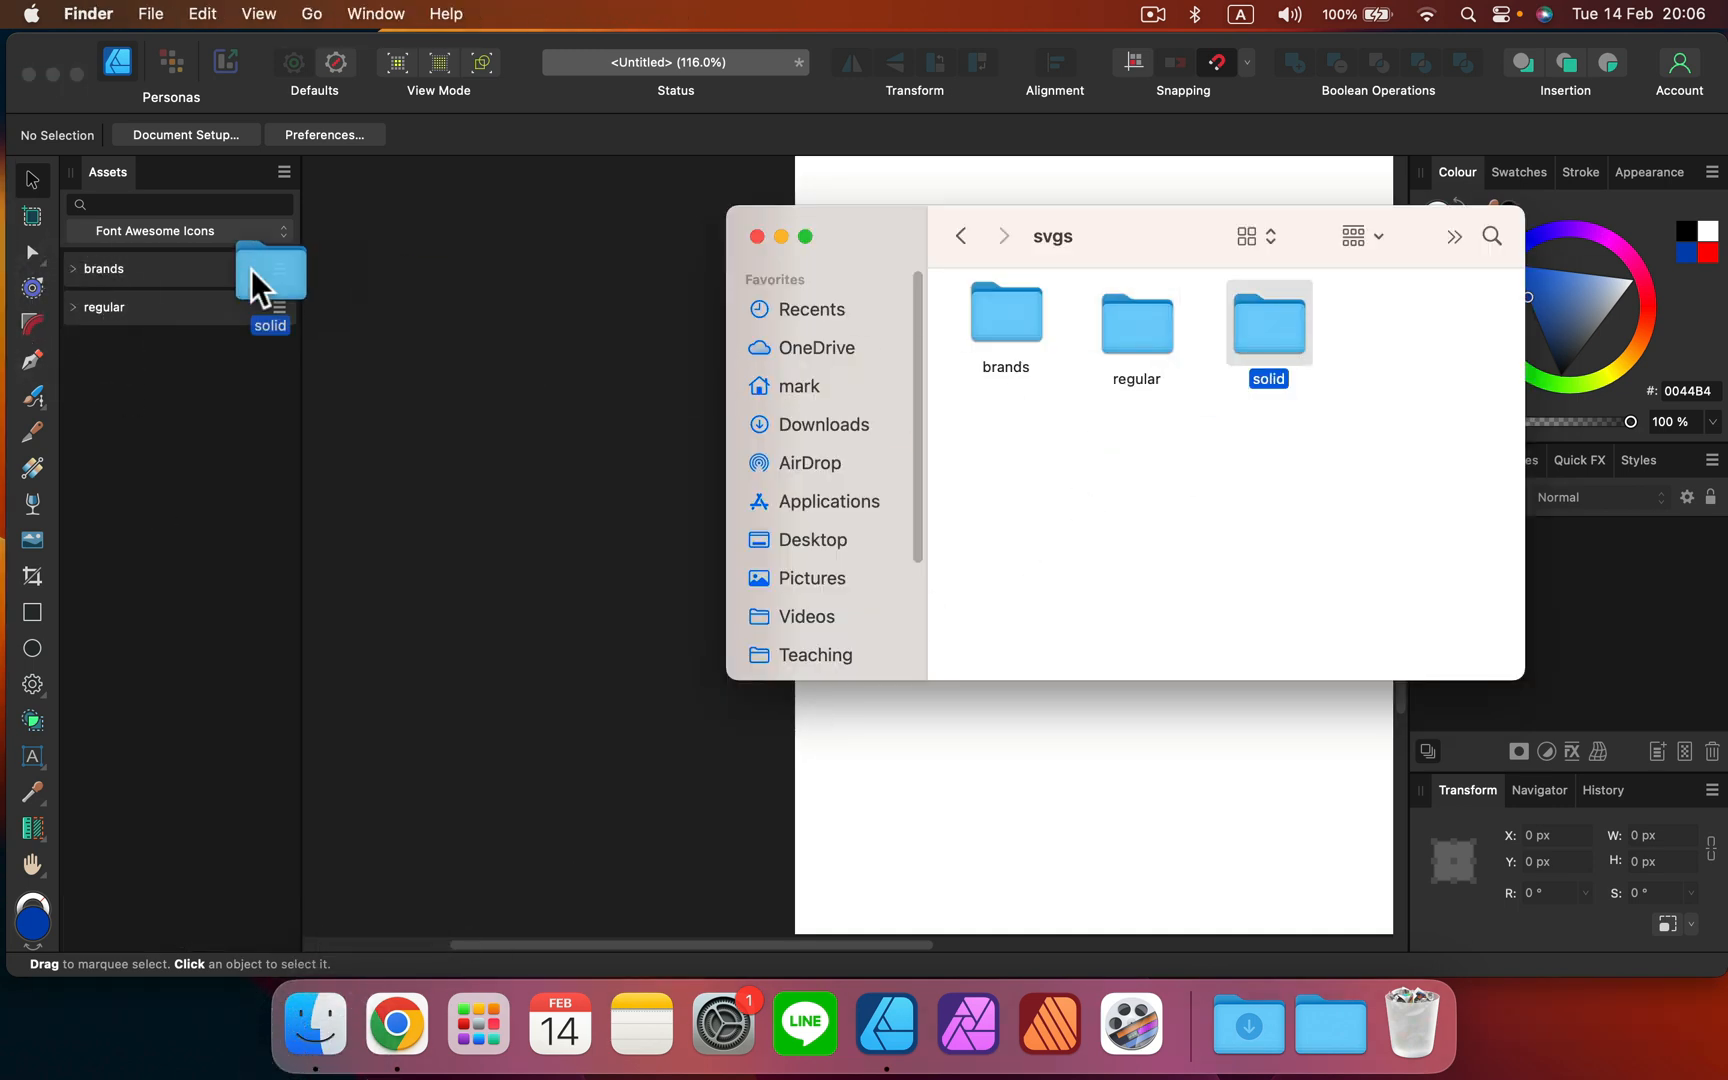
click(104, 306)
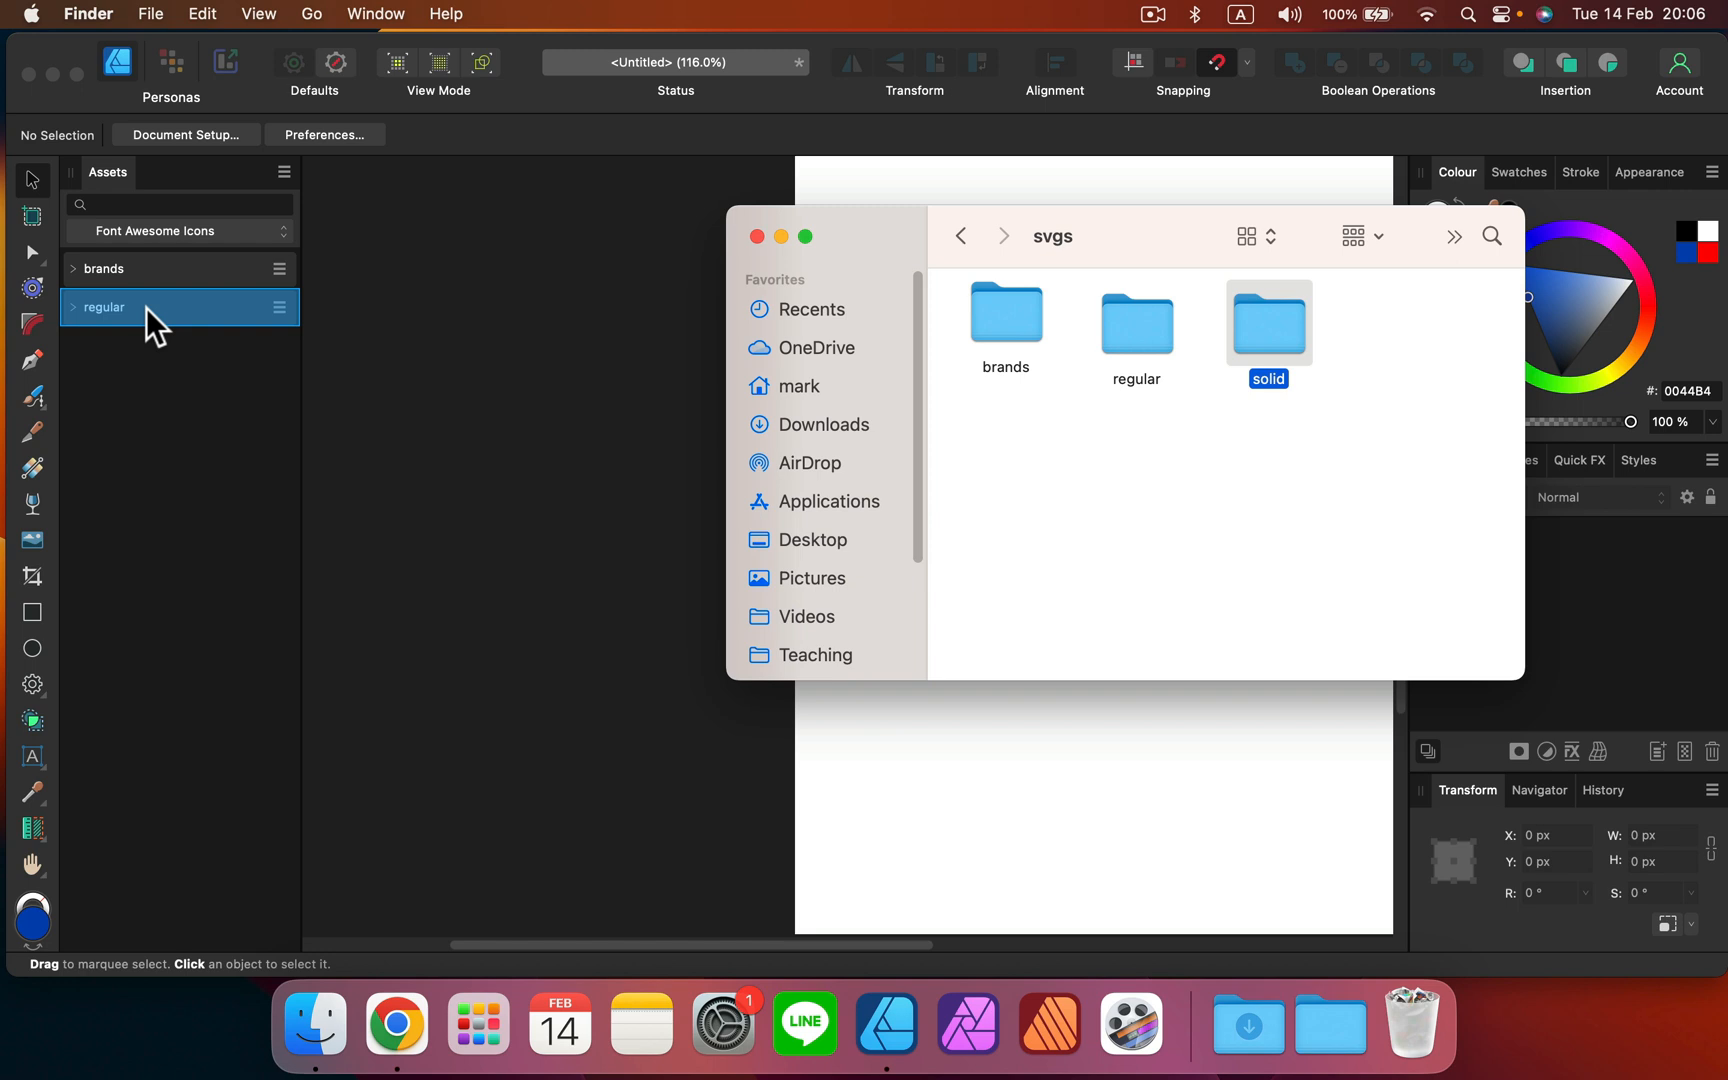
click(98, 344)
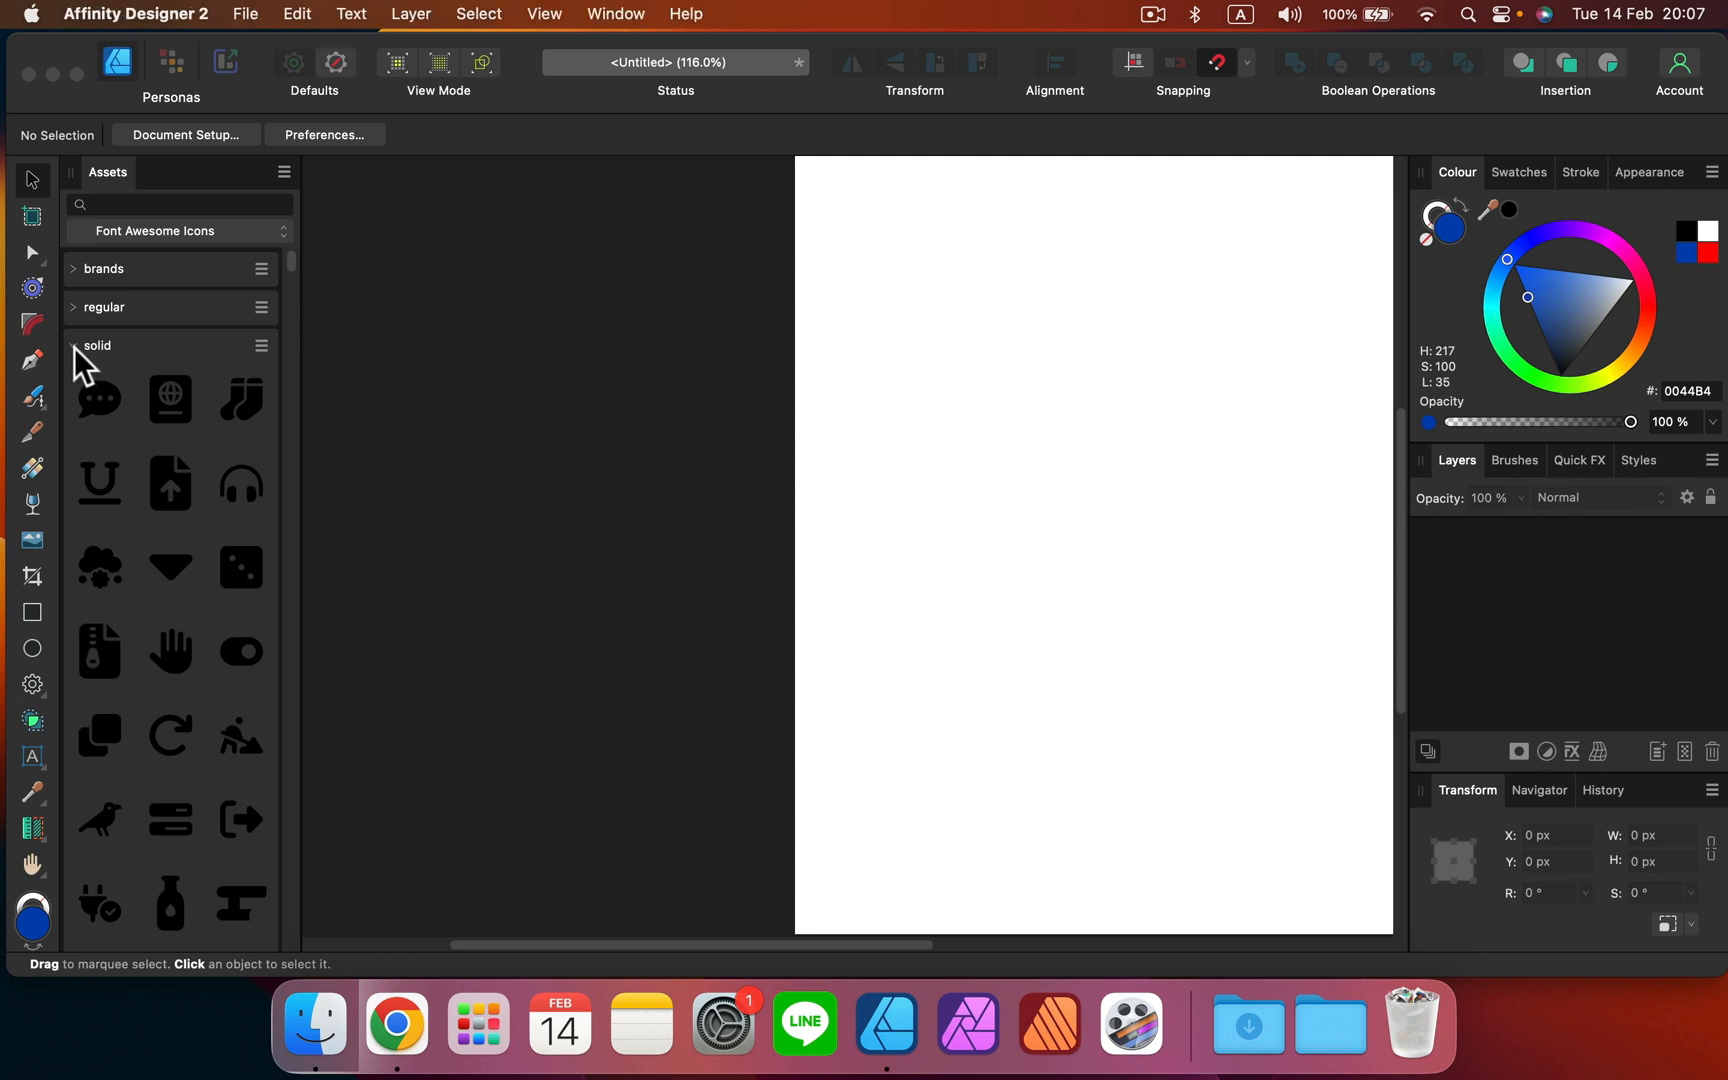
Select the Font Awesome Icons category and scroll its brands icons back into view.
scroll(down, 3)
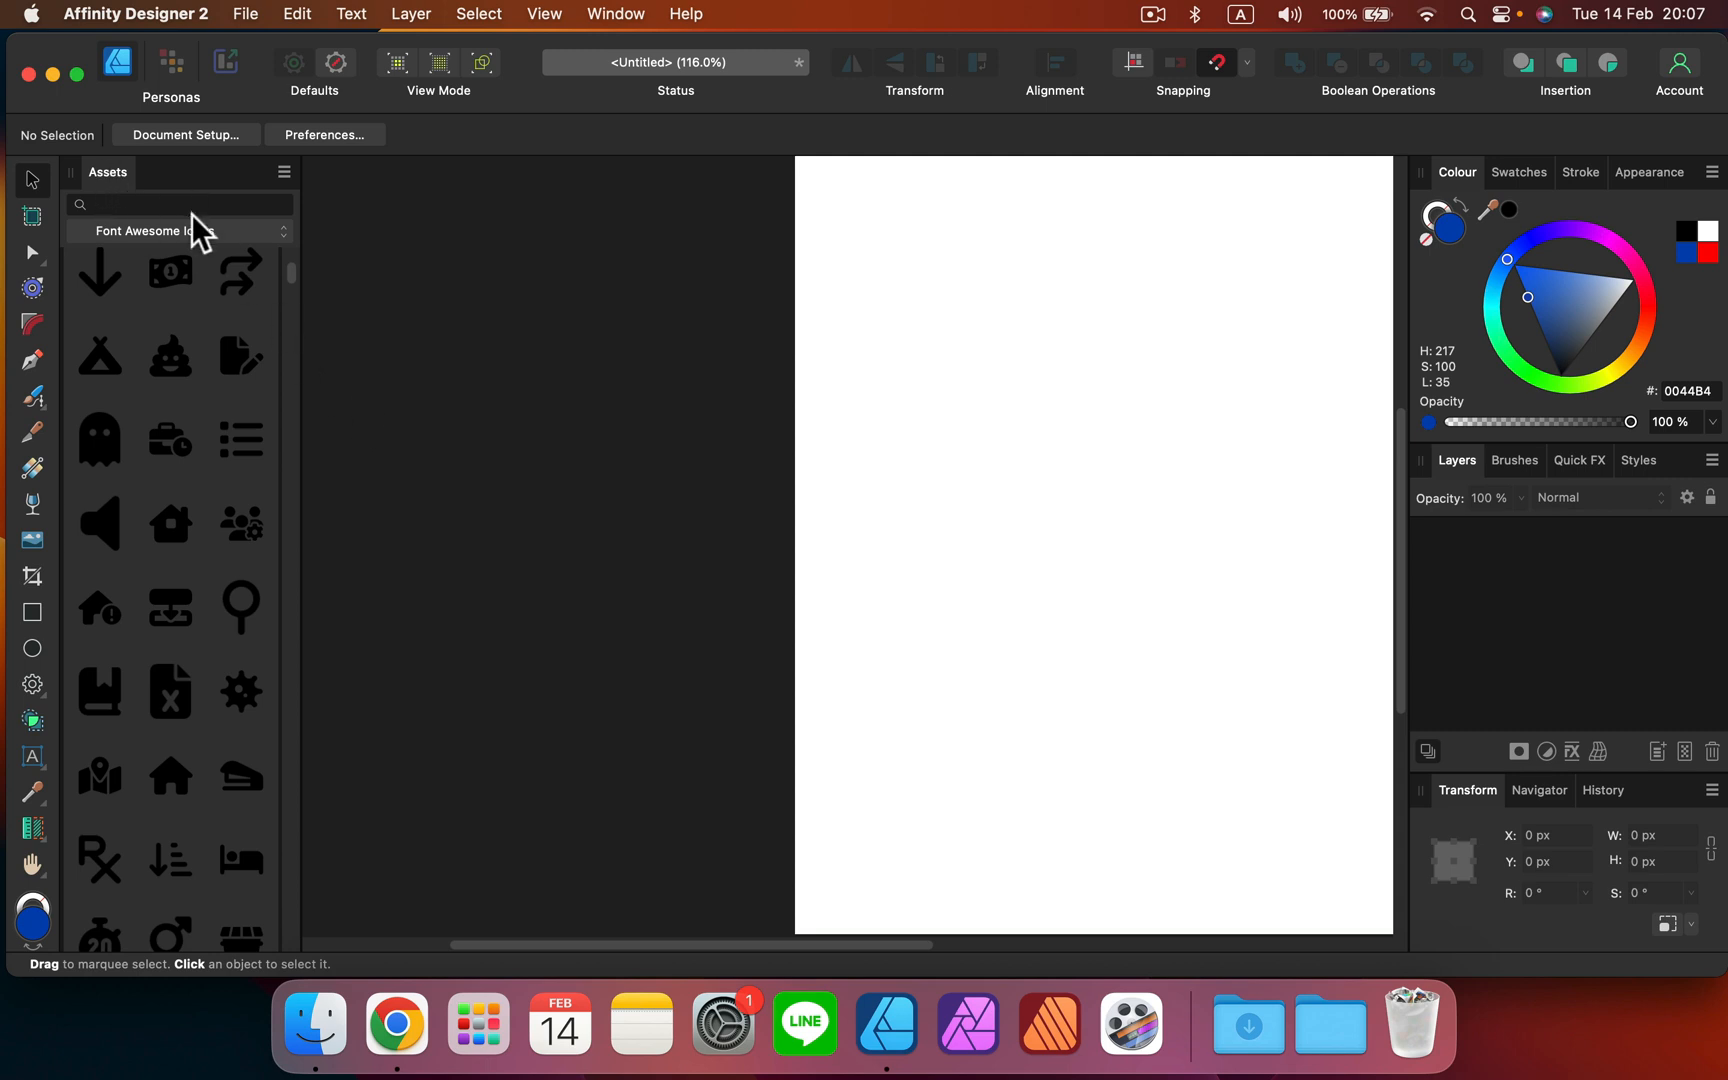
mouse_move(136, 190)
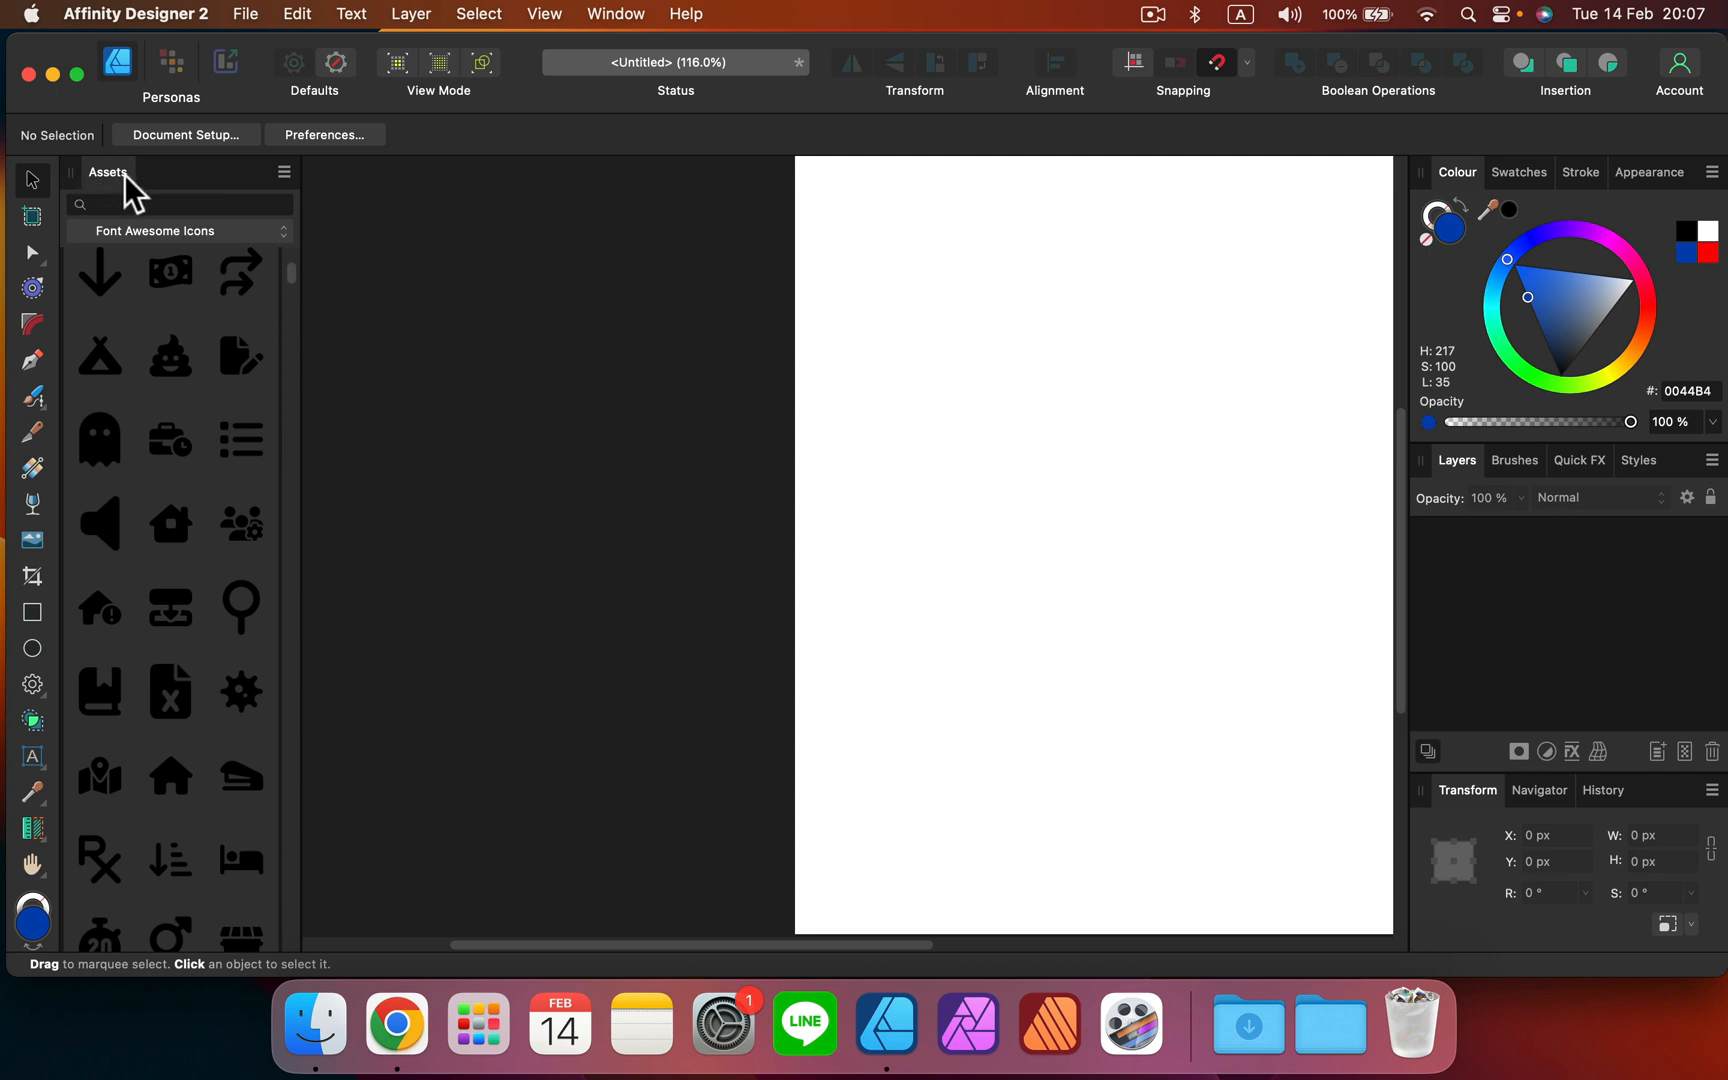
mouse_move(270, 244)
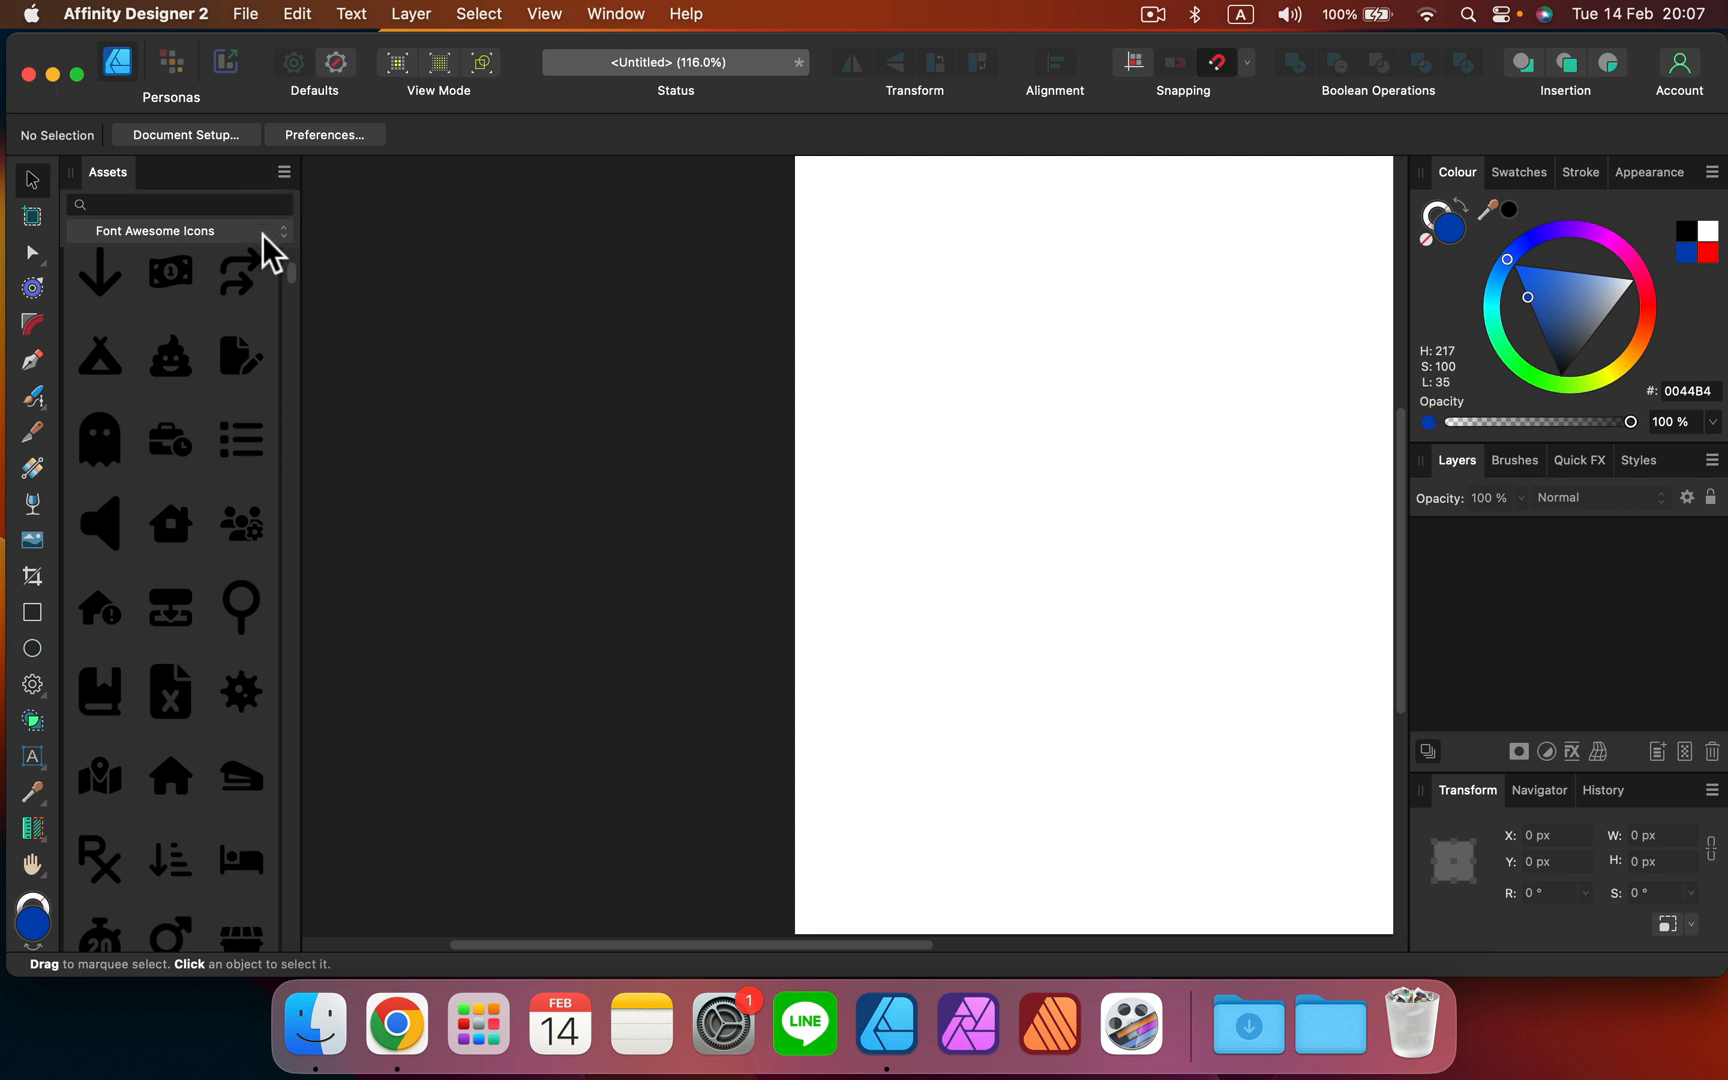
click(154, 230)
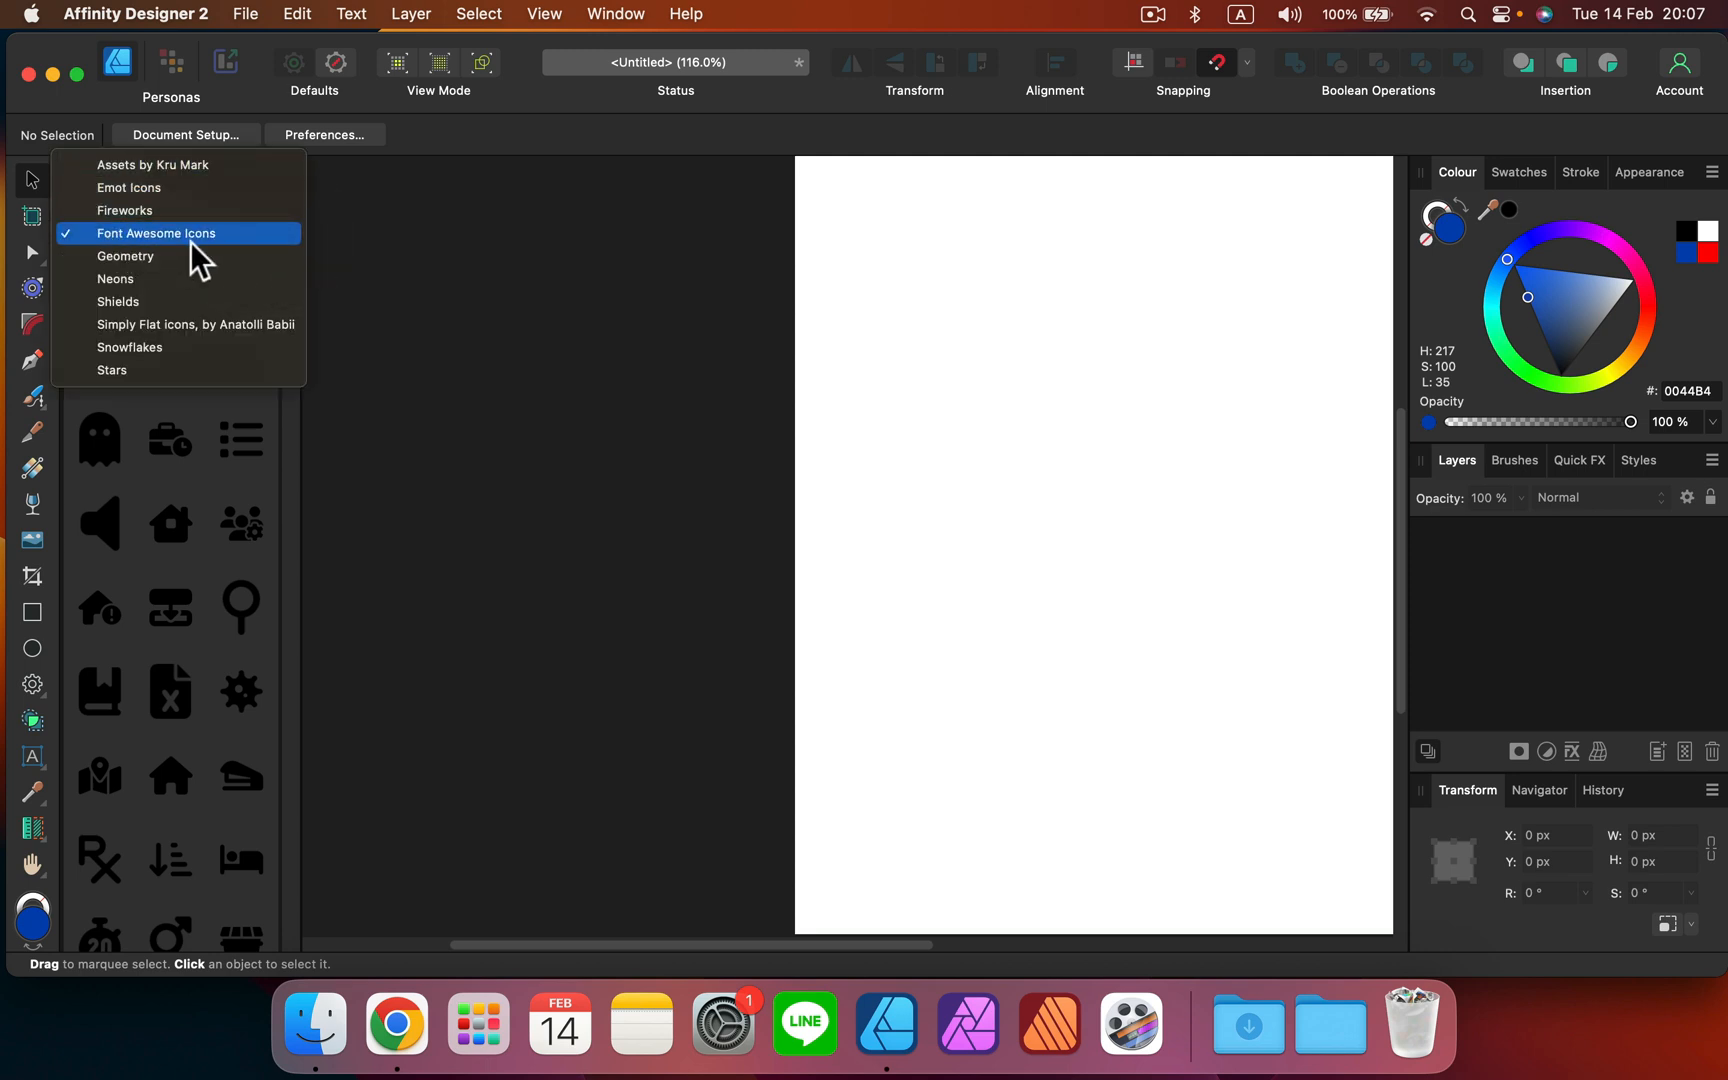
click(154, 232)
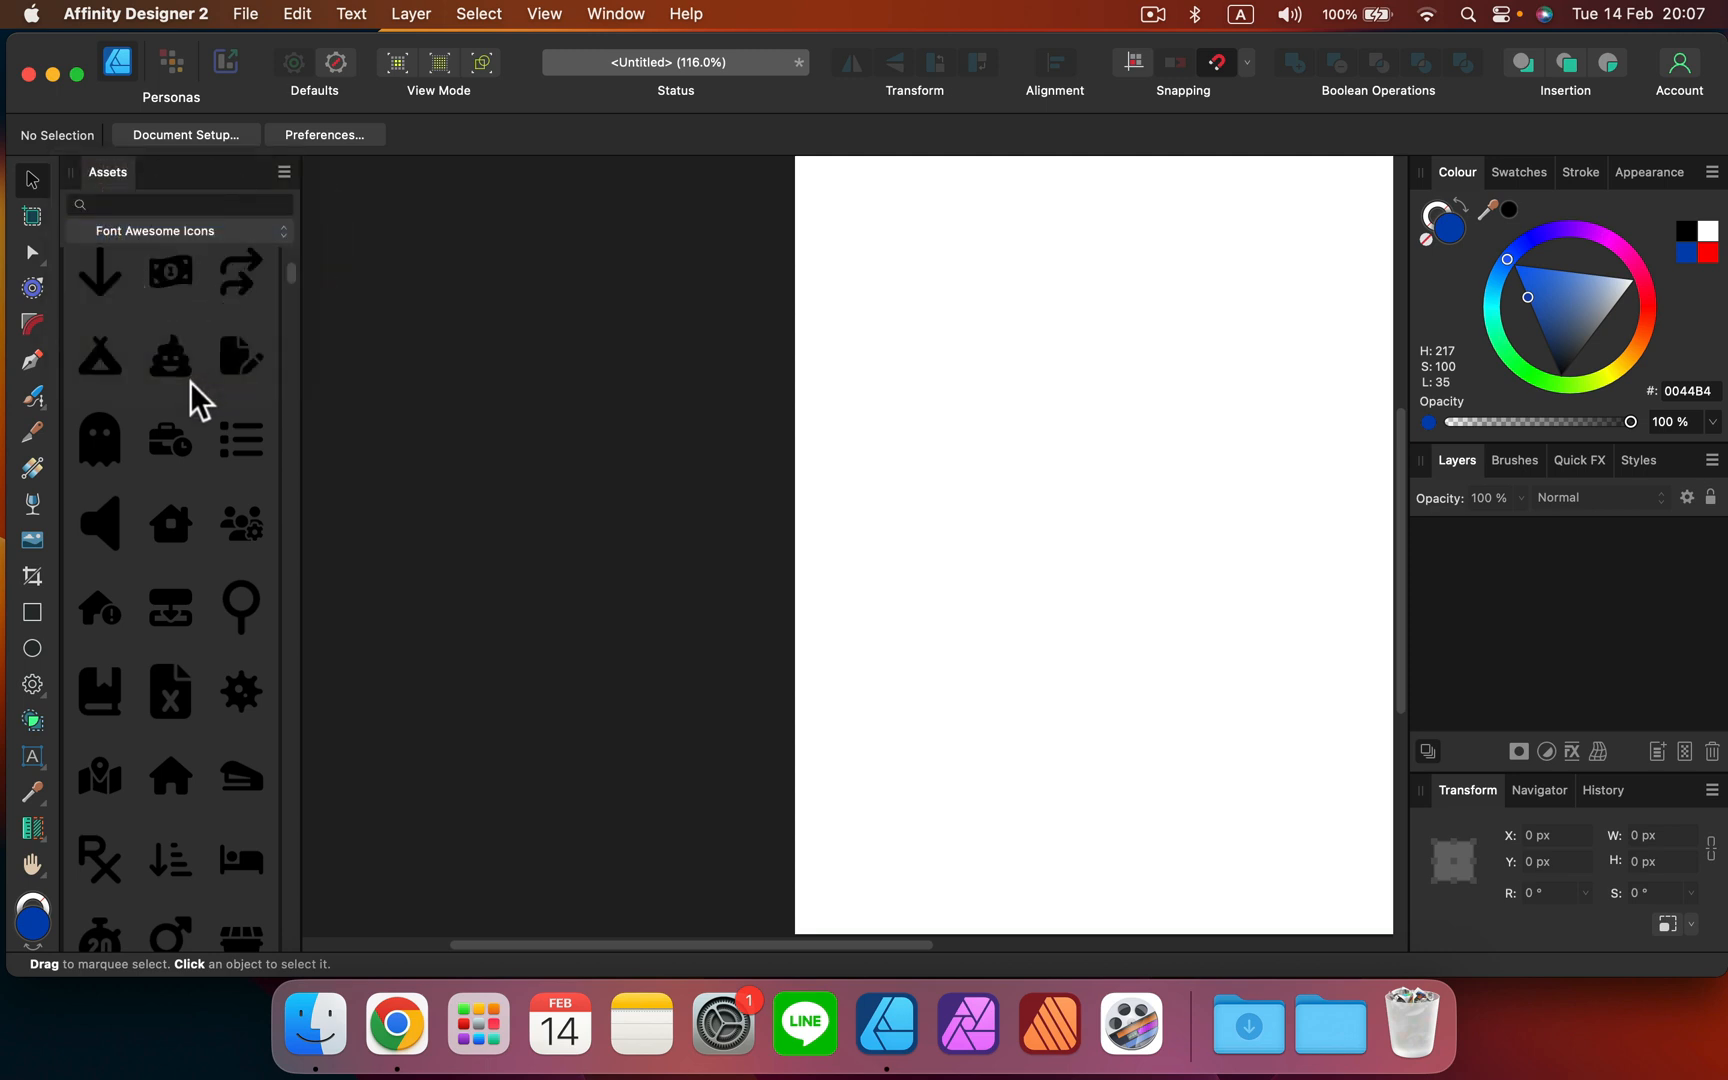
scroll(down, 3)
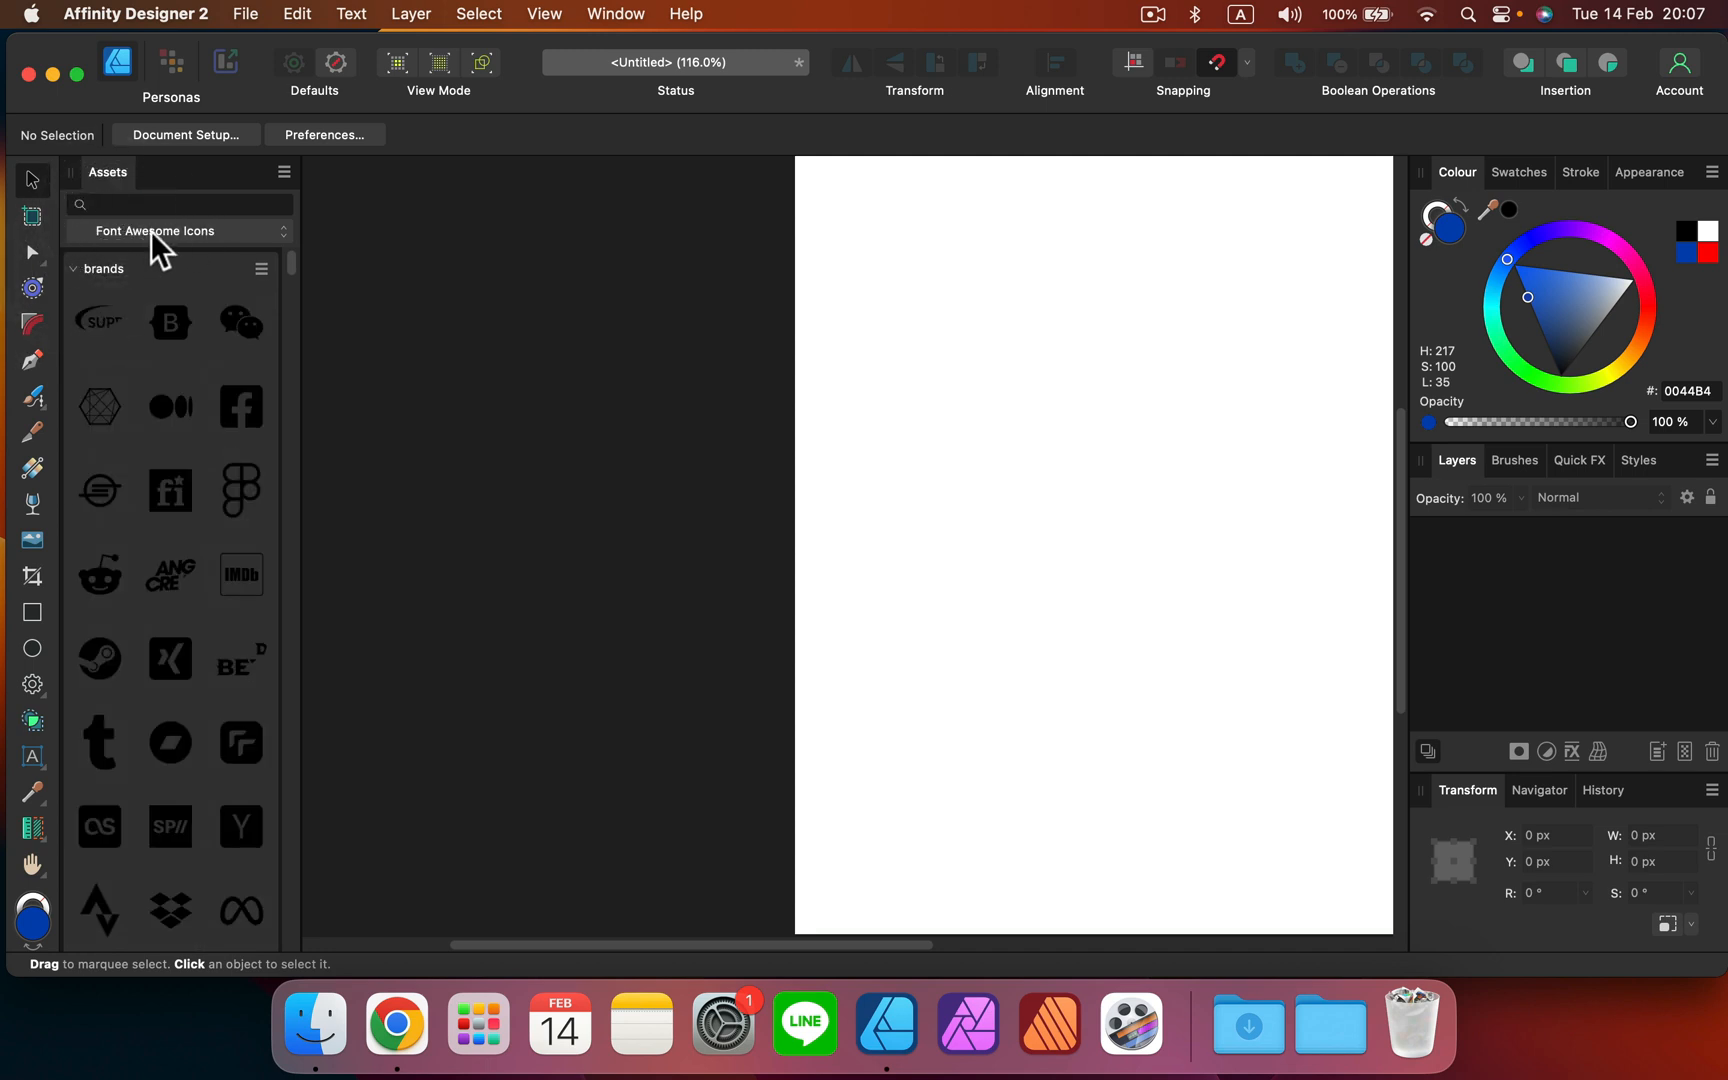
mouse_move(108, 202)
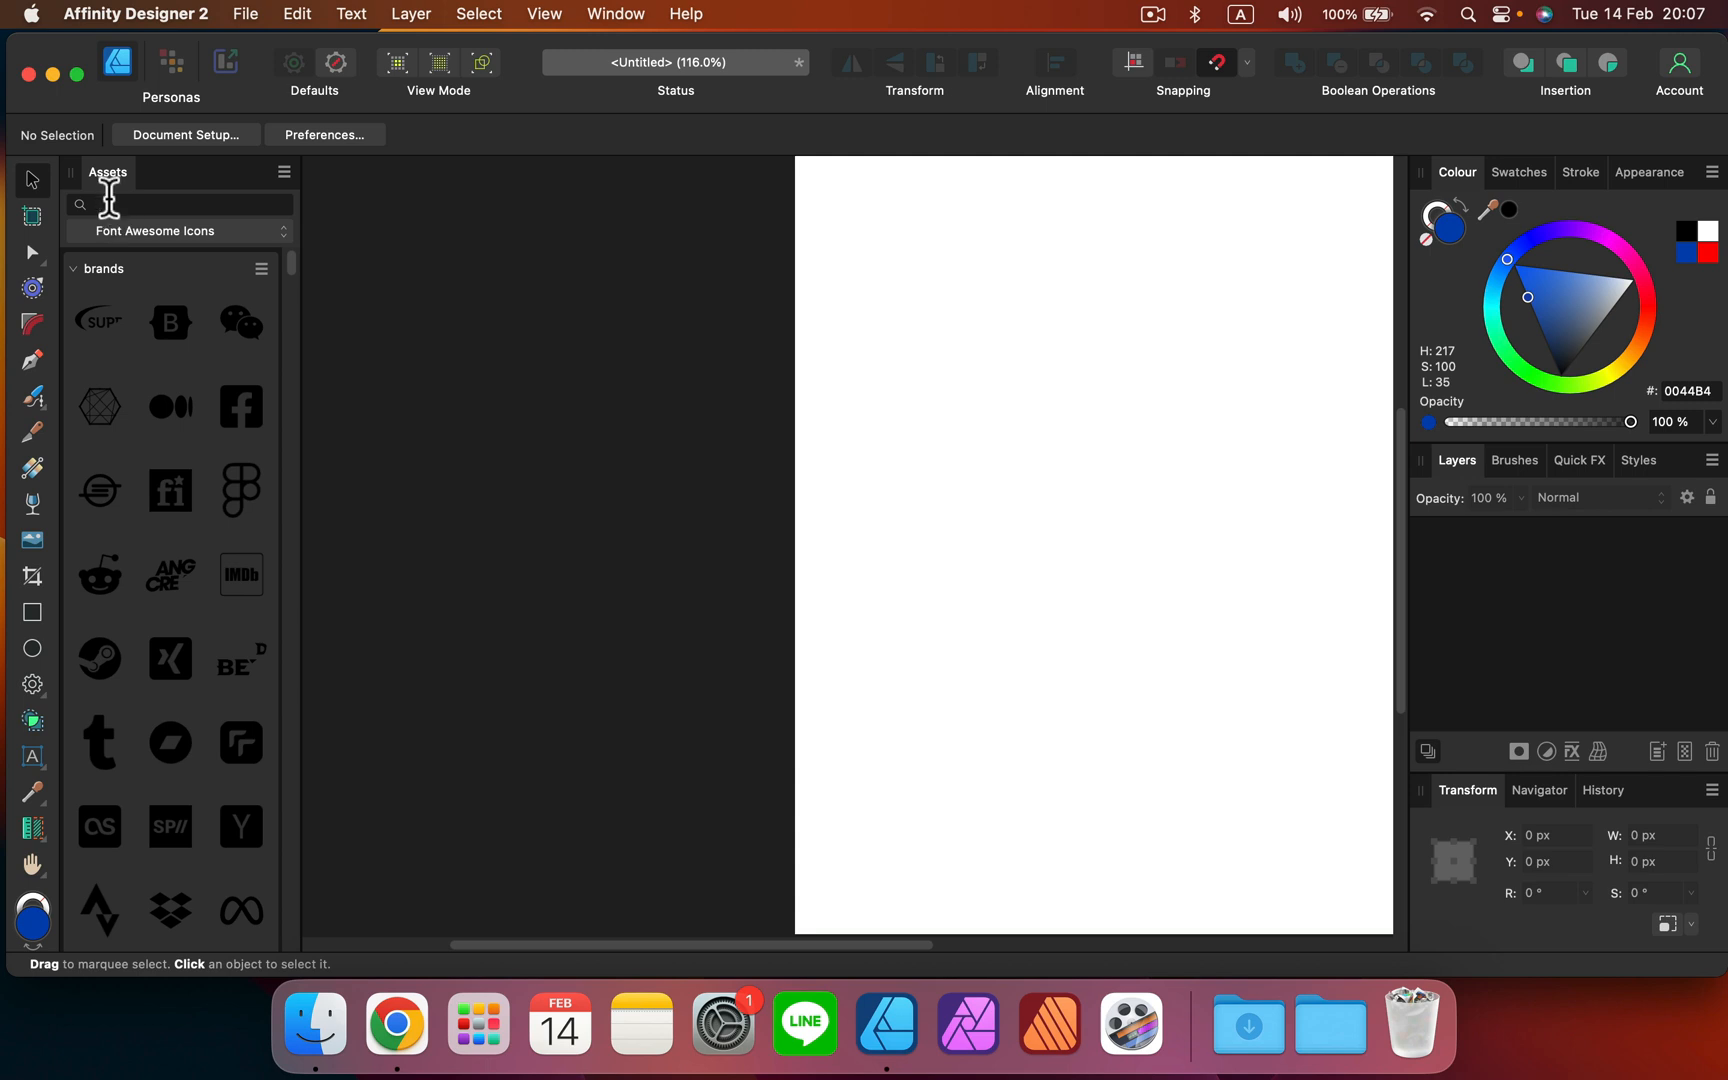
Search the assets for 'face' and drag the facebook-messenger brand icon onto the canvas.
text(face)
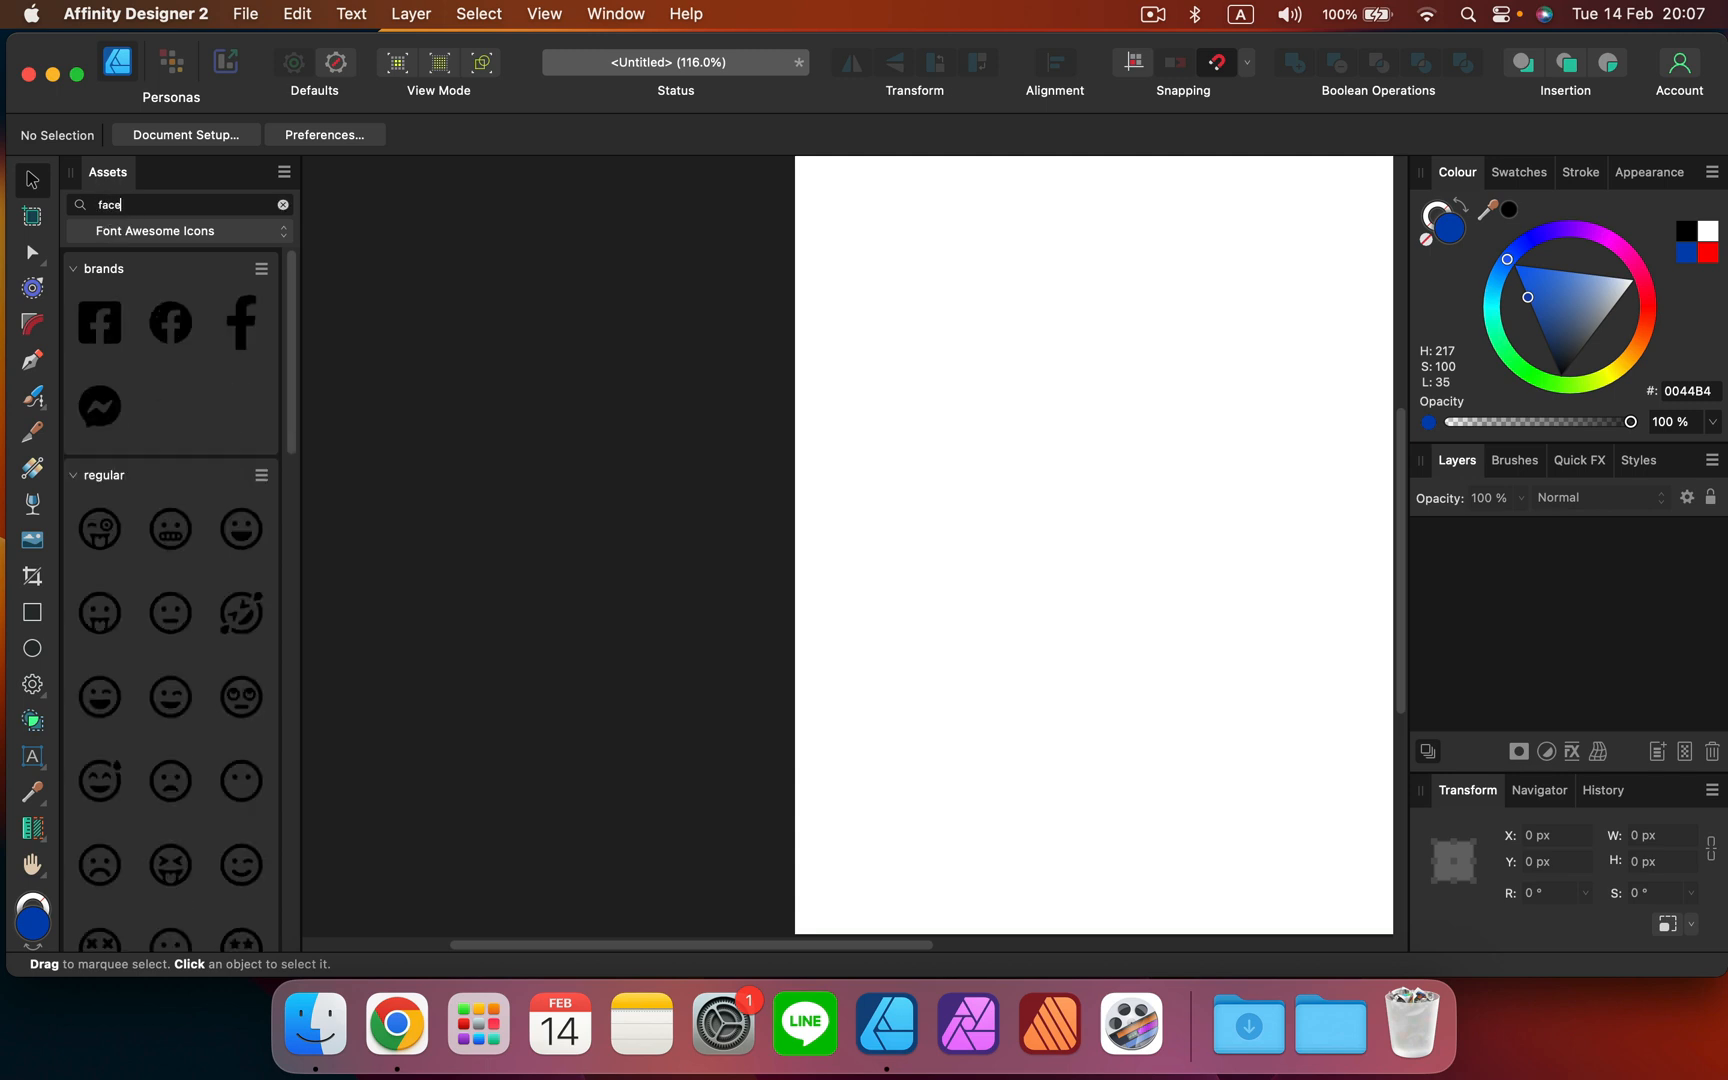
mouse_move(218, 344)
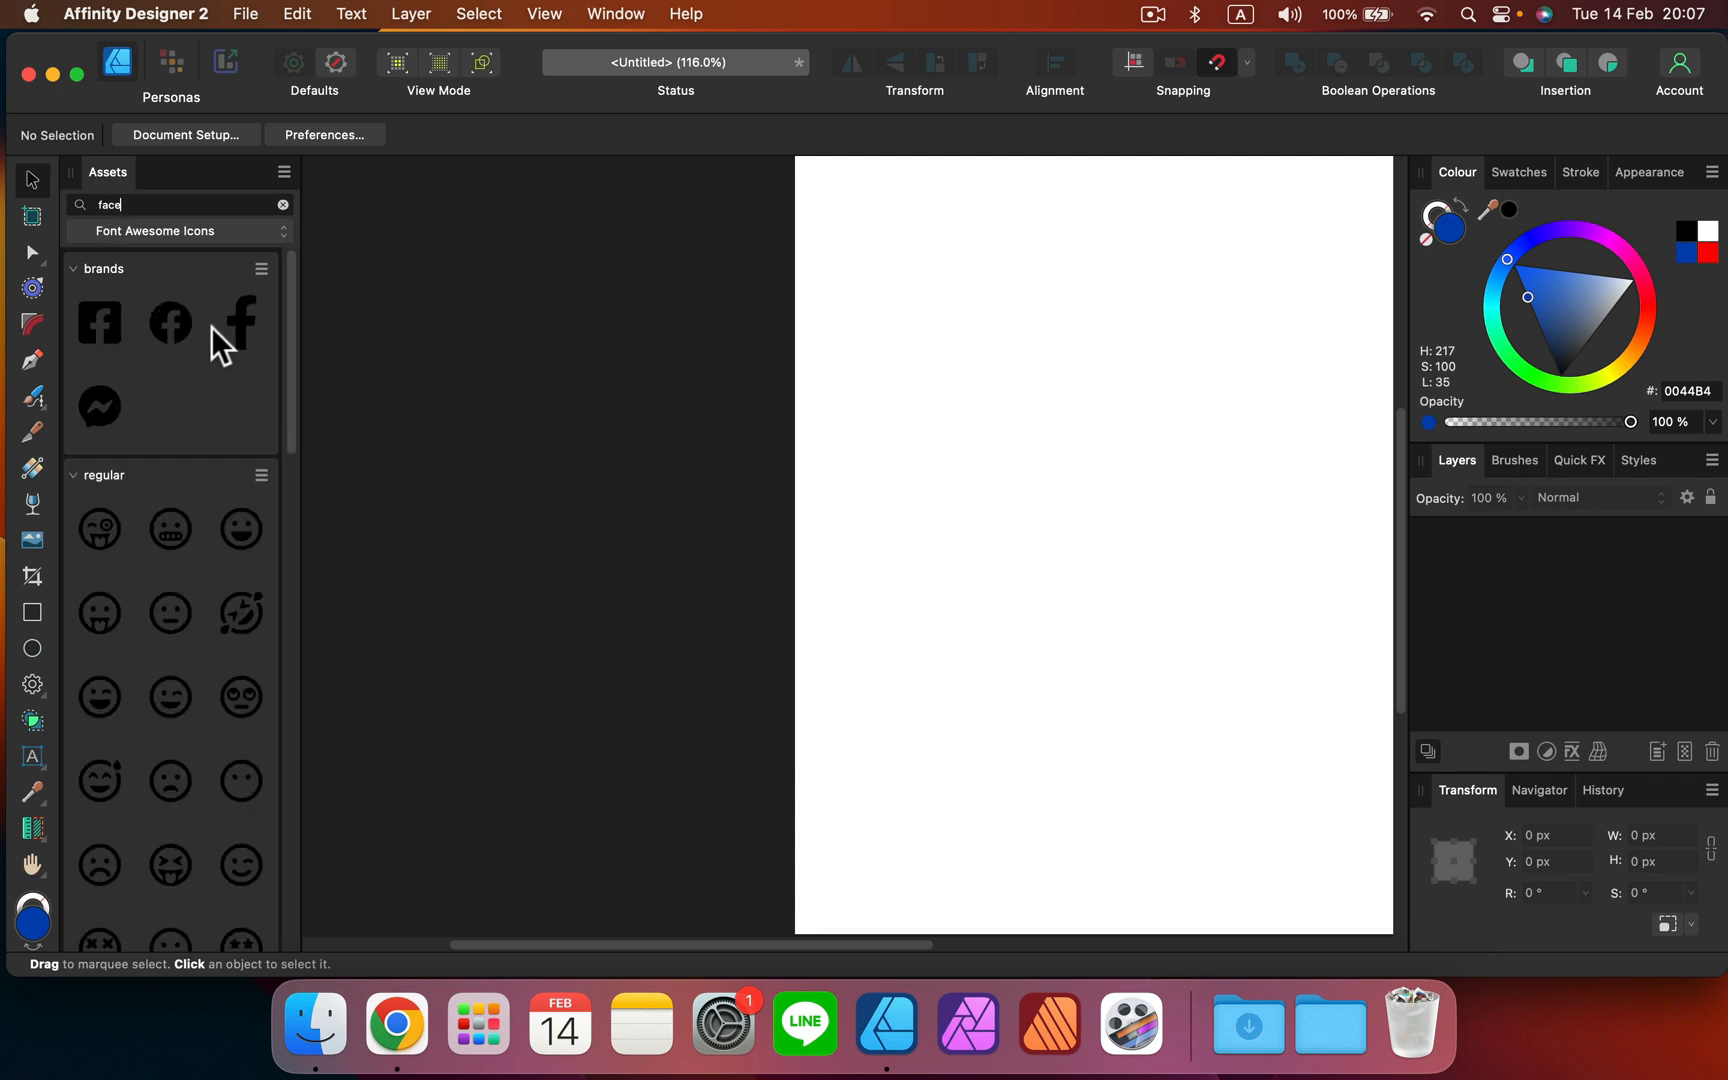
mouse_move(160, 364)
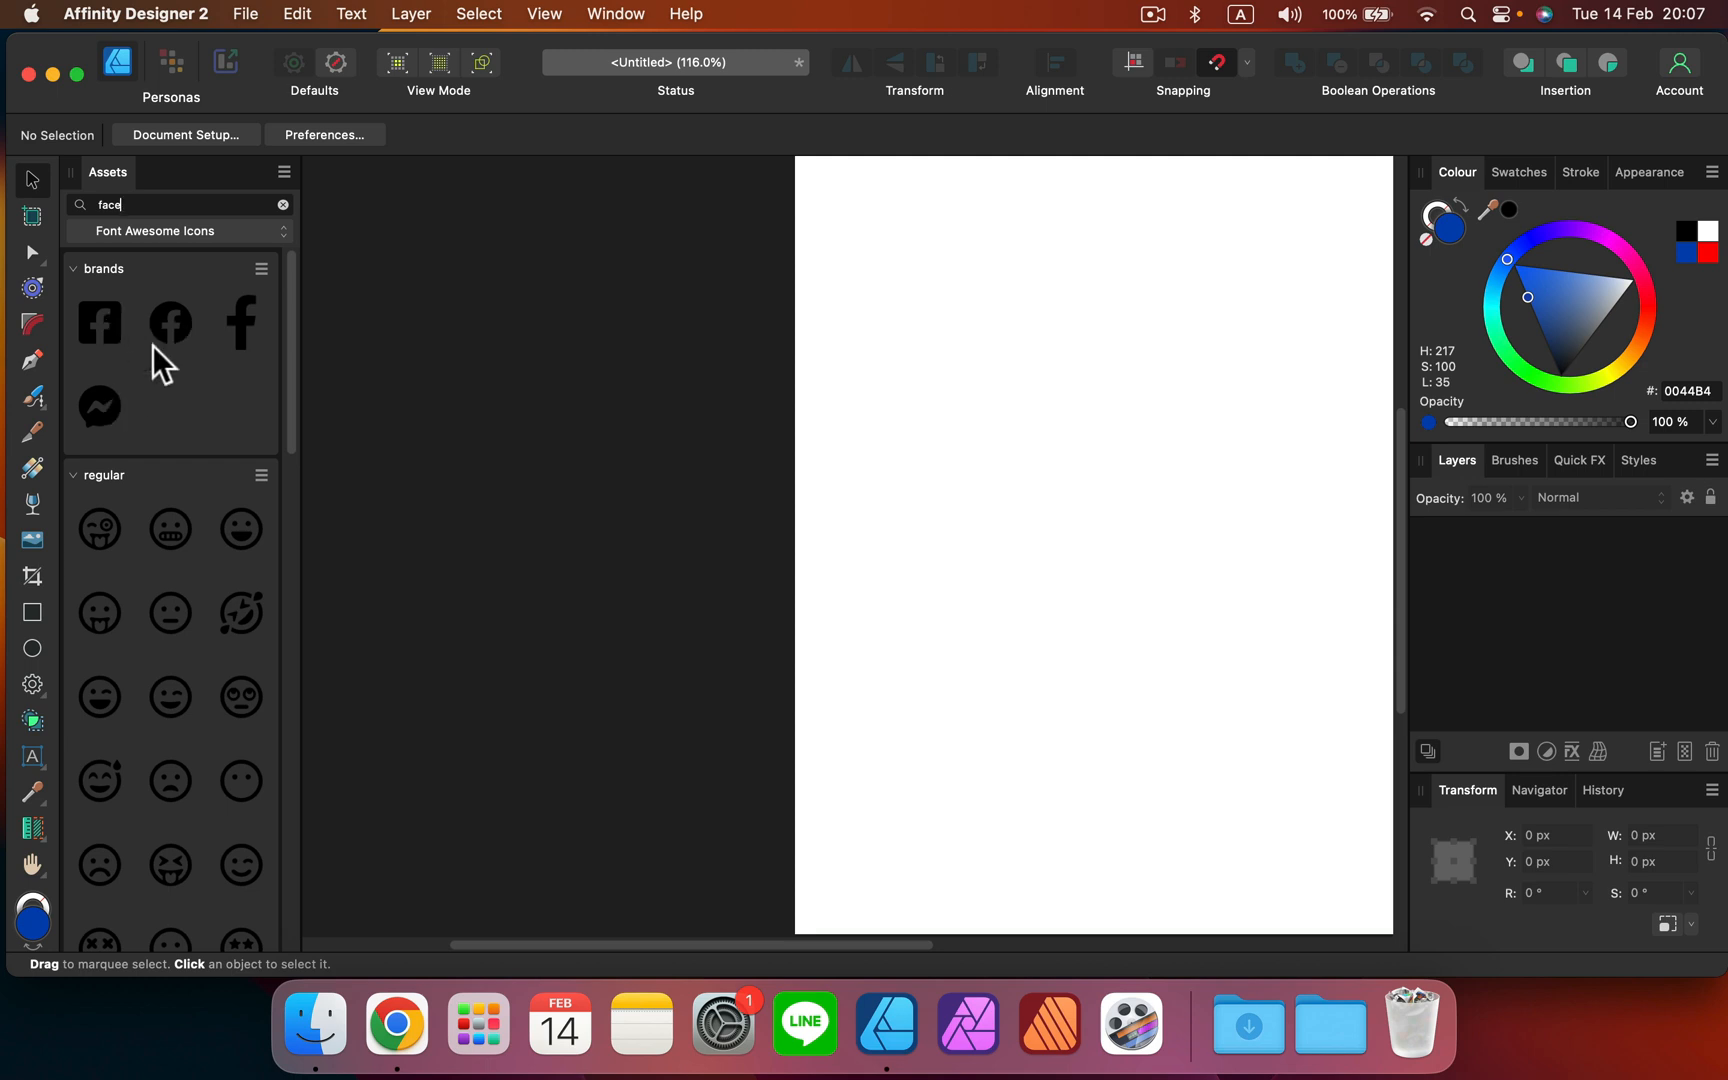
drag(98, 406, 934, 322)
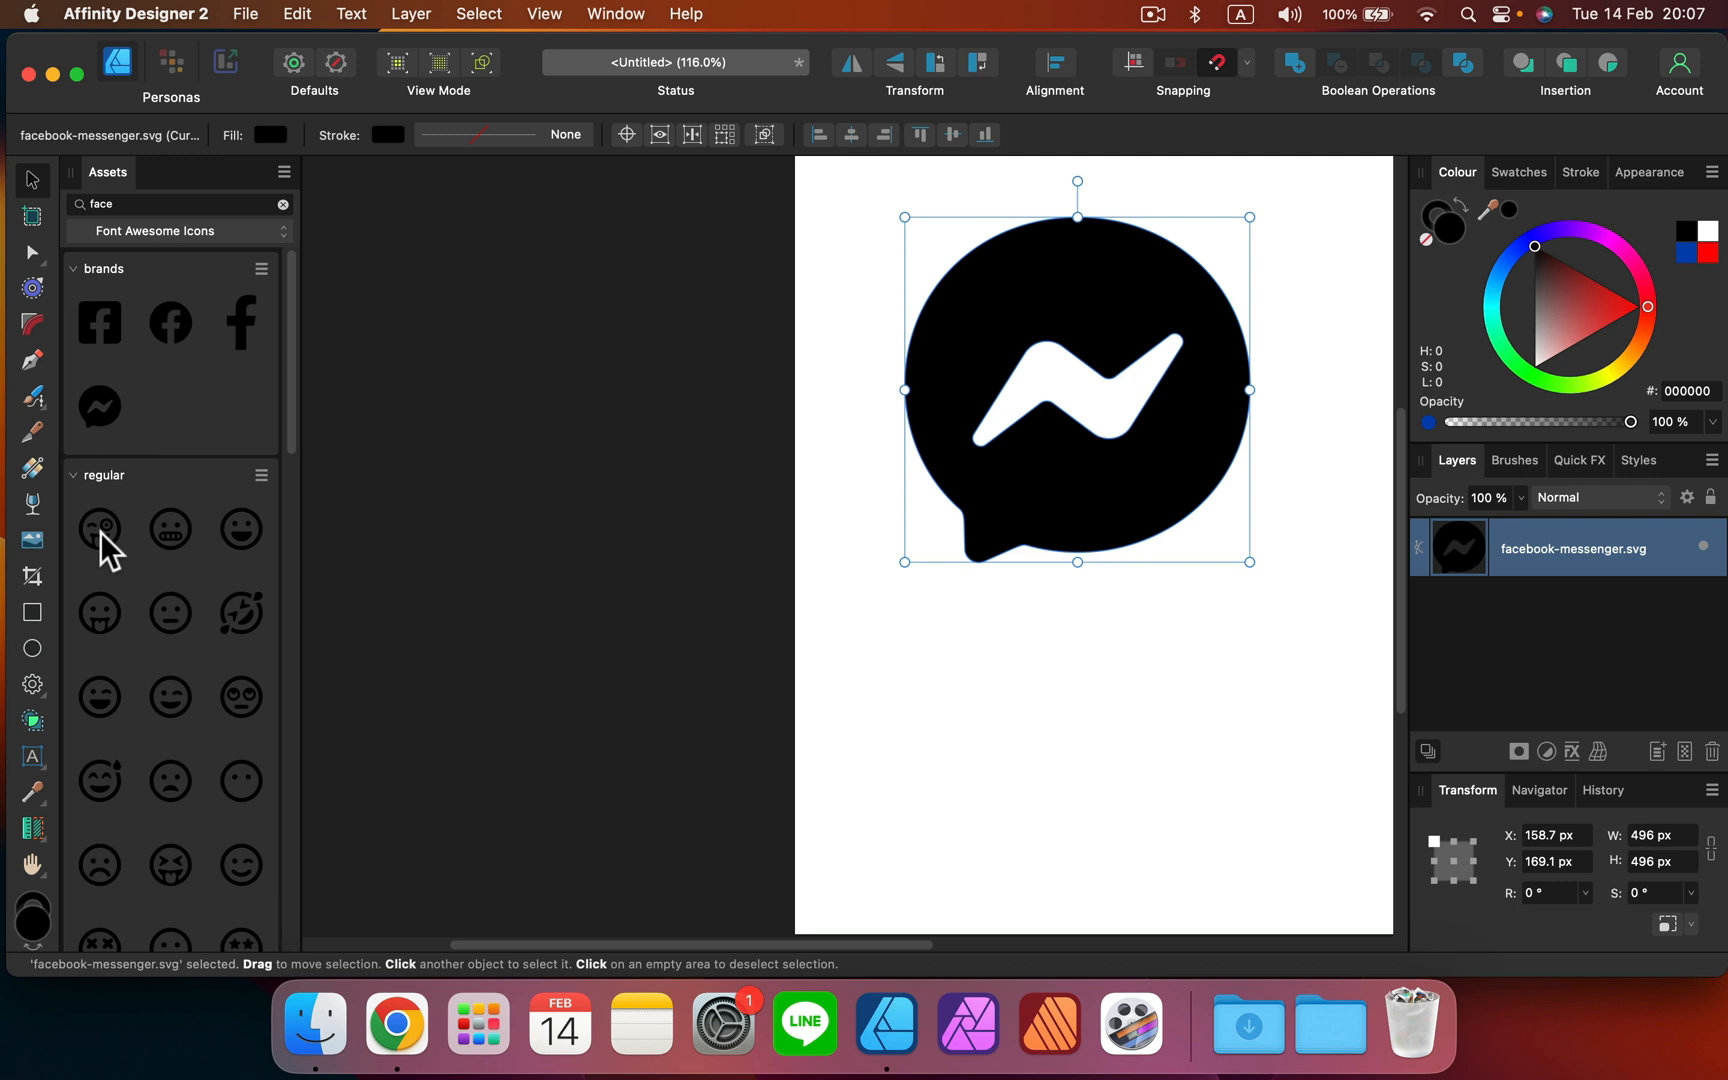
scroll(down, 3)
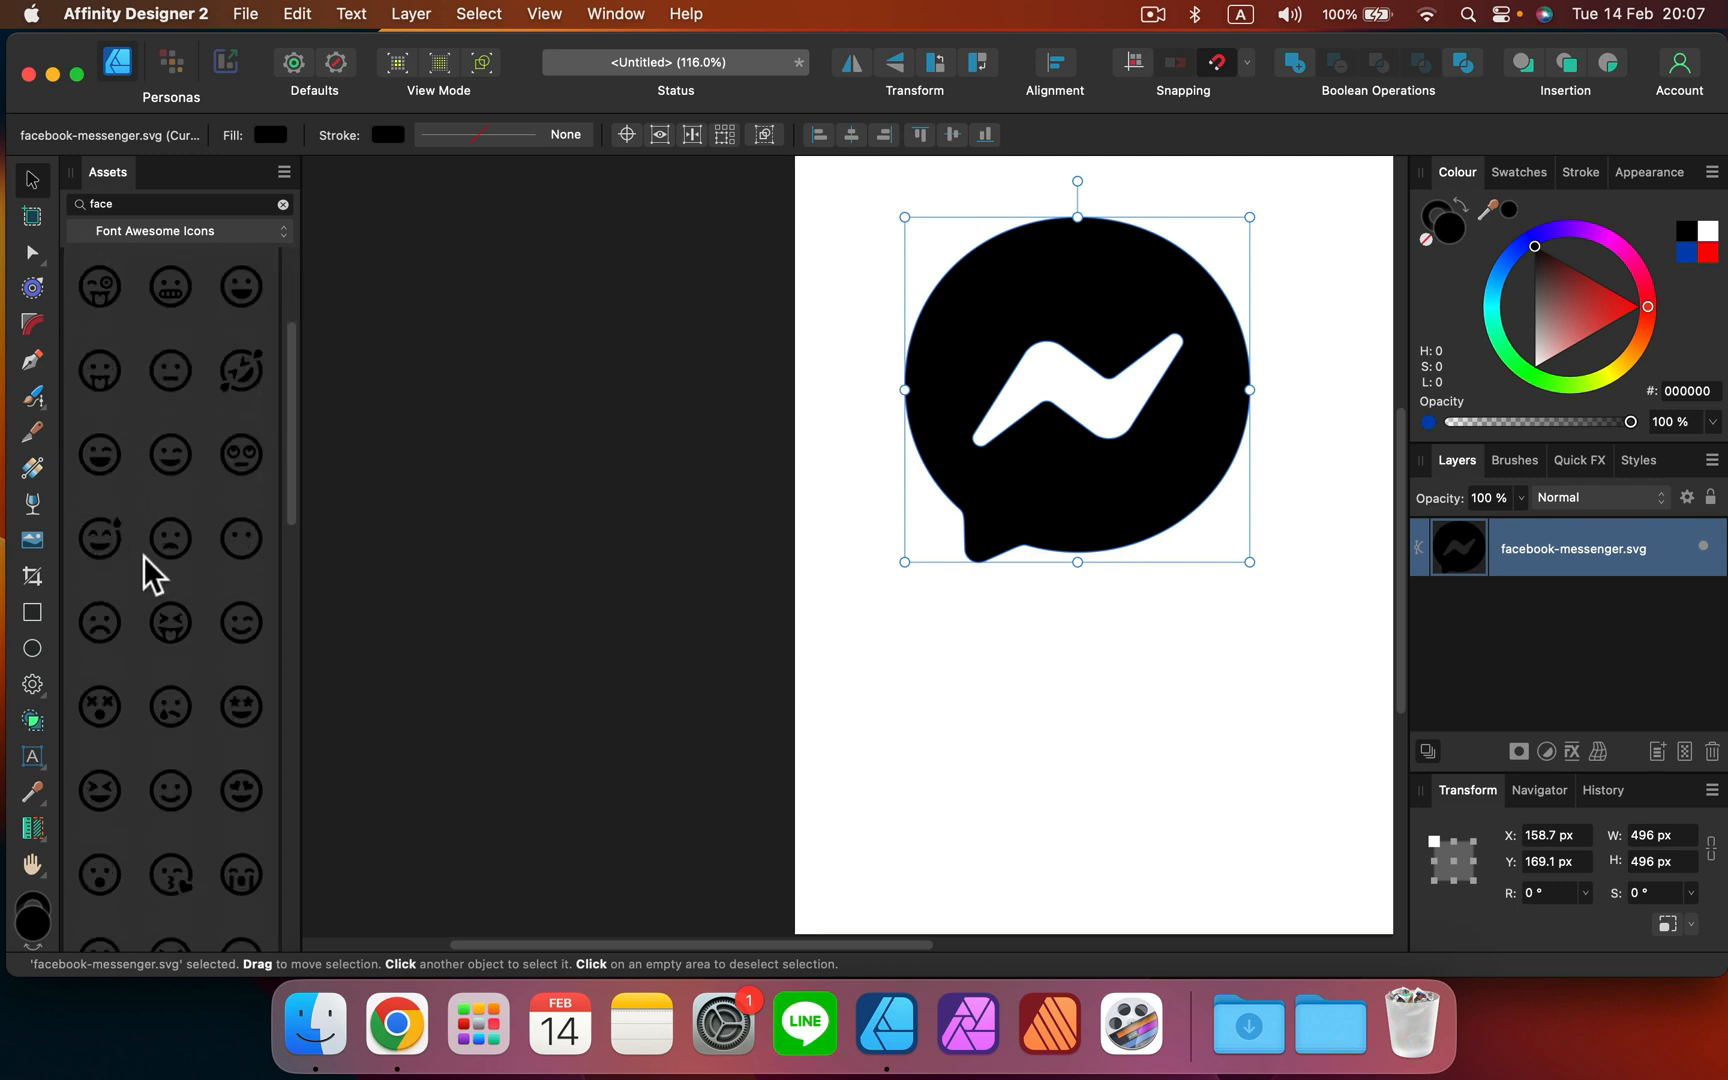
scroll(down, 3)
text(p)
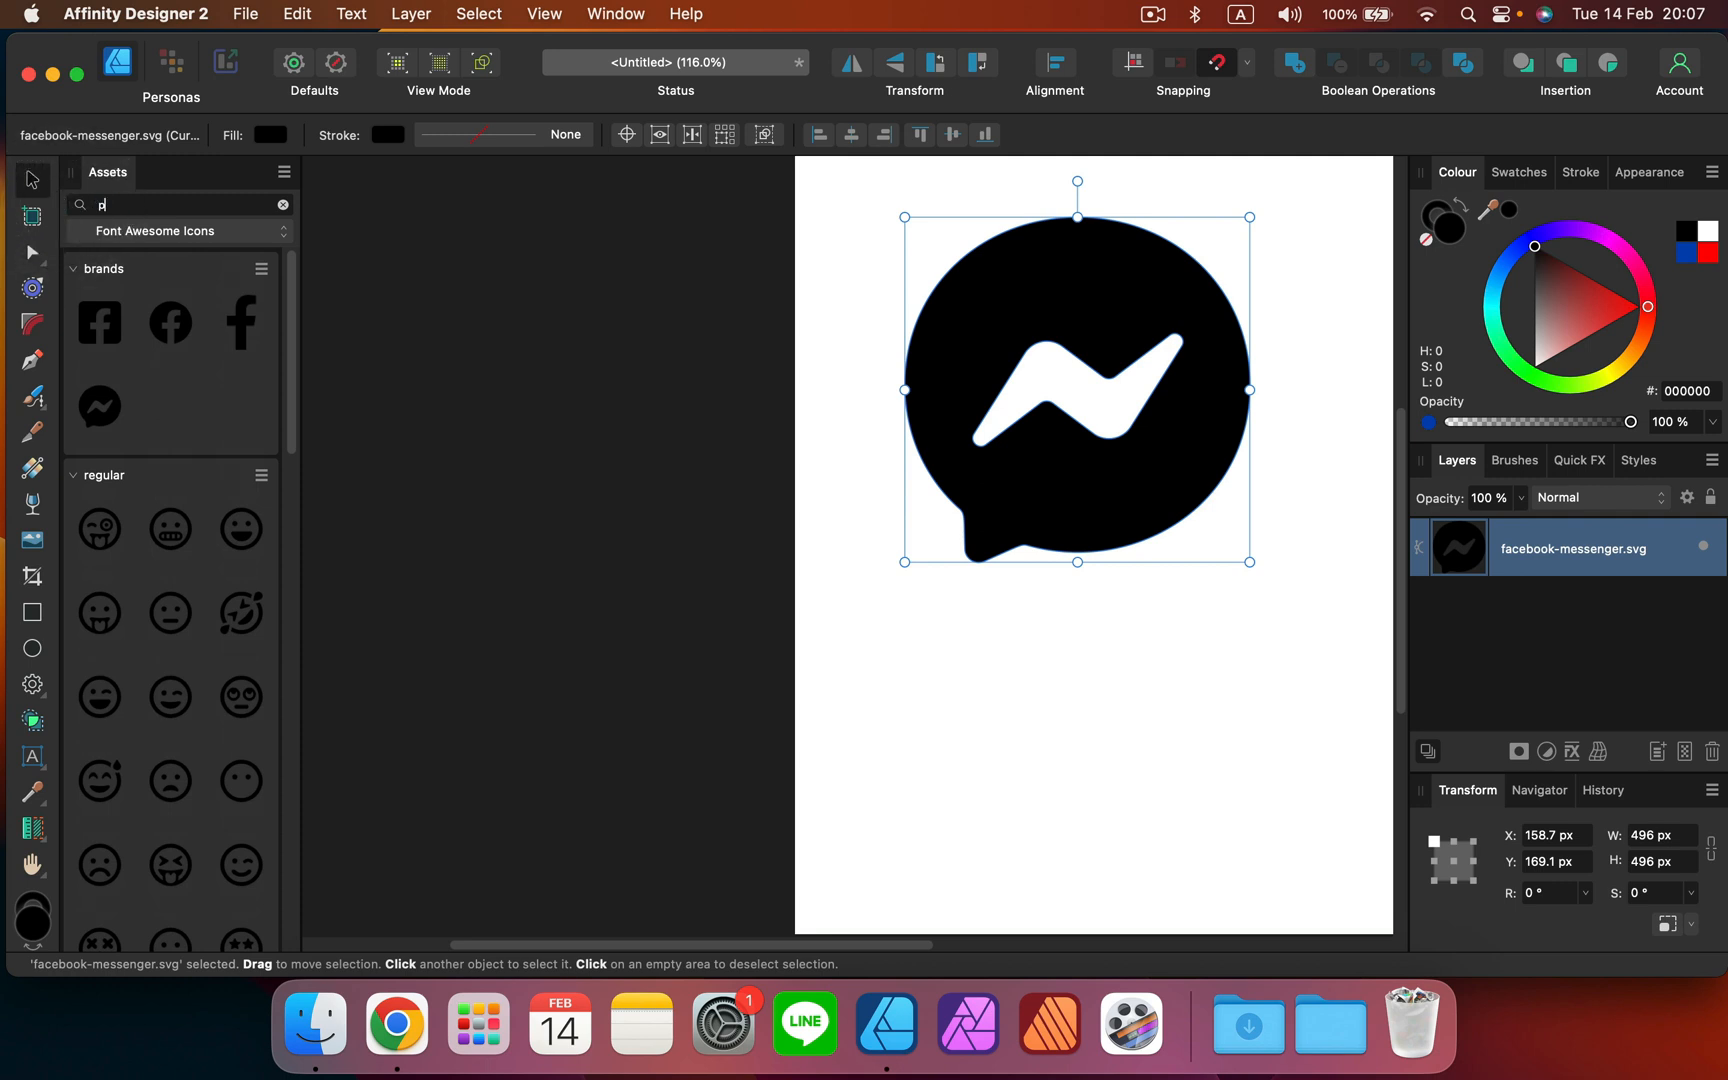
Try searches 'pay' and 'emo', then search 'bank' to find the solid piggy-bank icon.
text(ap)
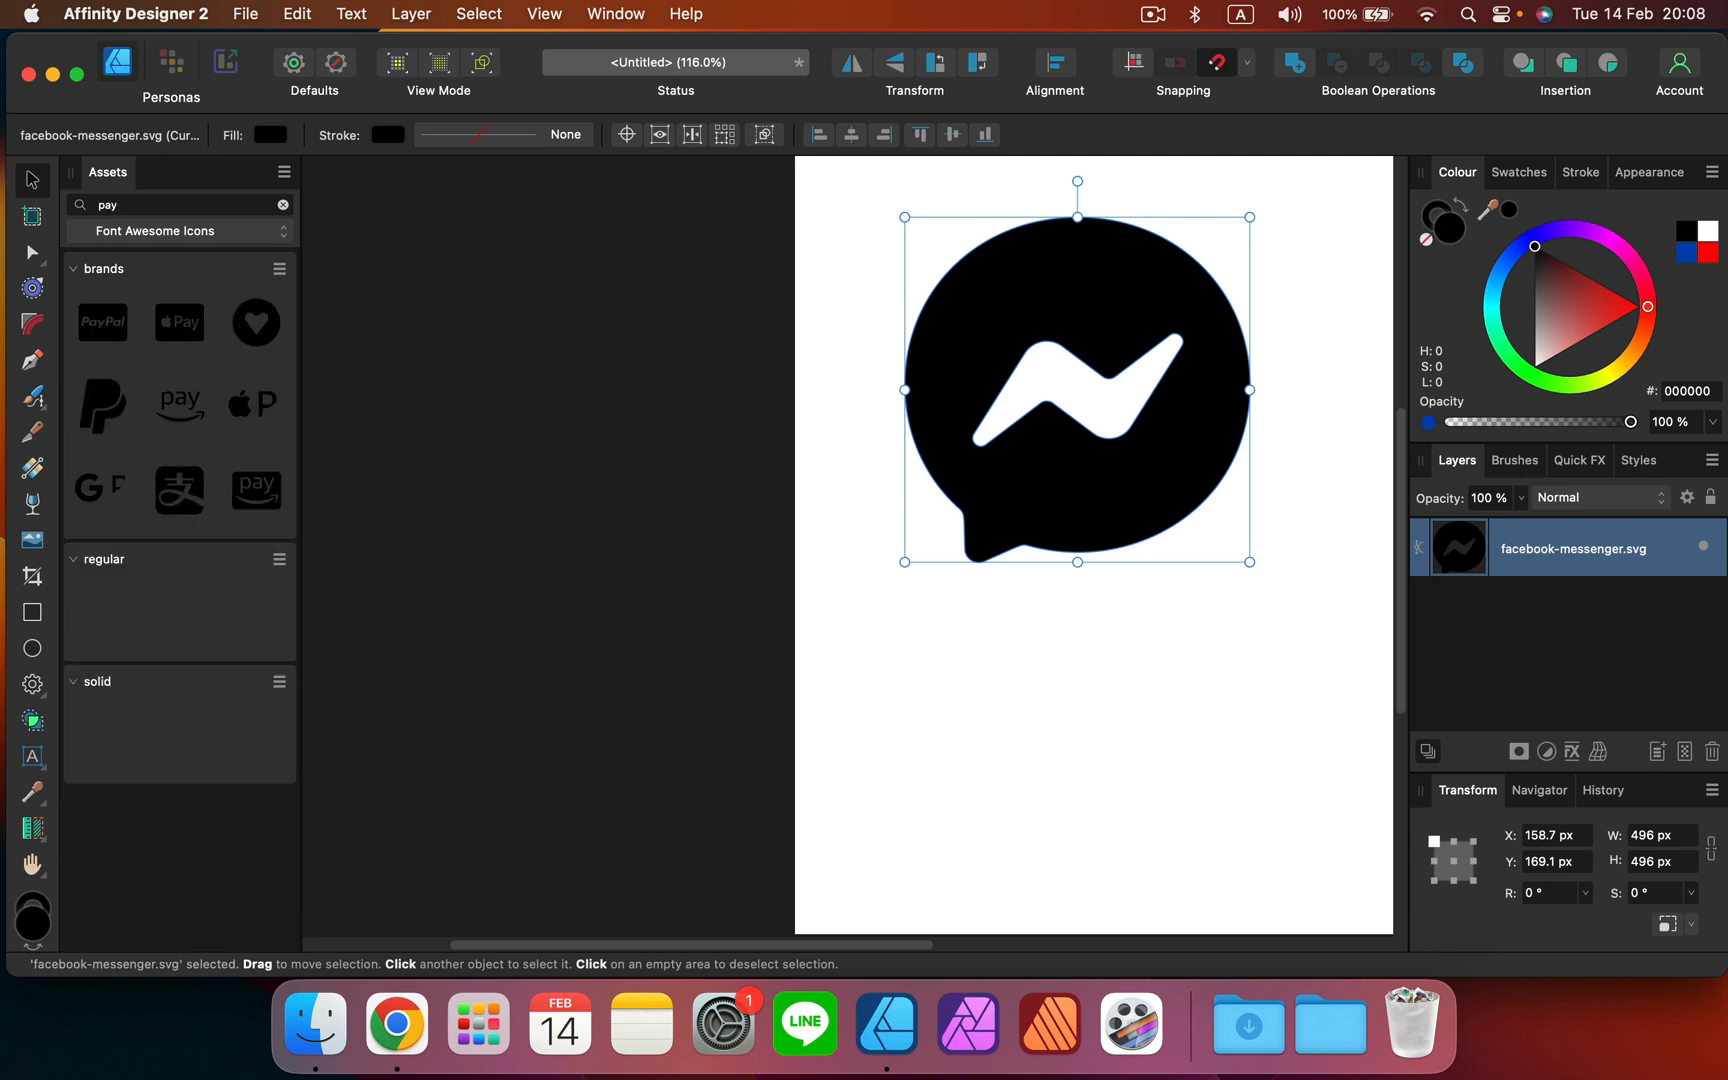
click(284, 204)
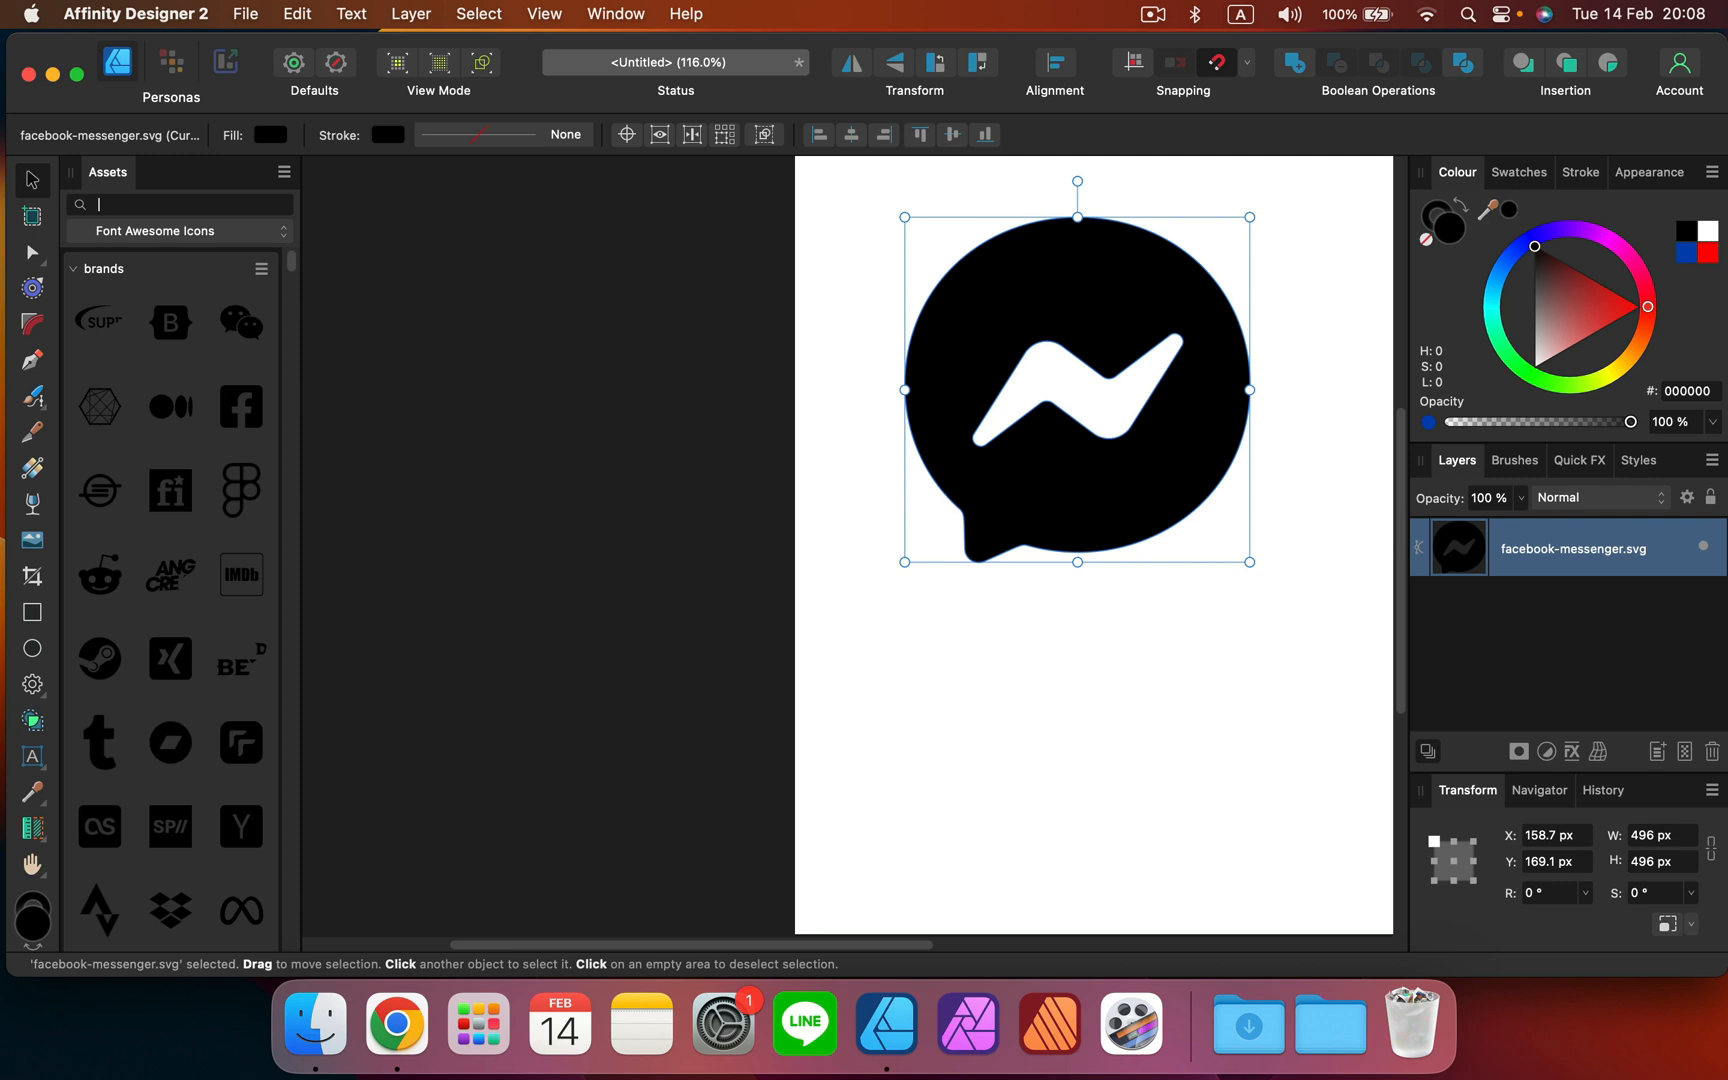
text(emo)
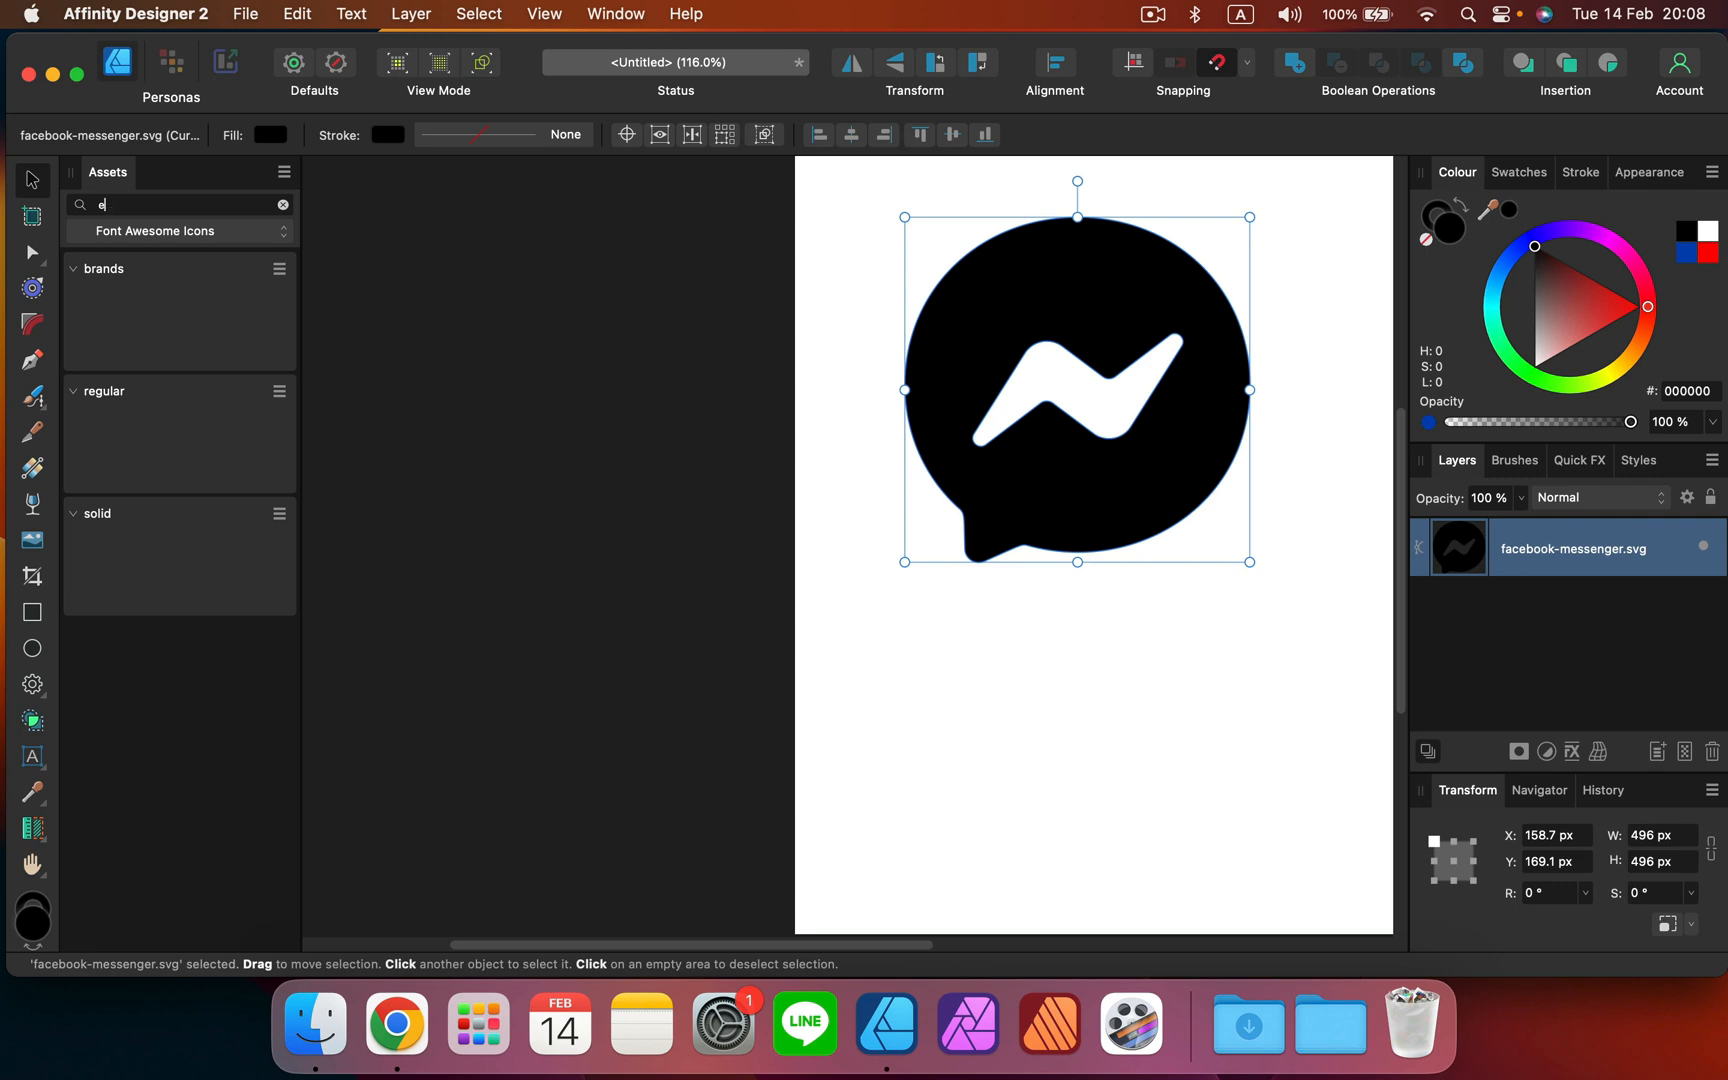
text(bank)
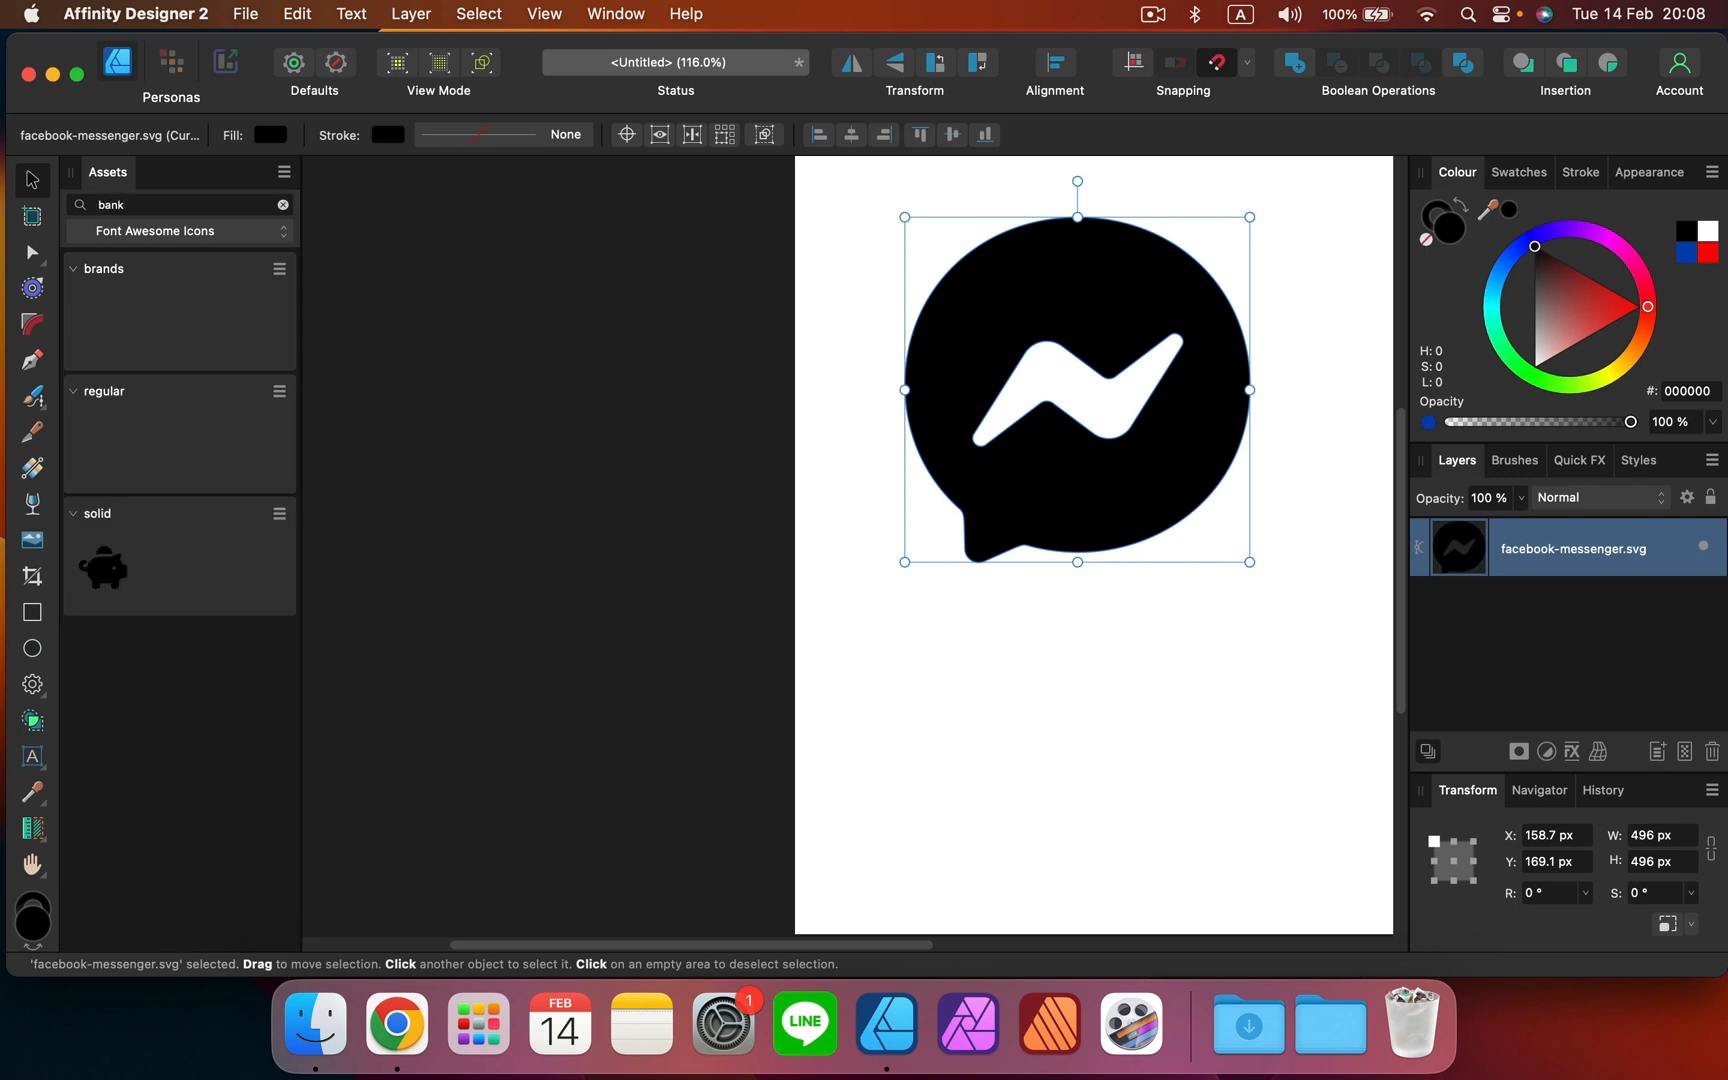
mouse_move(100, 342)
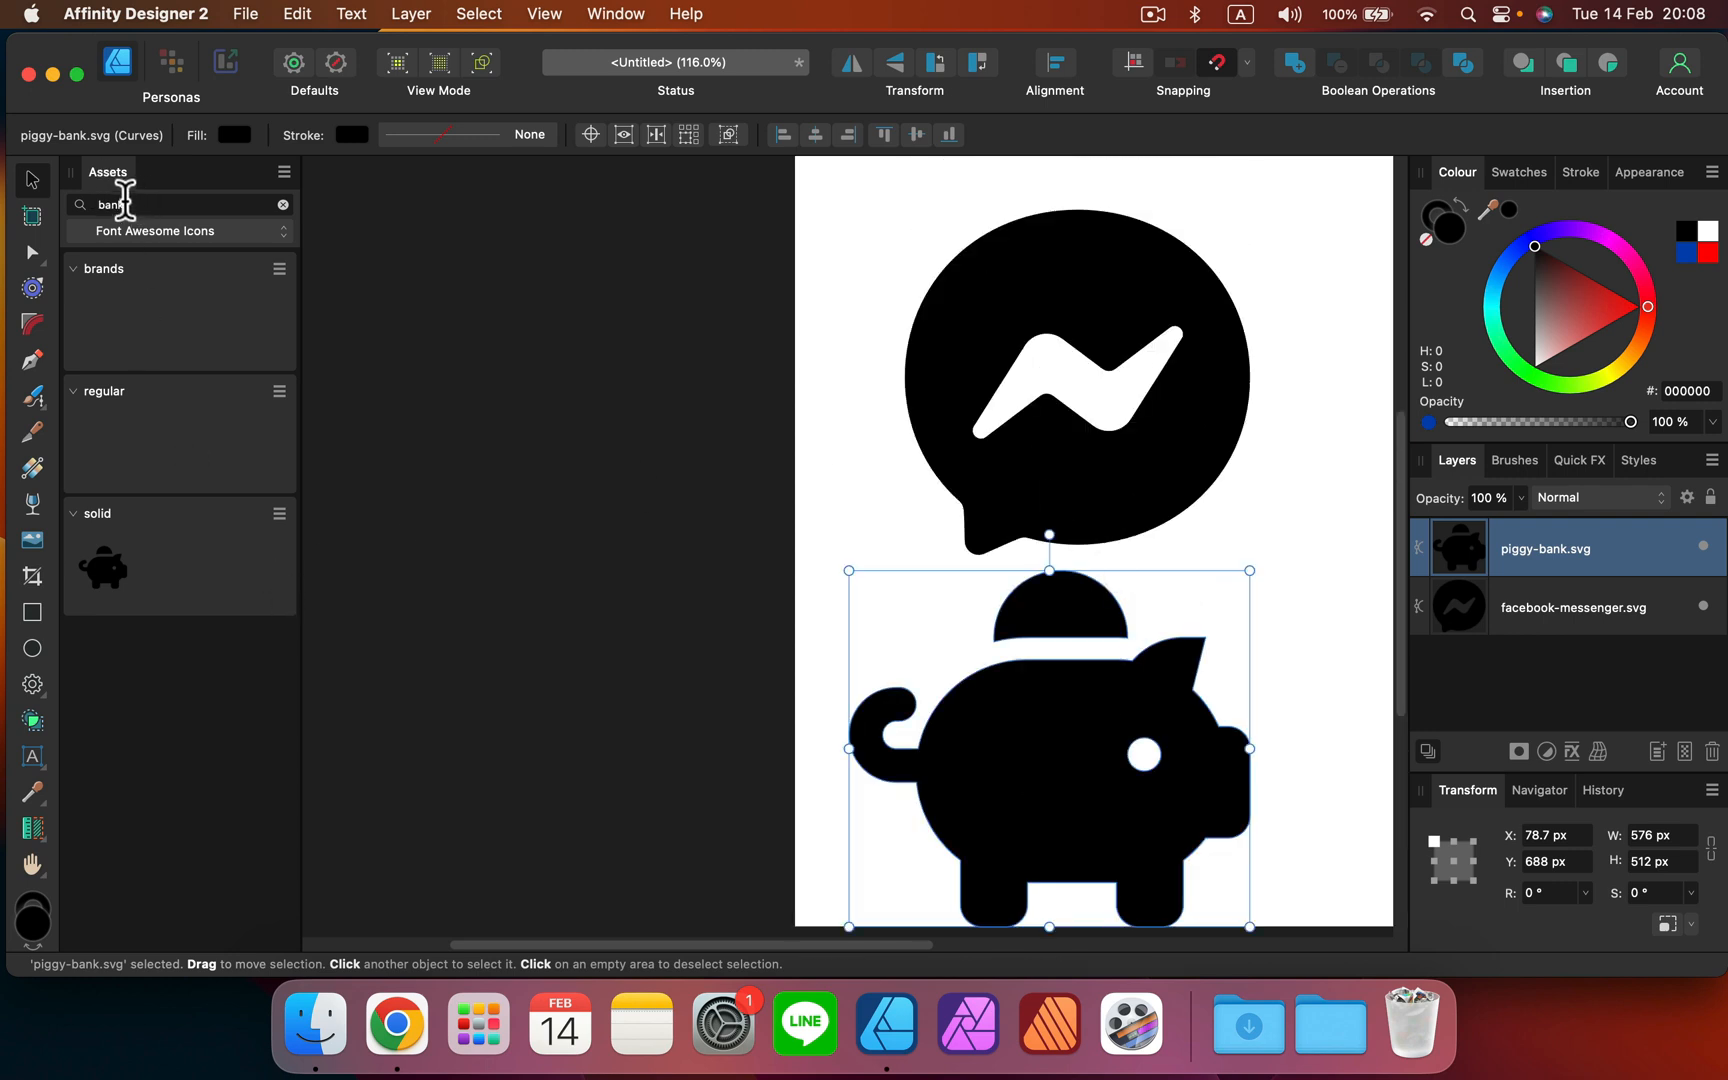
Clear the 'bank' search, collapse the brands group and scroll through the regular and solid icons.
click(282, 204)
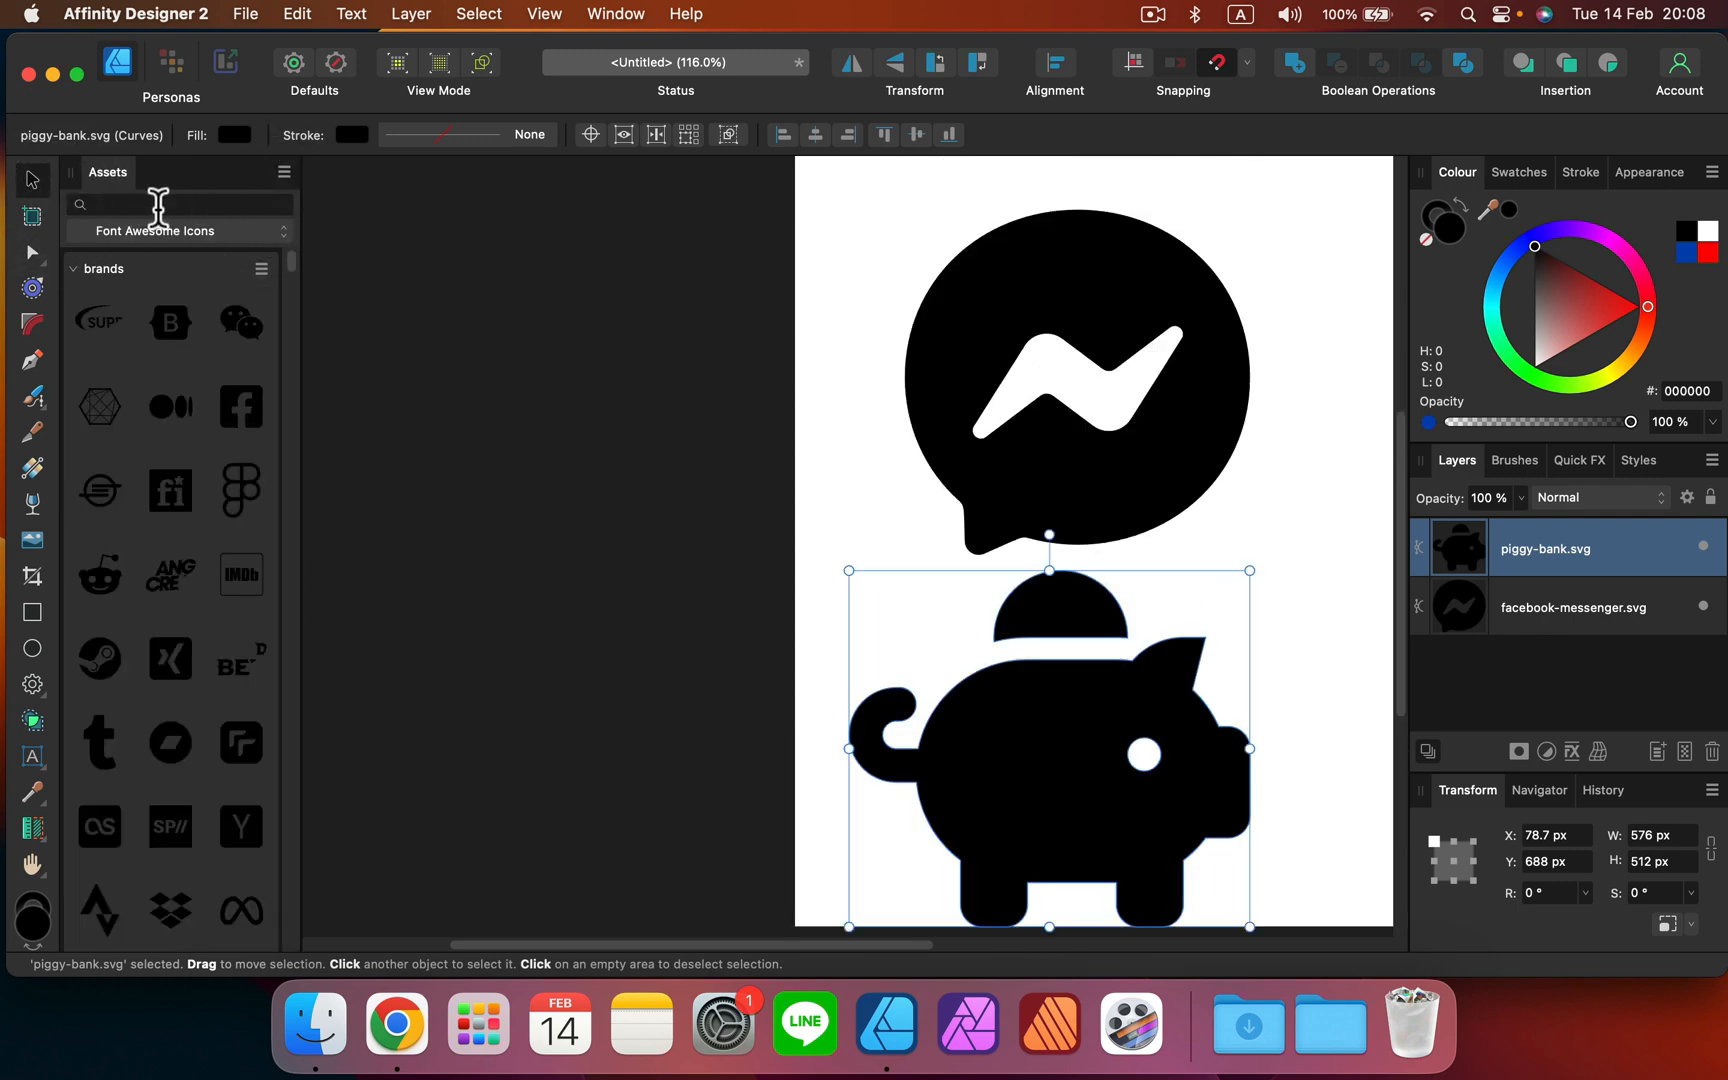
scroll(down, 3)
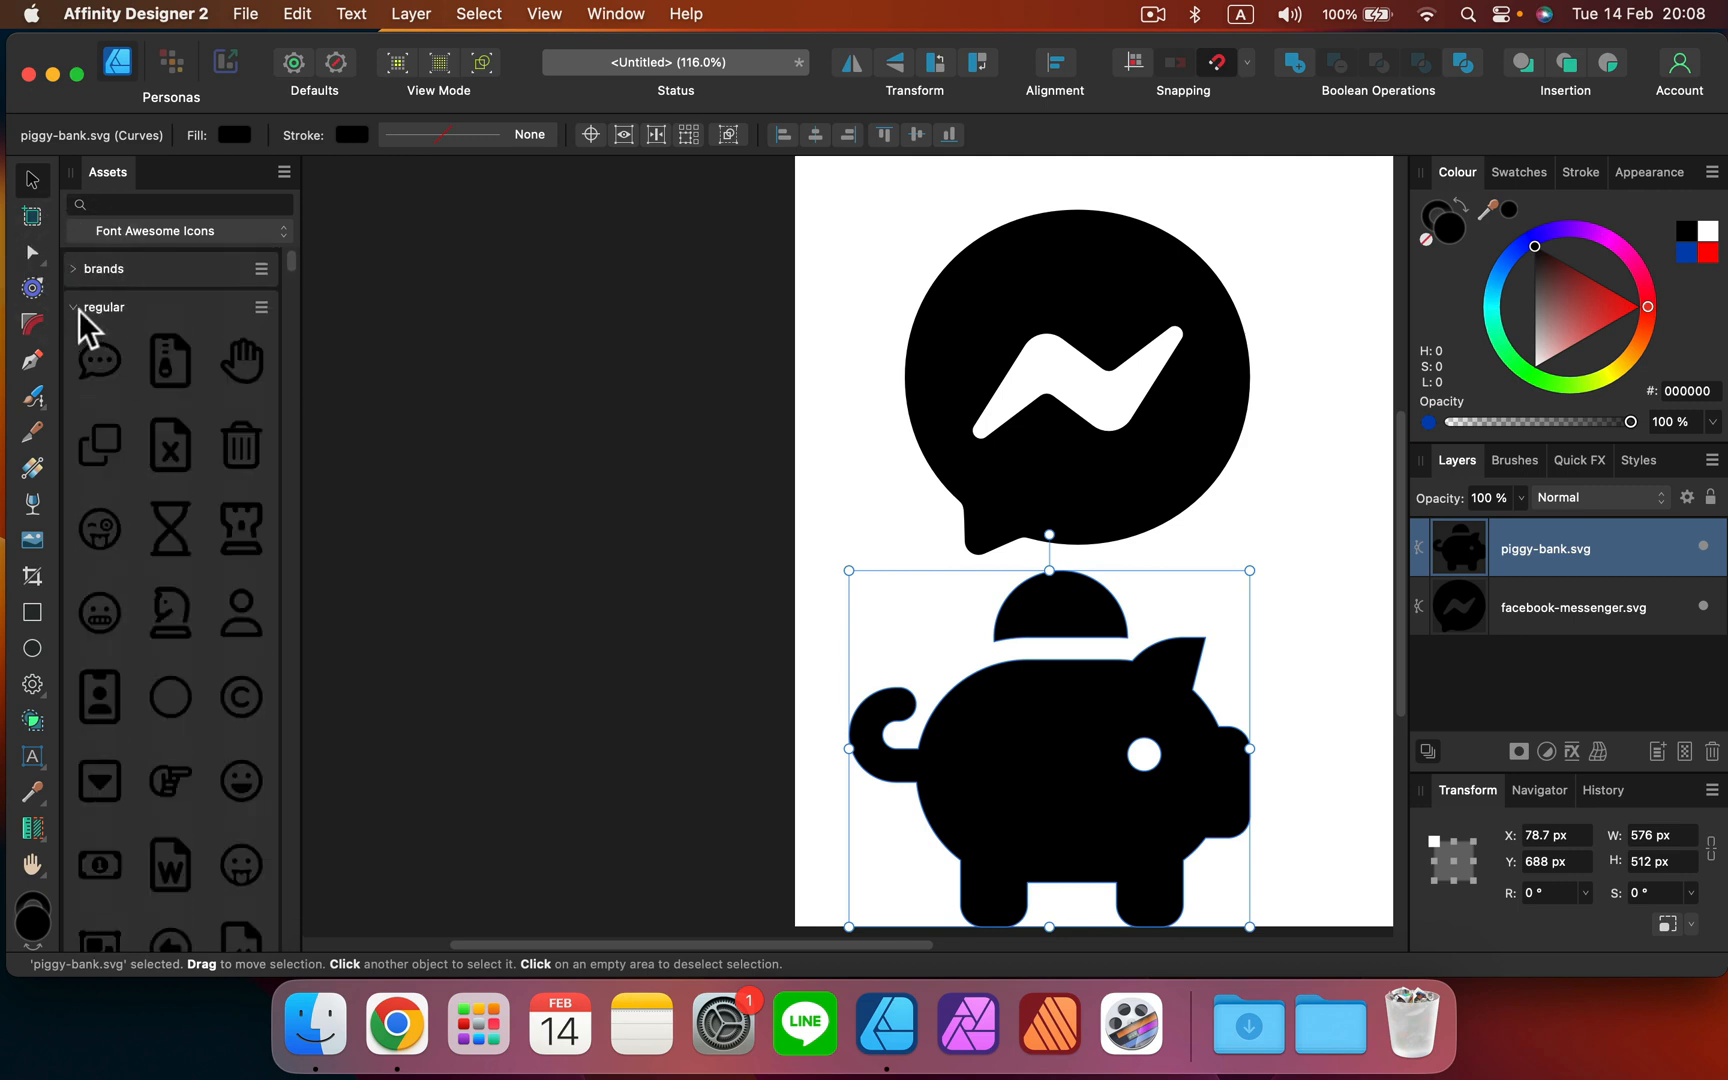
scroll(down, 3)
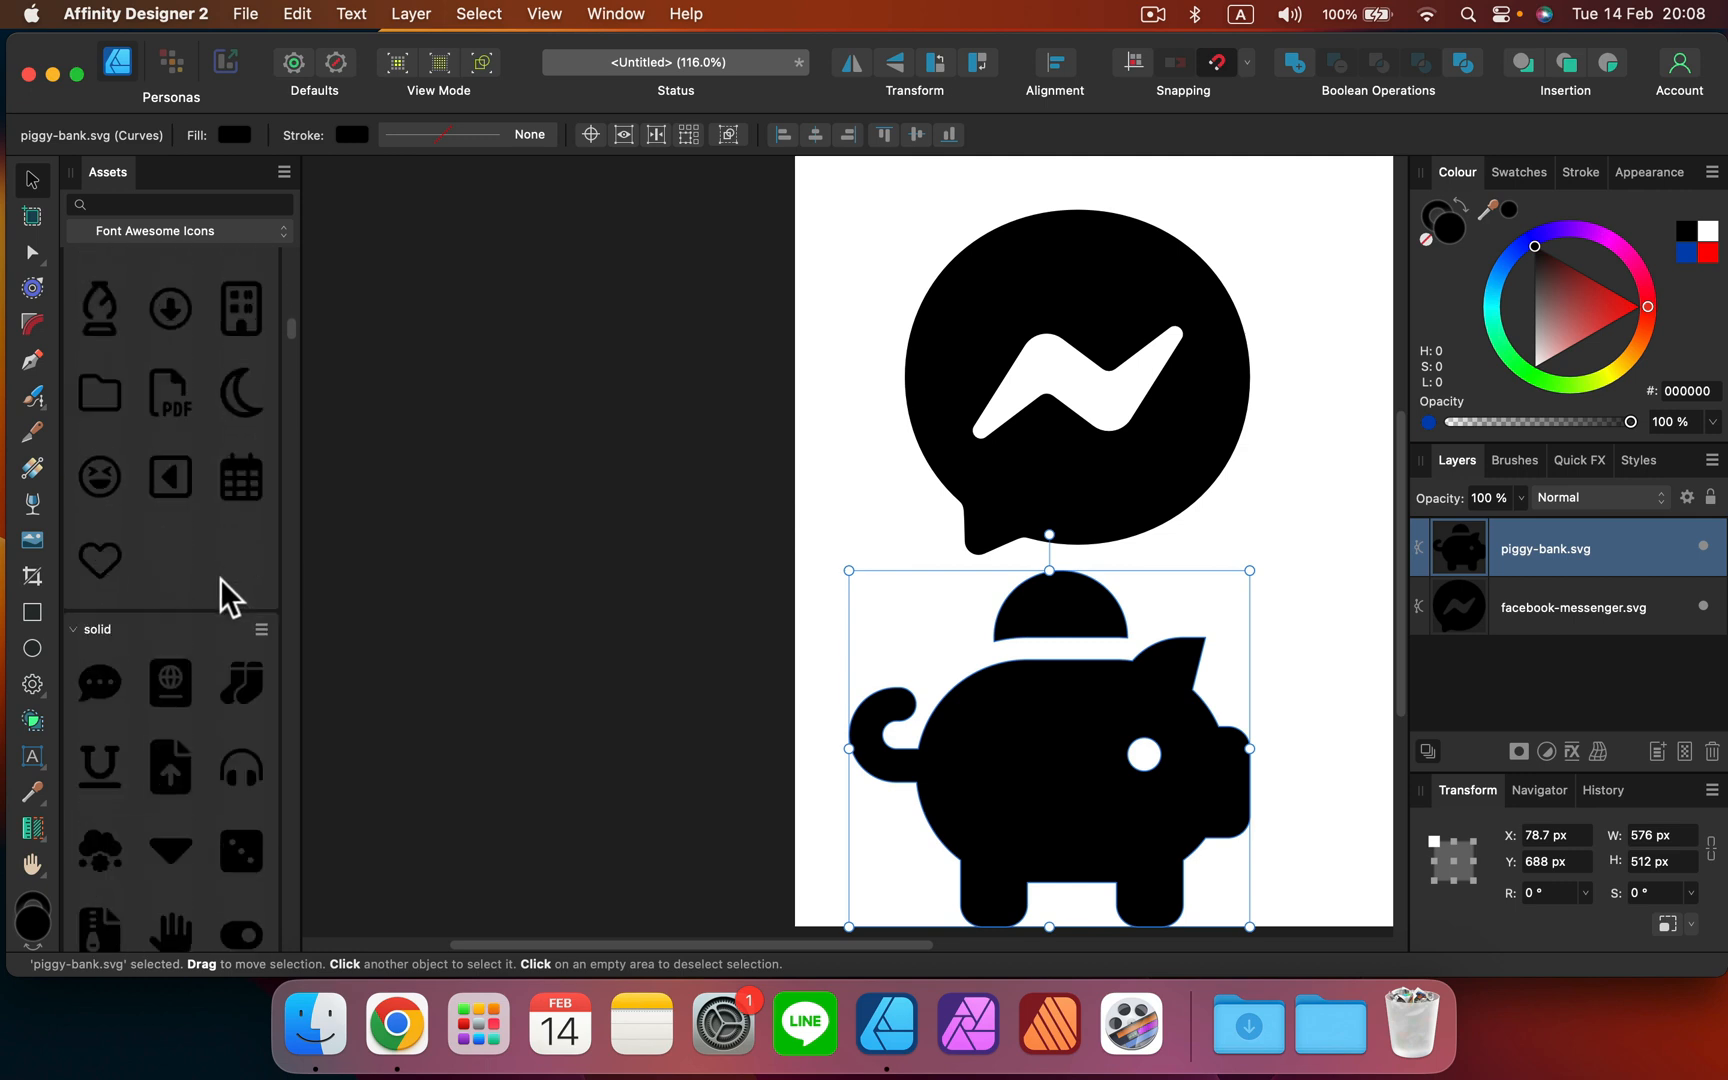
mouse_move(176, 474)
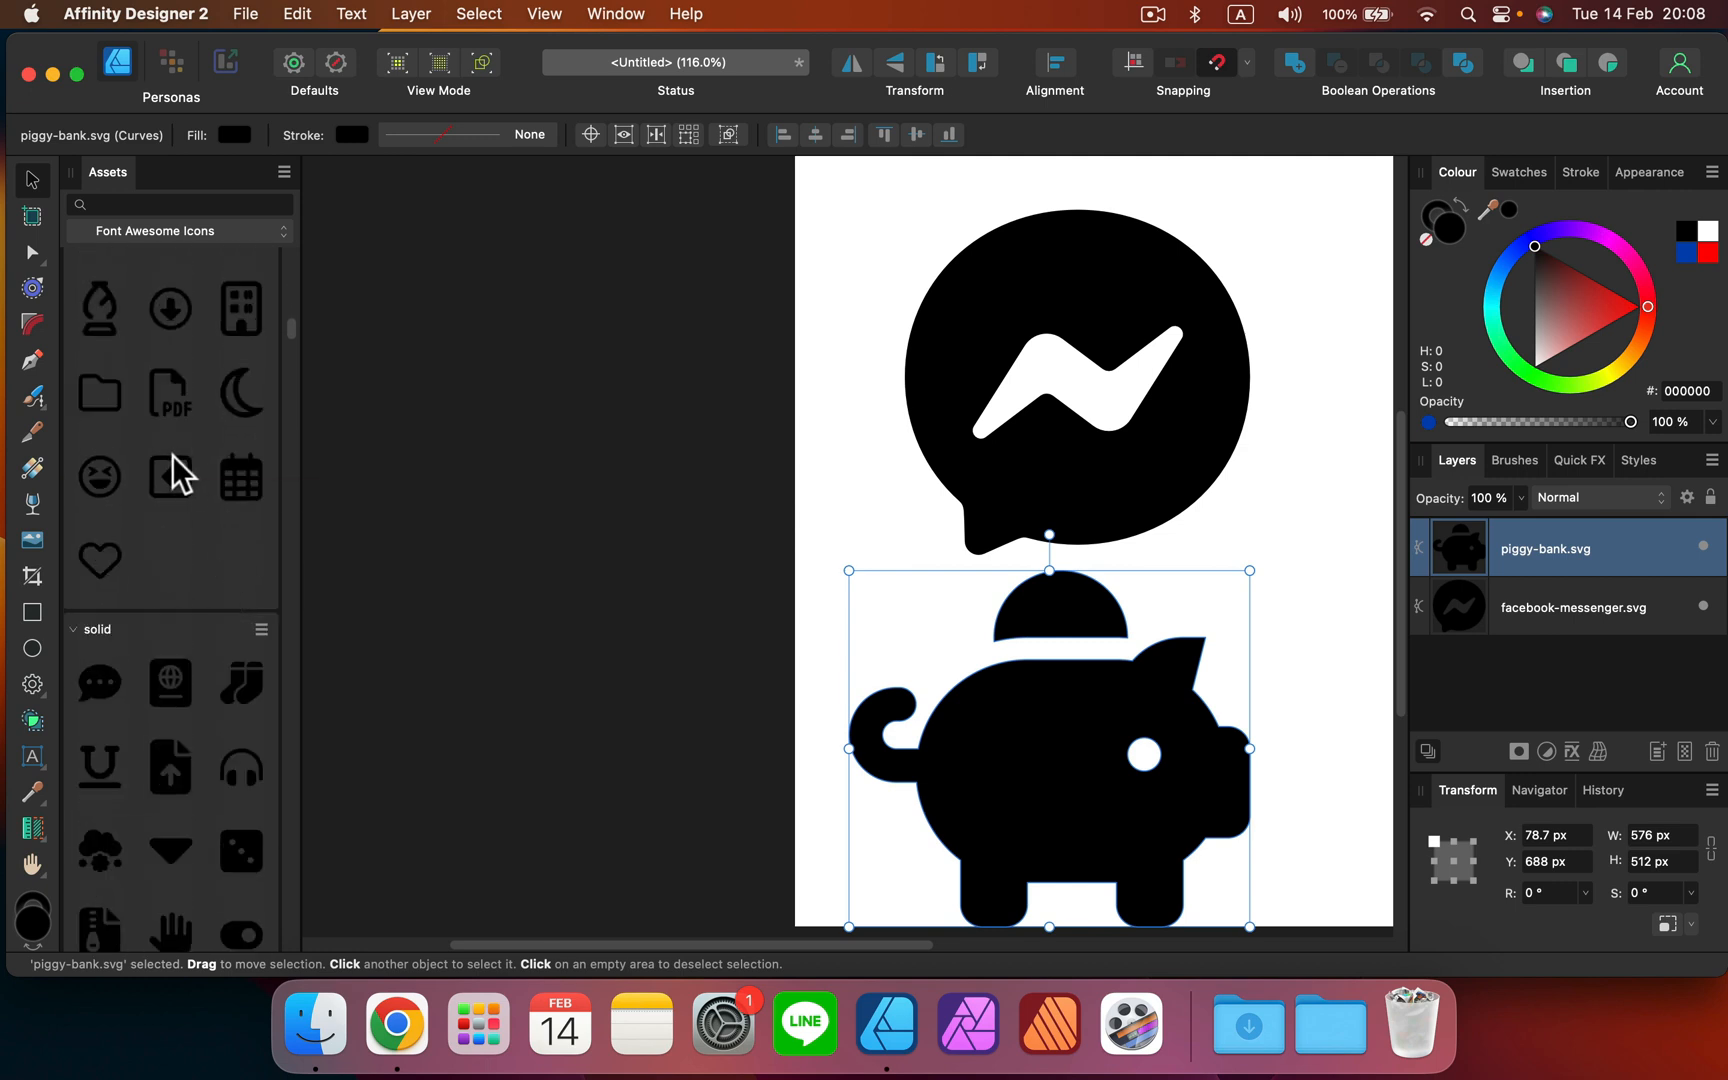
scroll(down, 3)
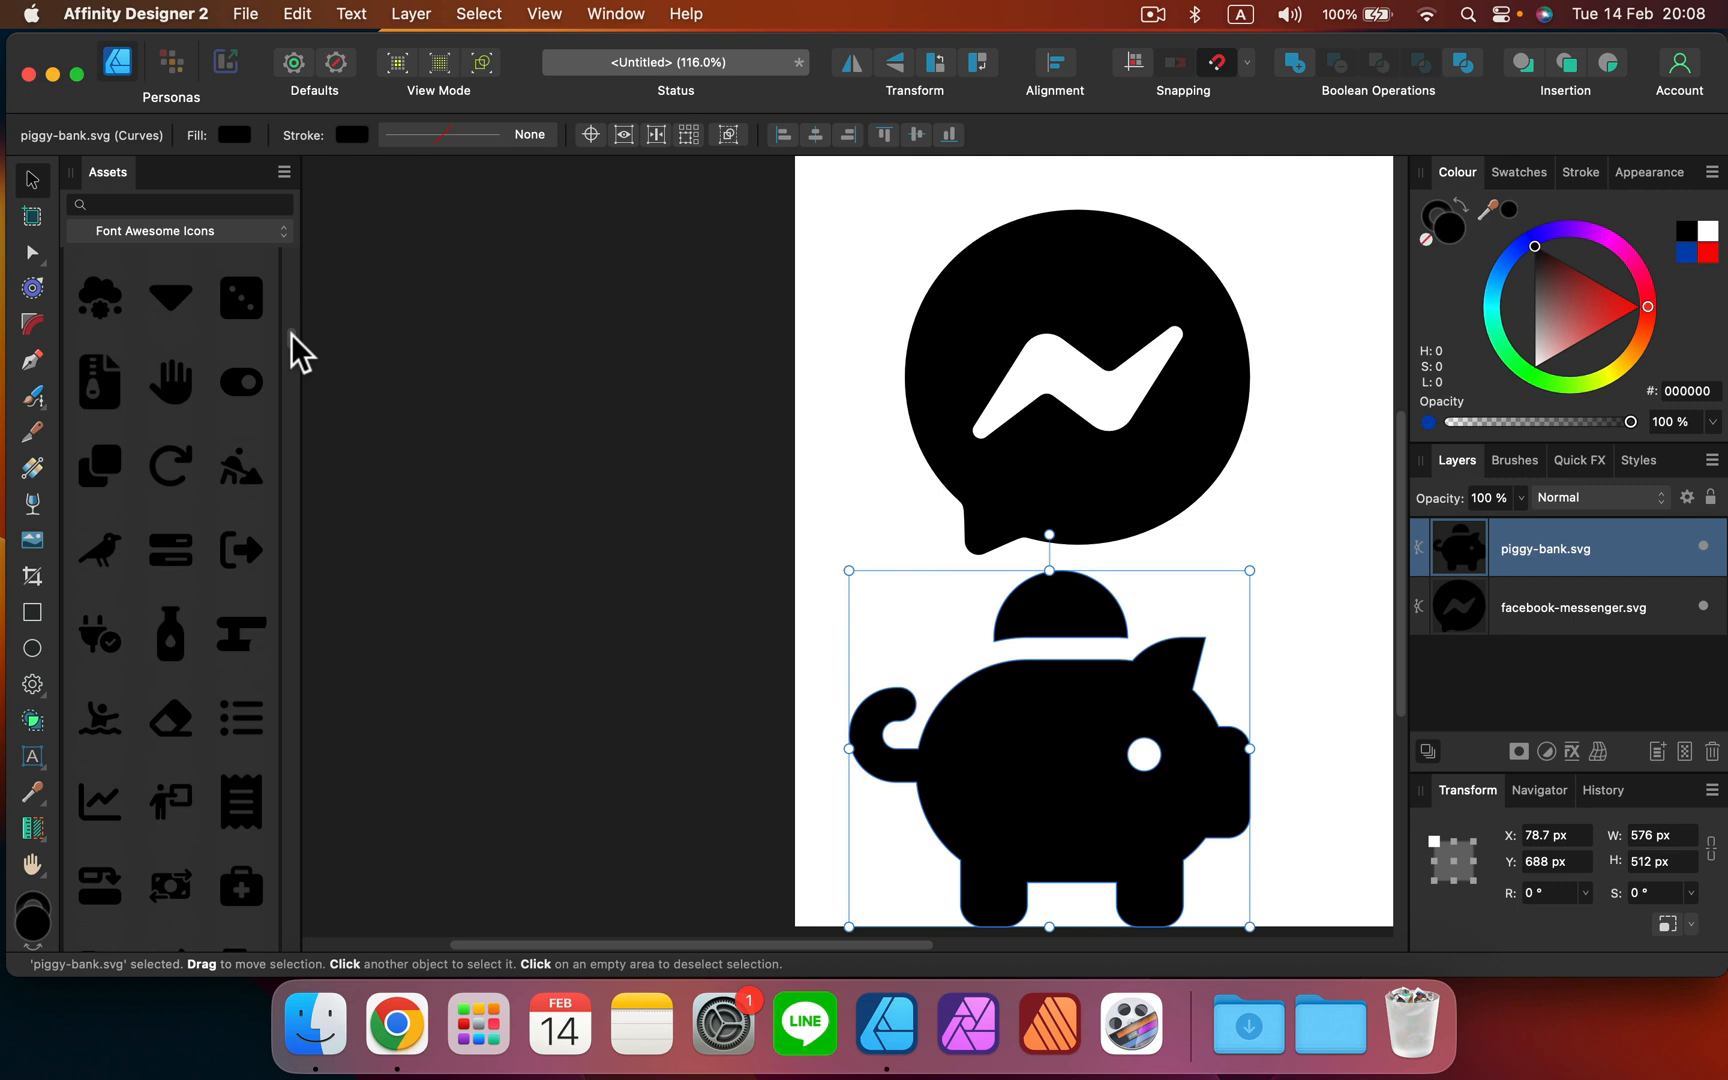
scroll(down, 3)
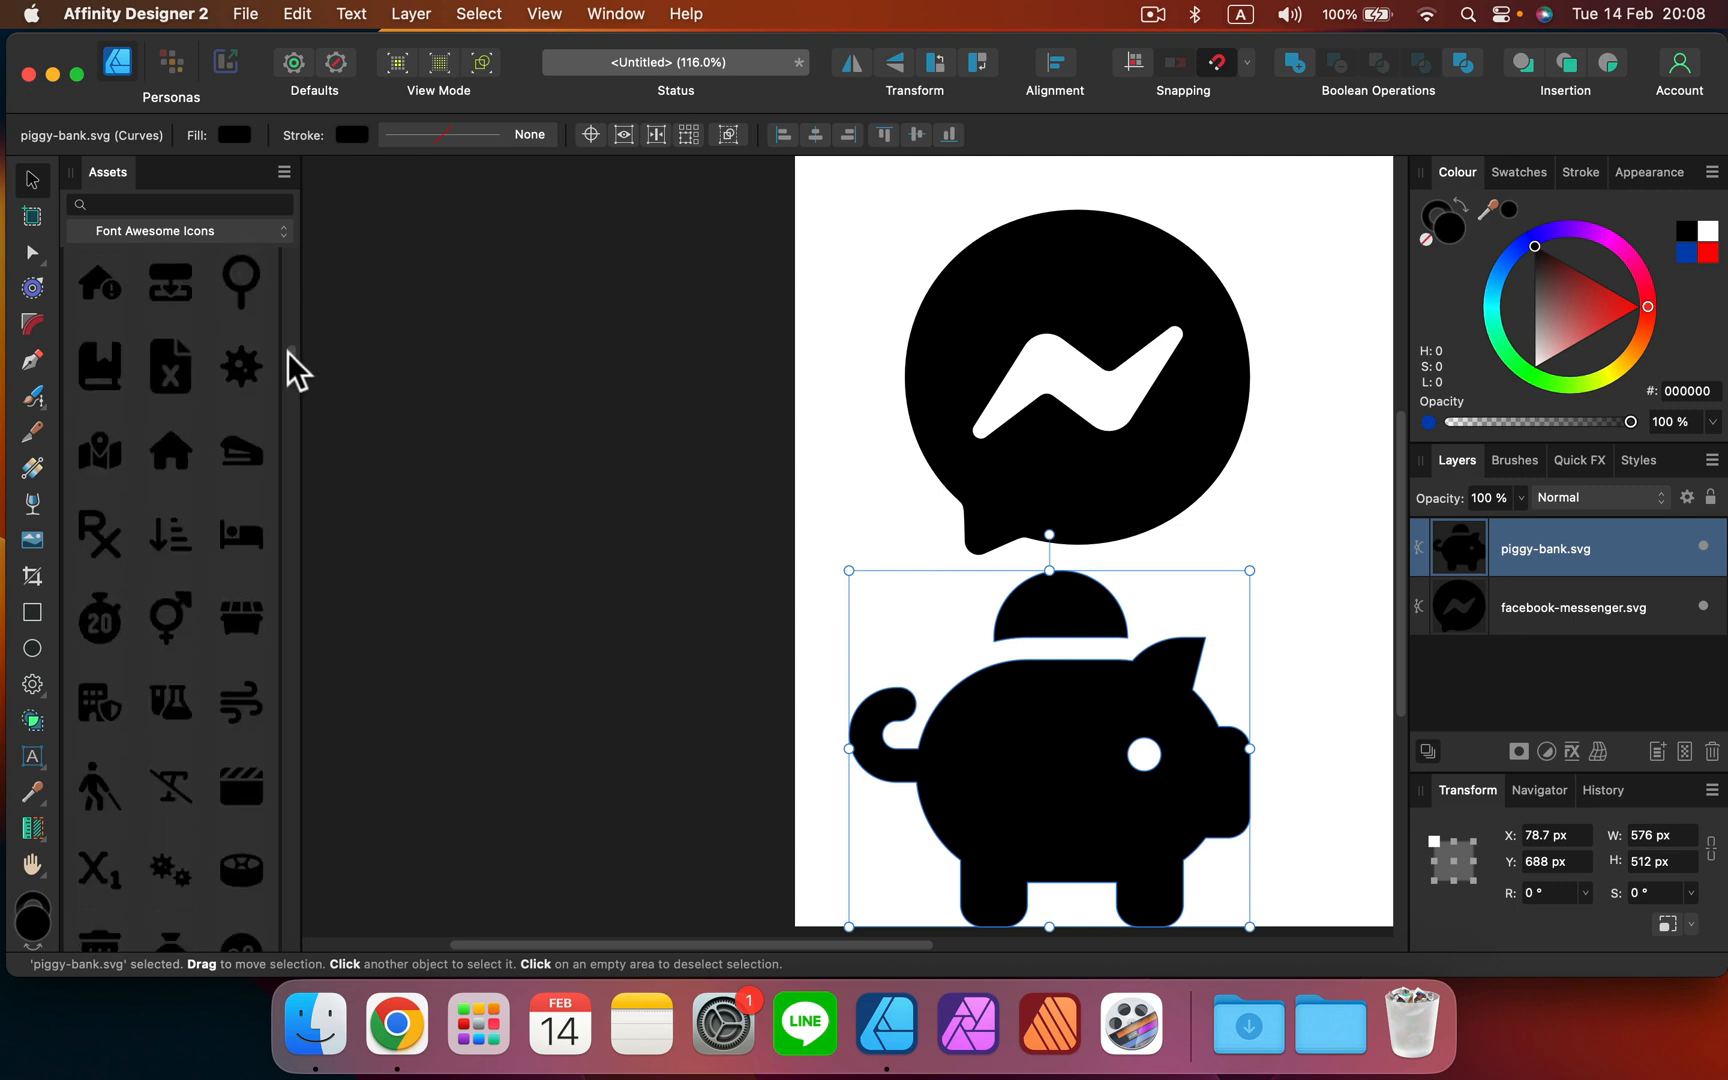
scroll(down, 3)
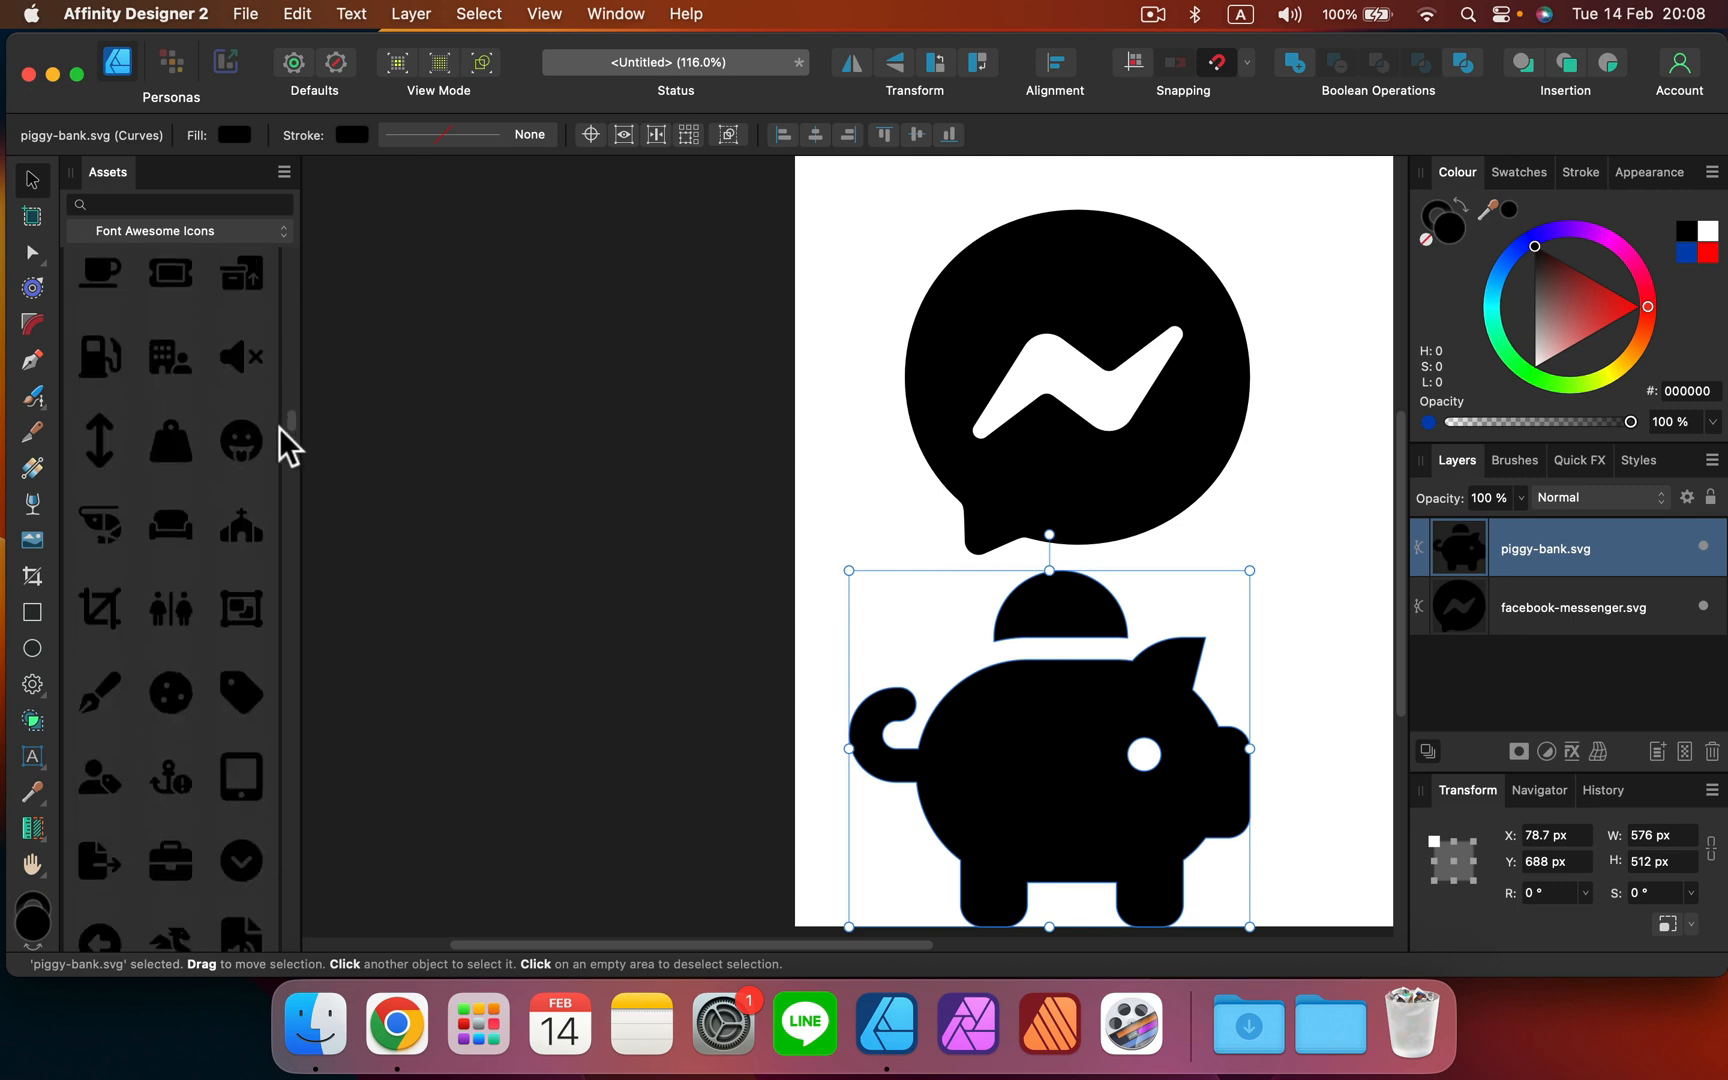
scroll(down, 3)
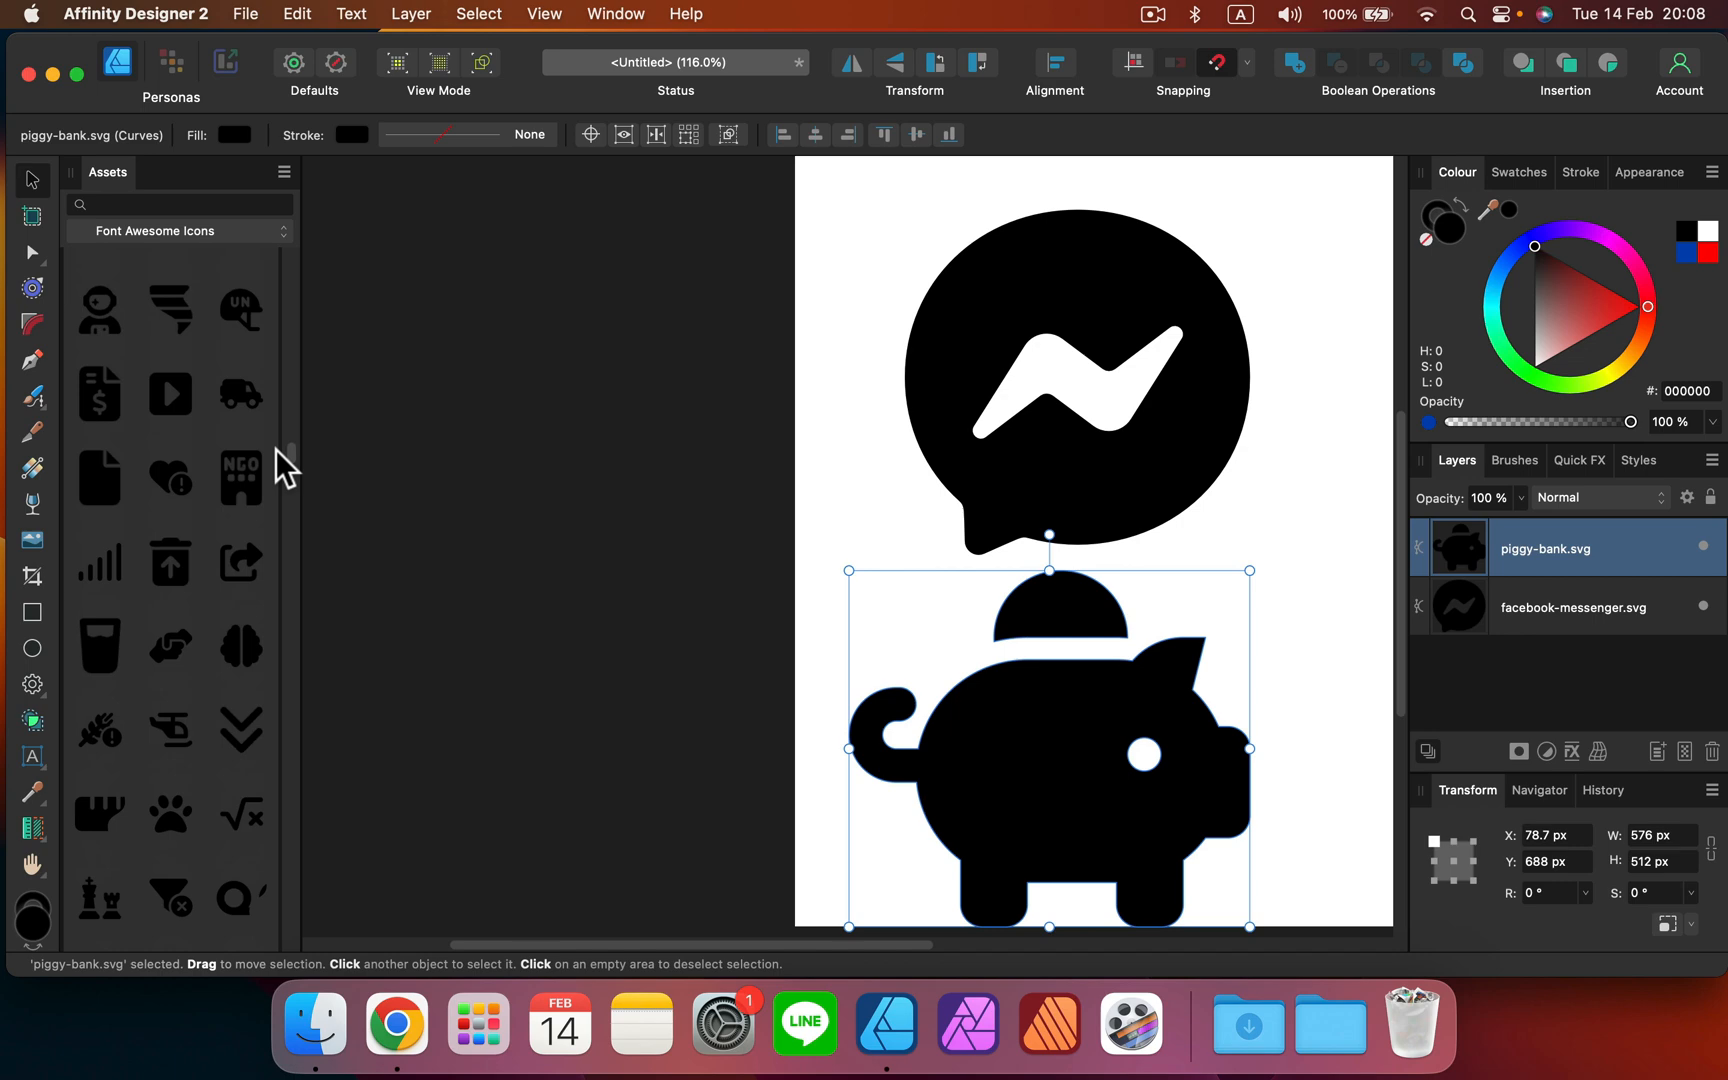